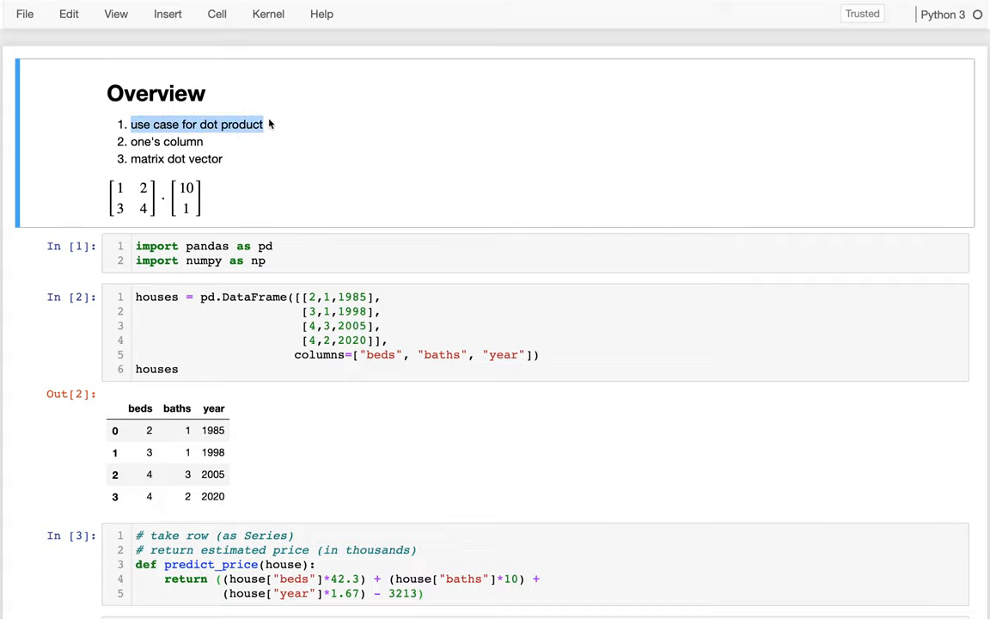
# Review the predict_price function, noting its Series argument and the constant 3213.
pyautogui.click(172, 141)
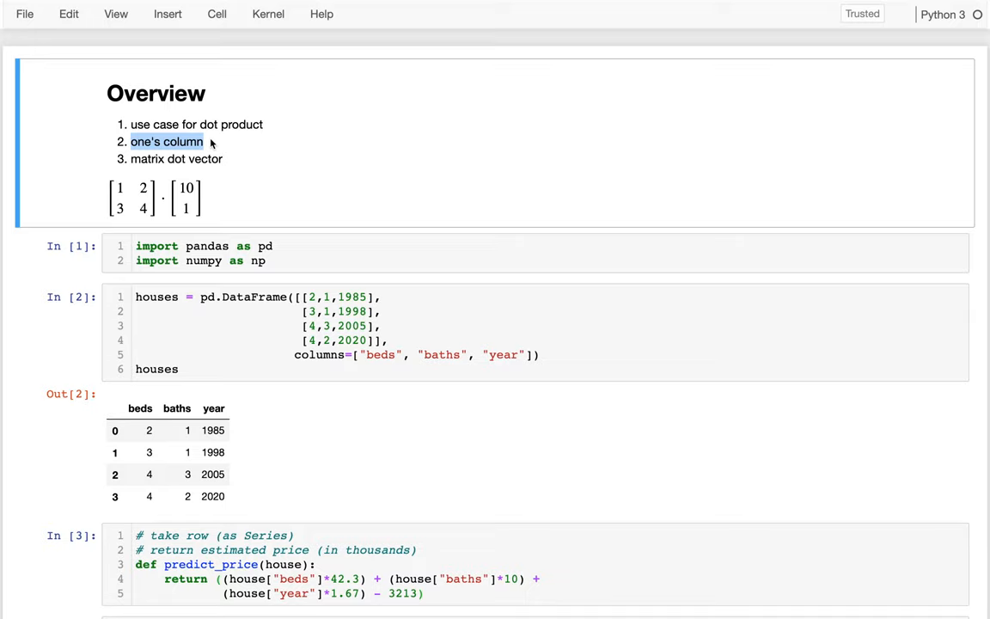
pyautogui.moveTo(381, 177)
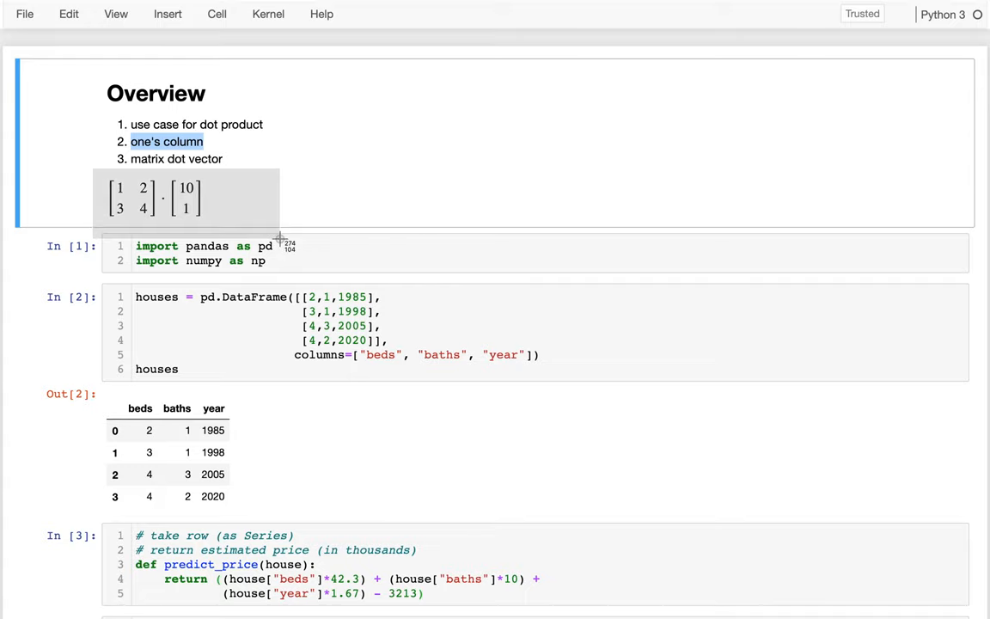
pyautogui.scroll(-3)
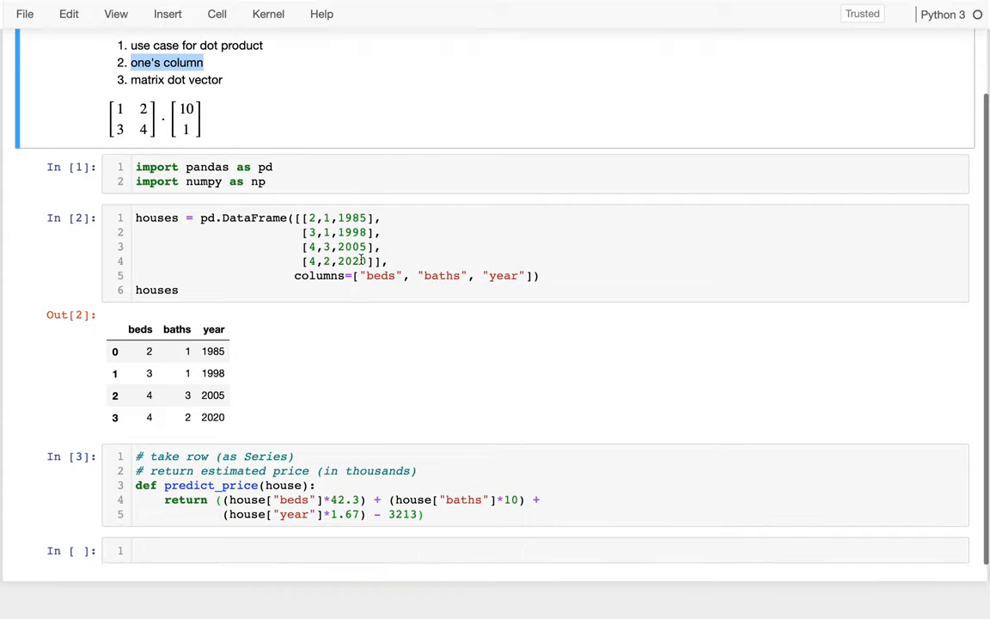
pyautogui.click(818, 14)
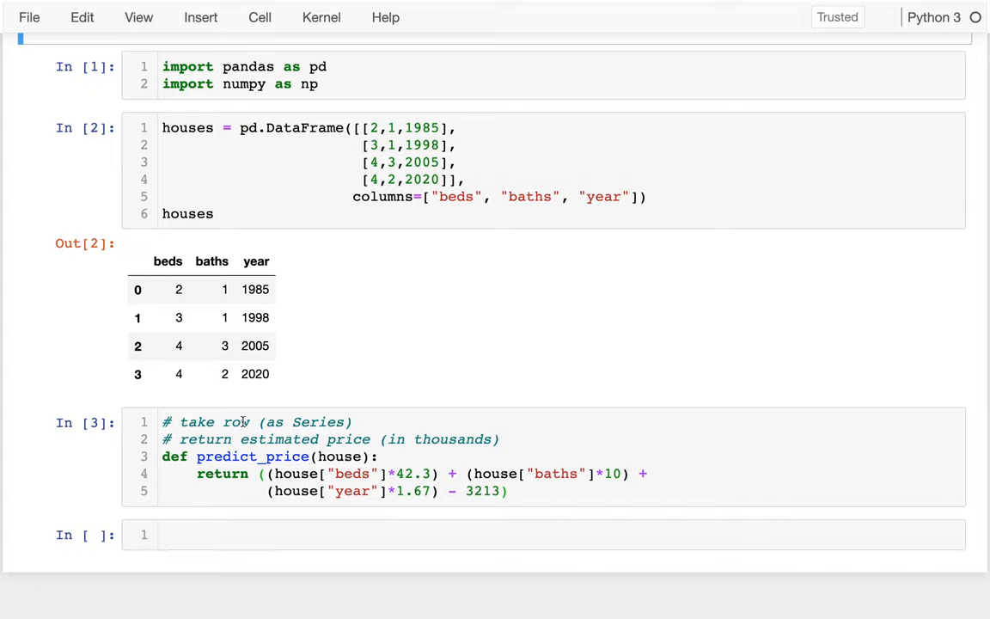
pyautogui.doubleClick(251, 457)
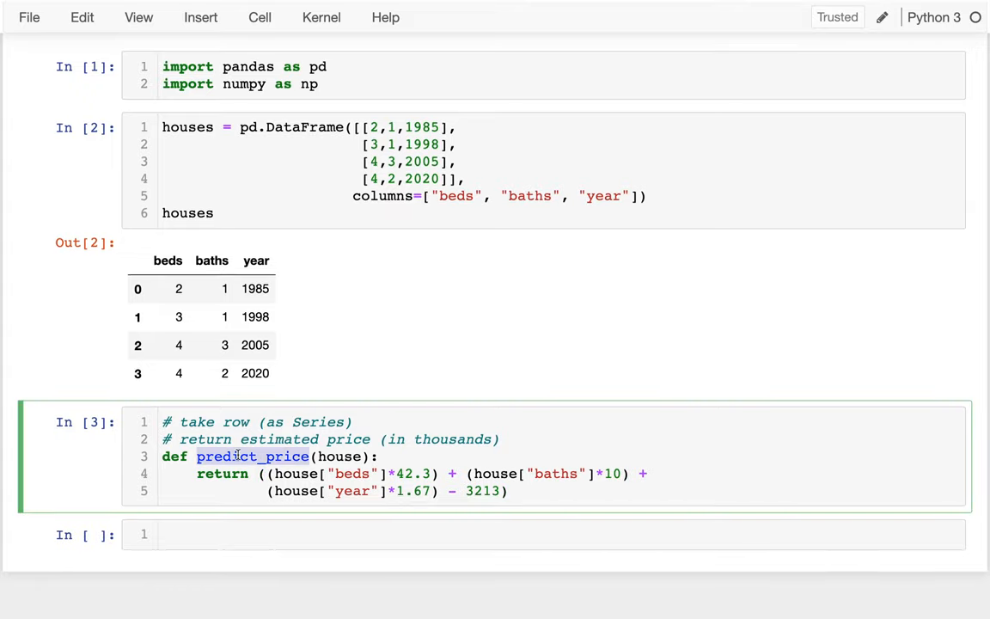
pyautogui.moveTo(334, 457)
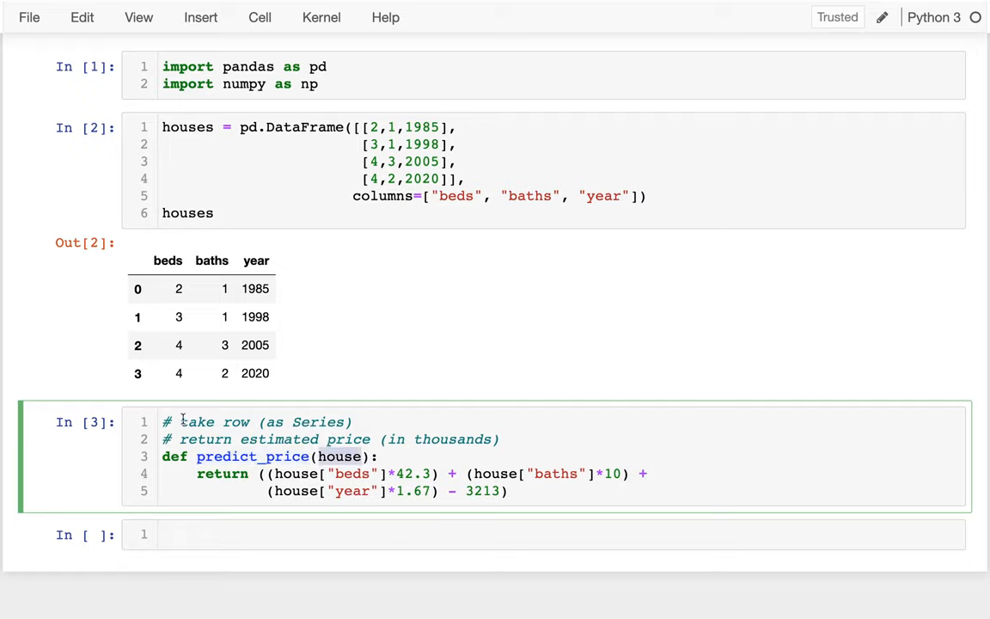
pyautogui.doubleClick(318, 423)
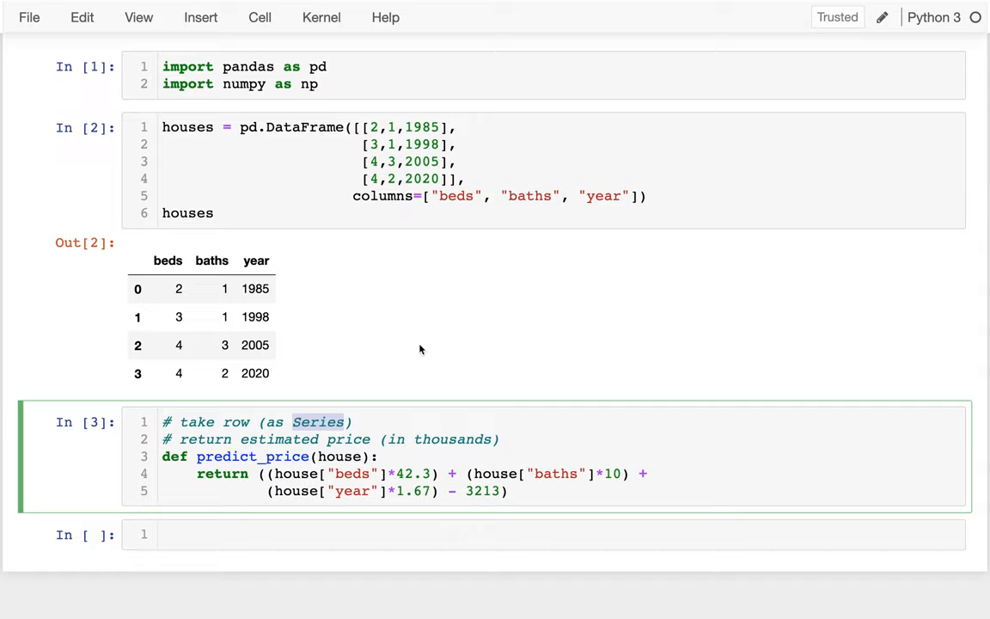
pyautogui.moveTo(295, 299)
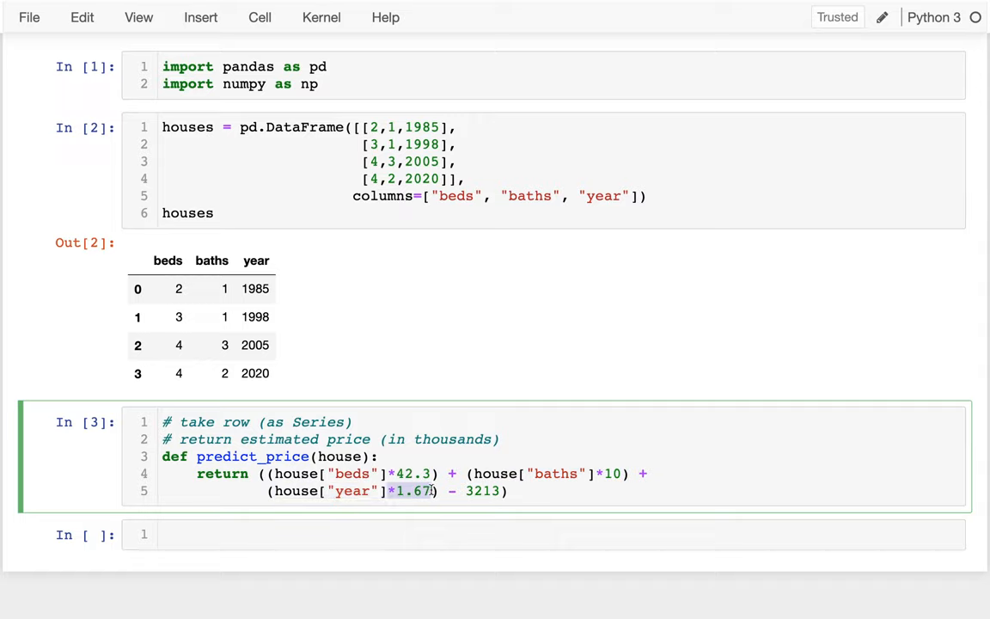
pyautogui.moveTo(584, 439)
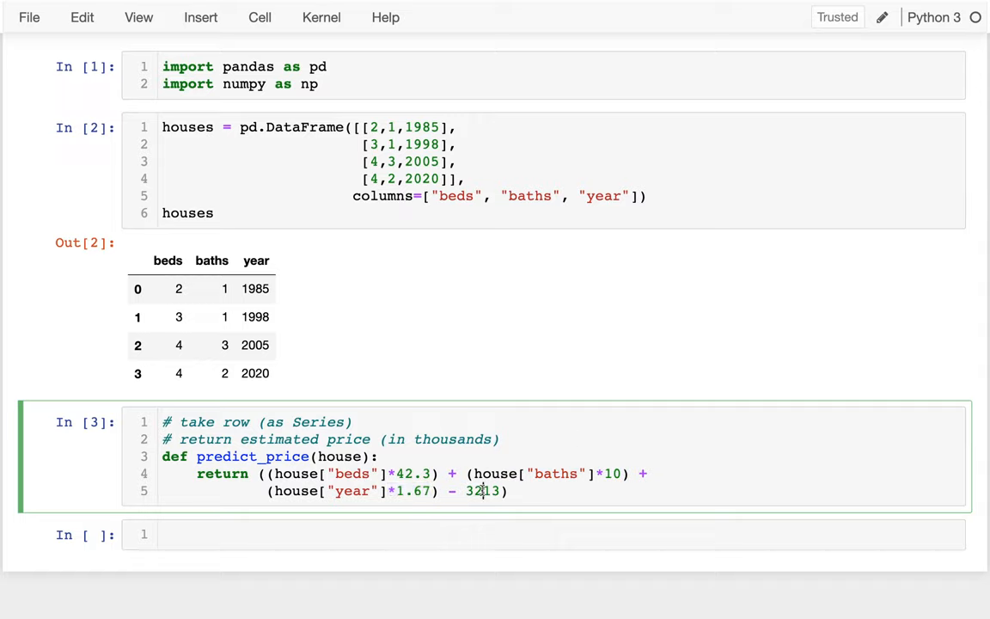
pyautogui.doubleClick(485, 492)
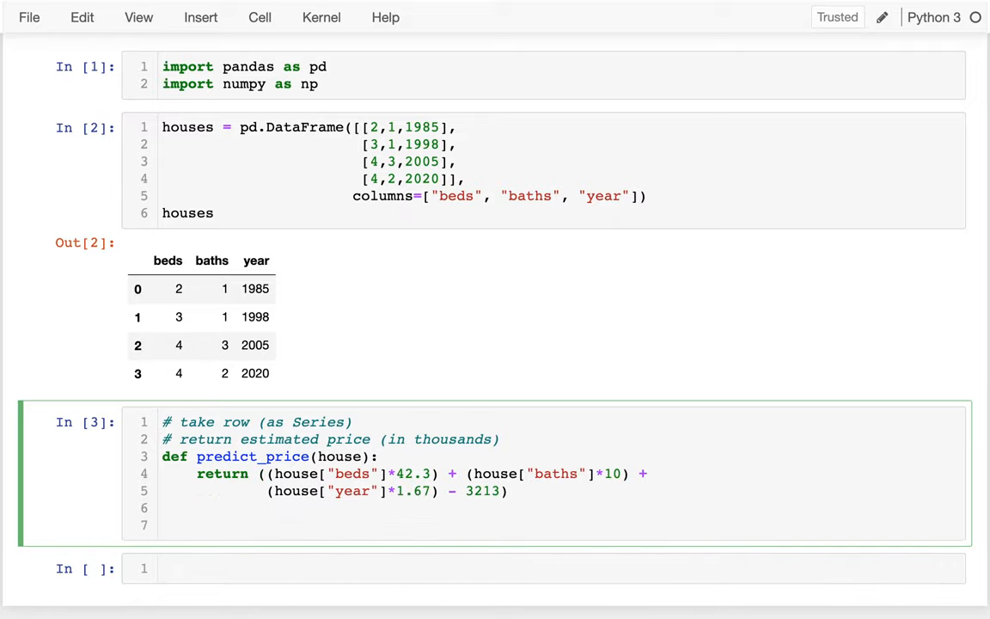
# Run predict_price(houses.iloc[1]) to get an estimate of about 260.56.
pyautogui.write('houses')
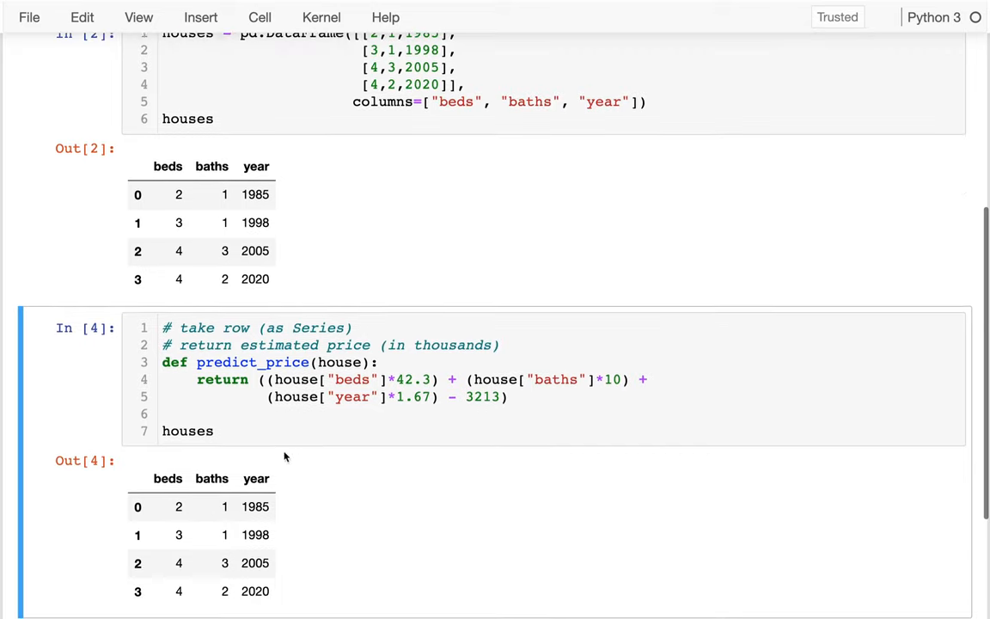
pyautogui.write('.iloc[0')
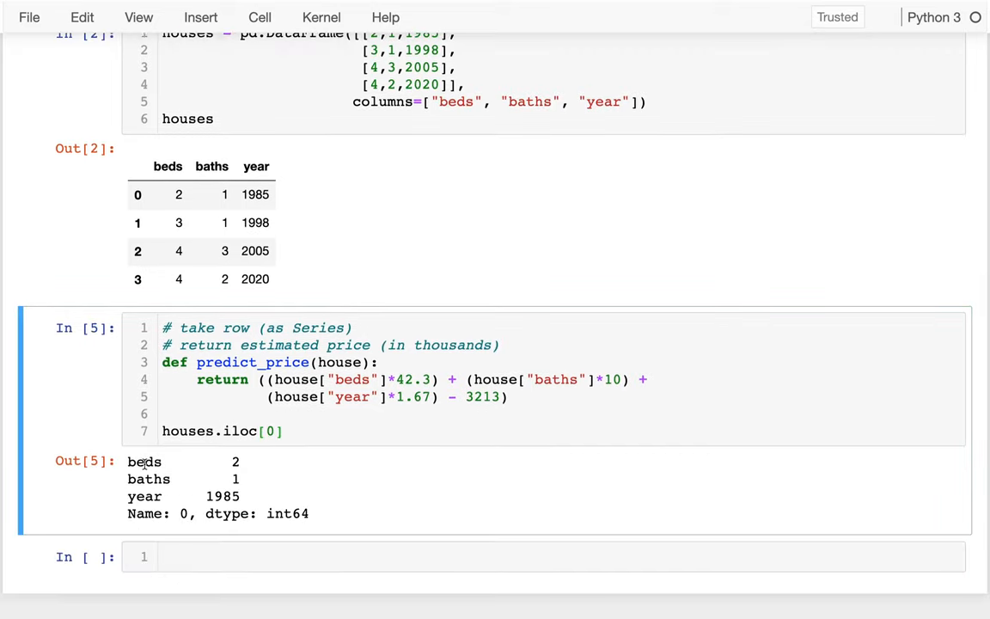
pyautogui.moveTo(127, 461); pyautogui.dragTo(257, 497)
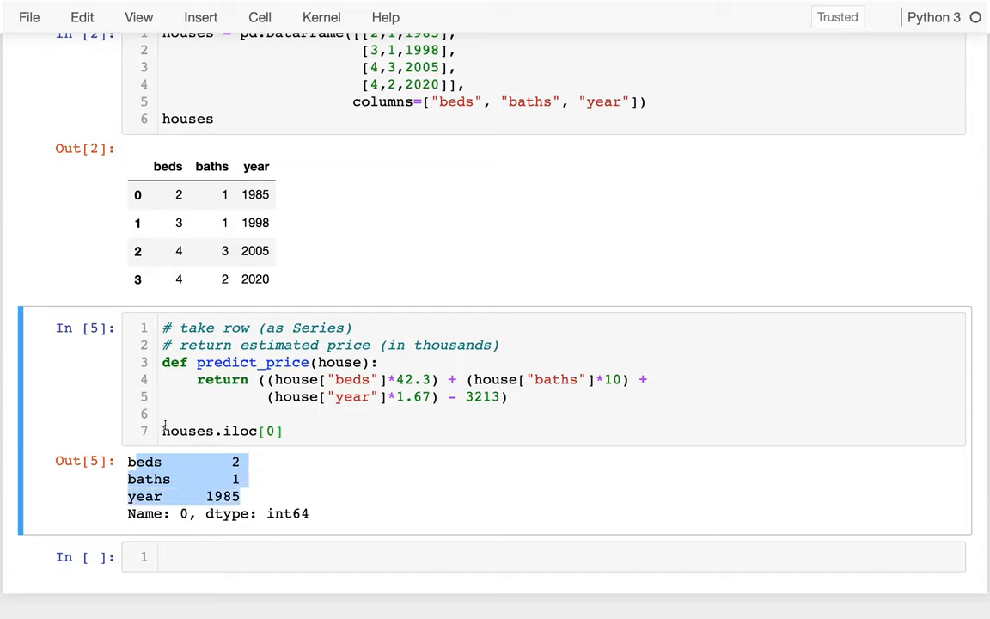
pyautogui.write('predict_price(')
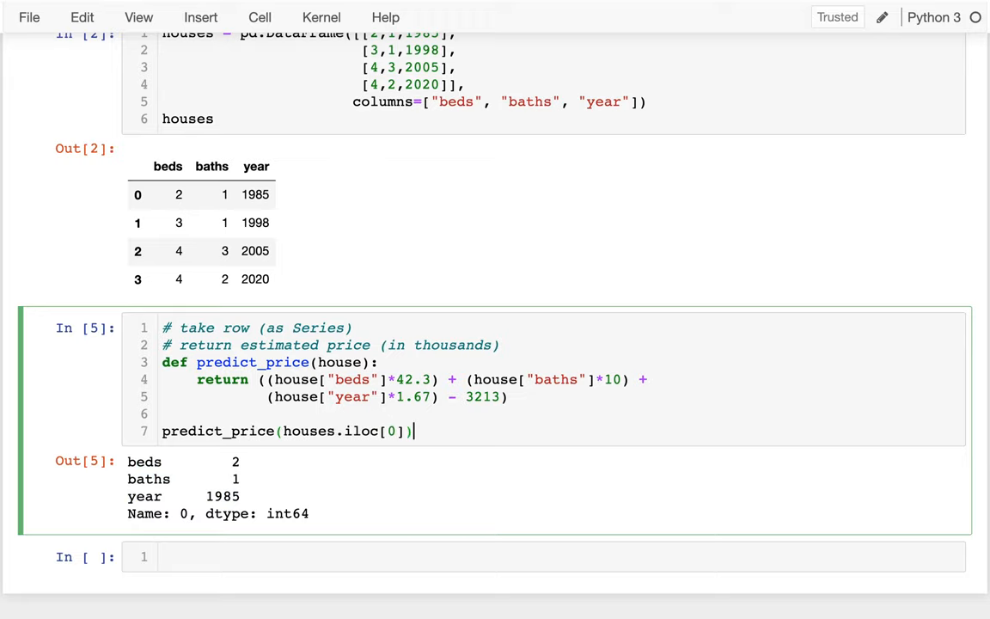
pyautogui.press('Shift+Enter')
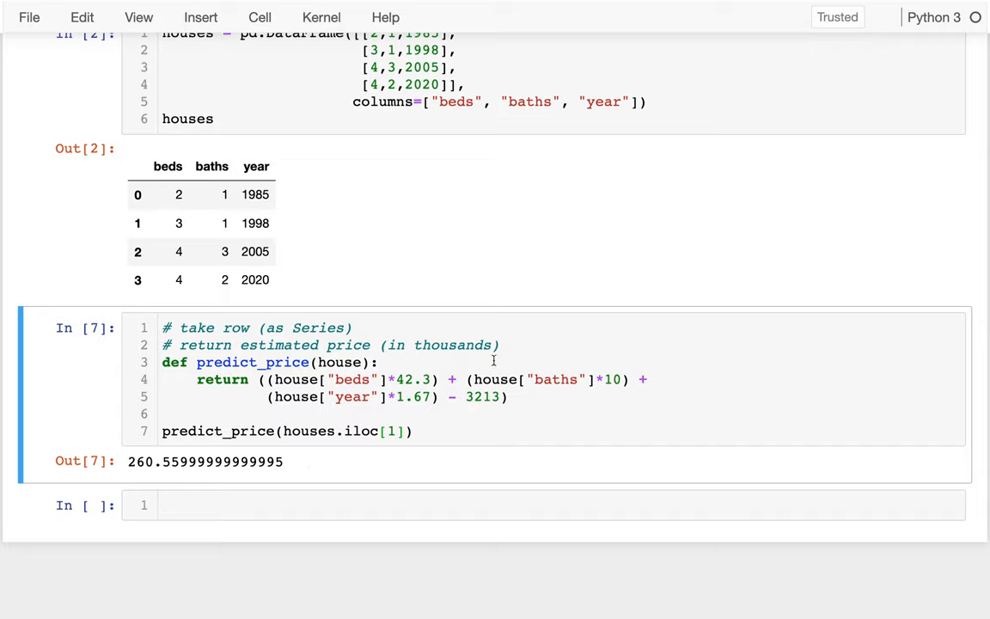
pyautogui.moveTo(516, 396)
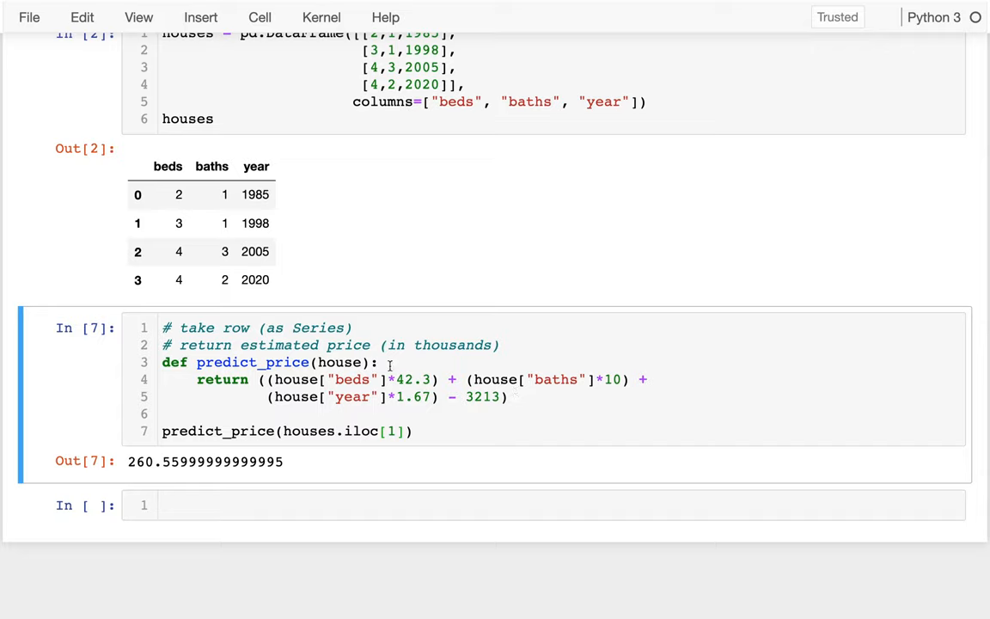
pyautogui.doubleClick(412, 380)
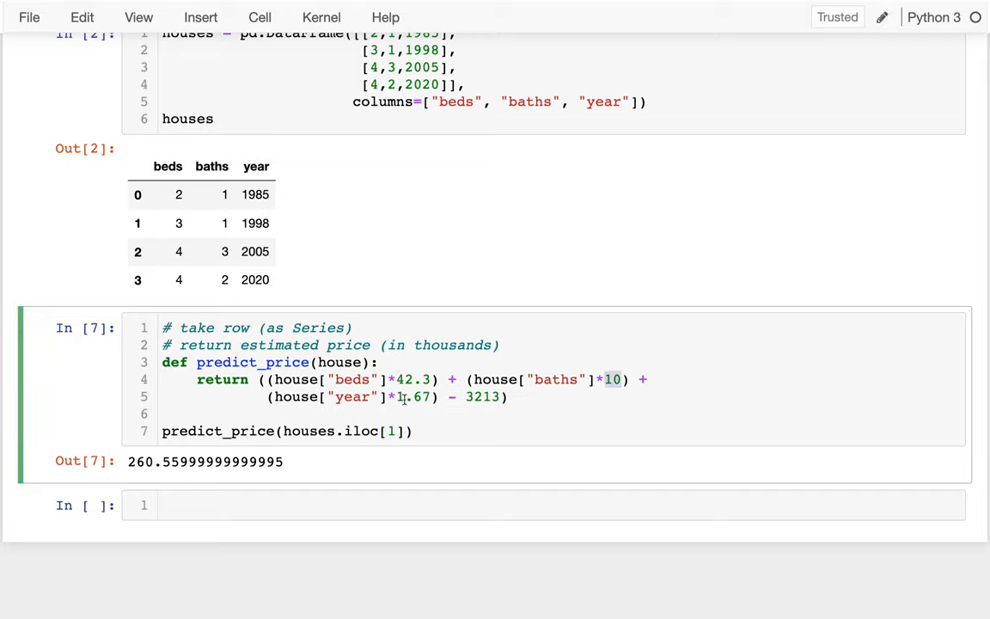
pyautogui.doubleClick(411, 380)
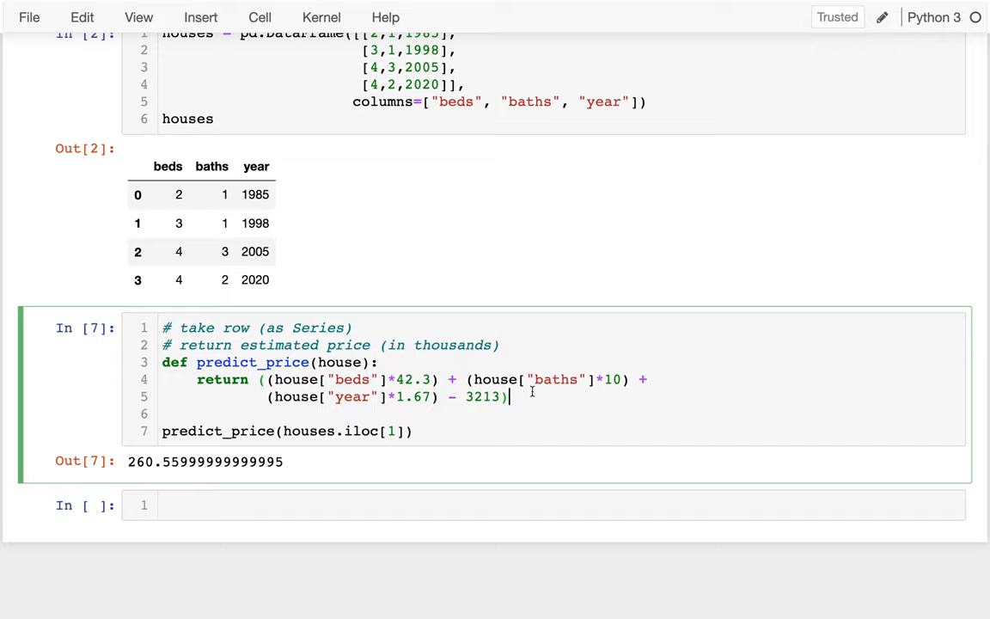
pyautogui.moveTo(258, 381)
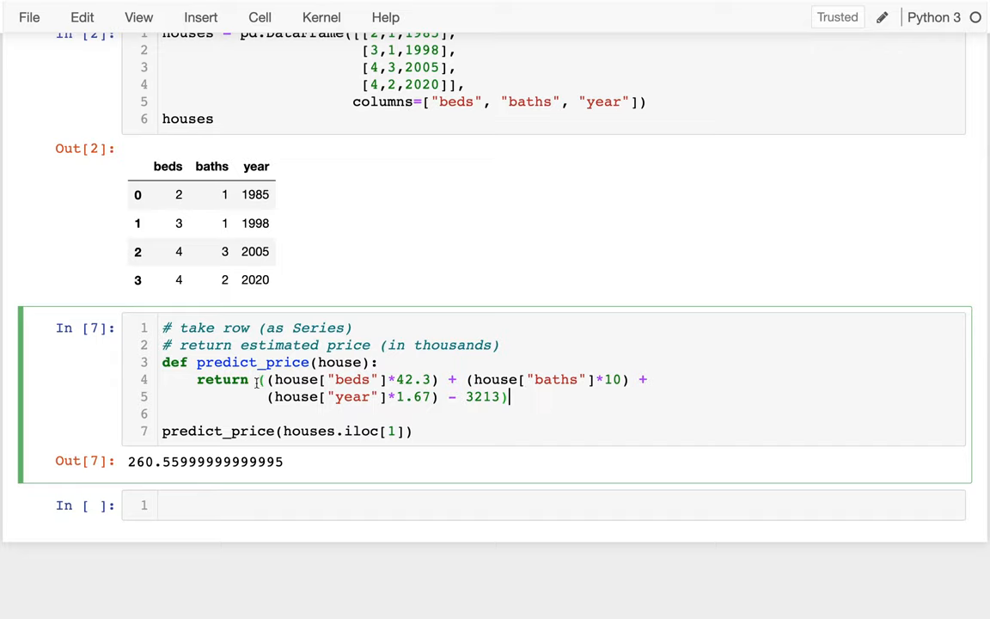
pyautogui.moveTo(268, 380); pyautogui.dragTo(507, 396)
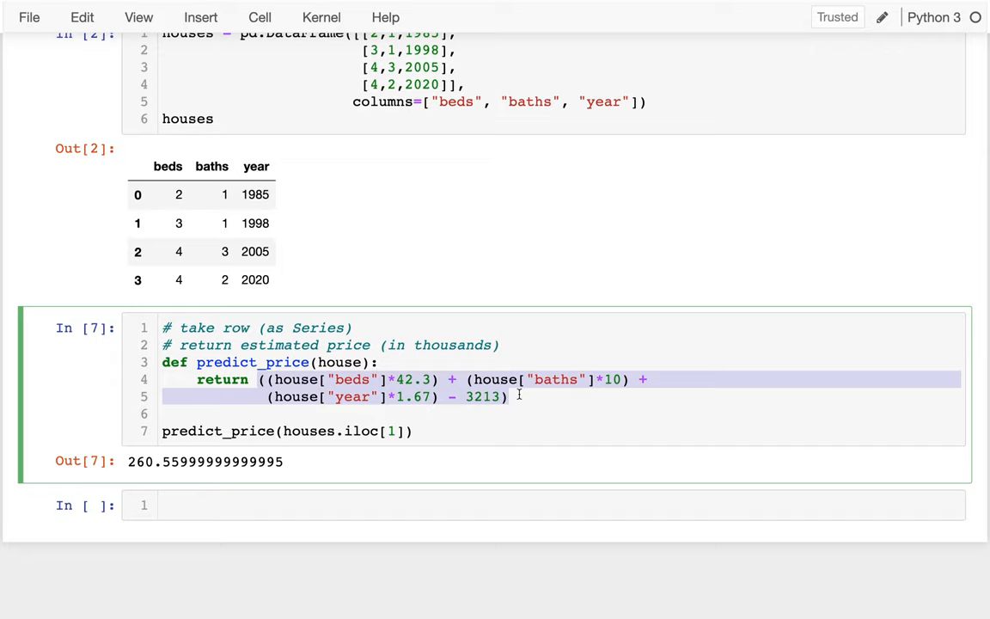
pyautogui.click(378, 361)
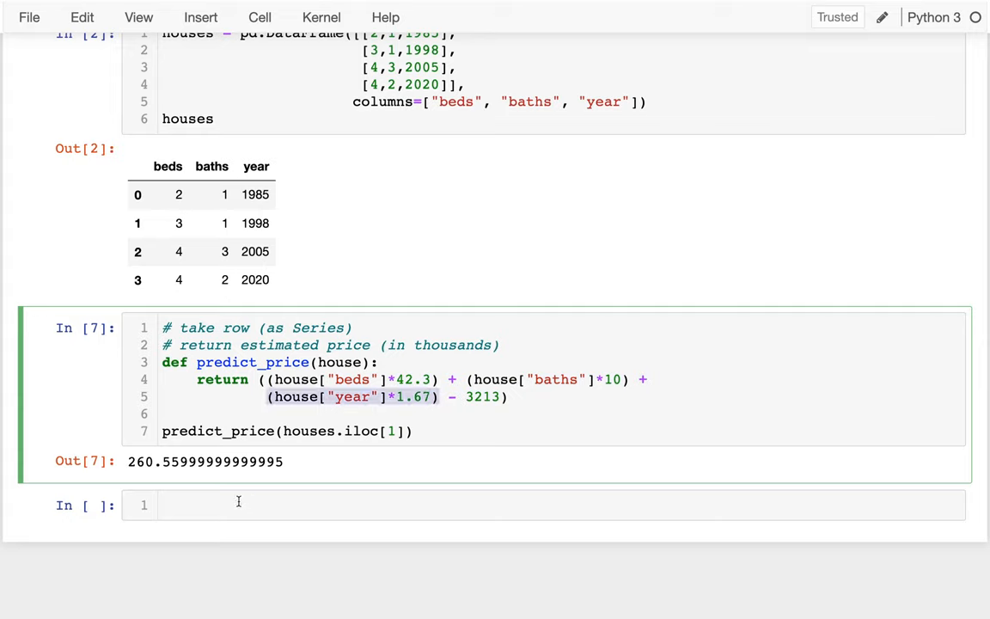
pyautogui.click(239, 506)
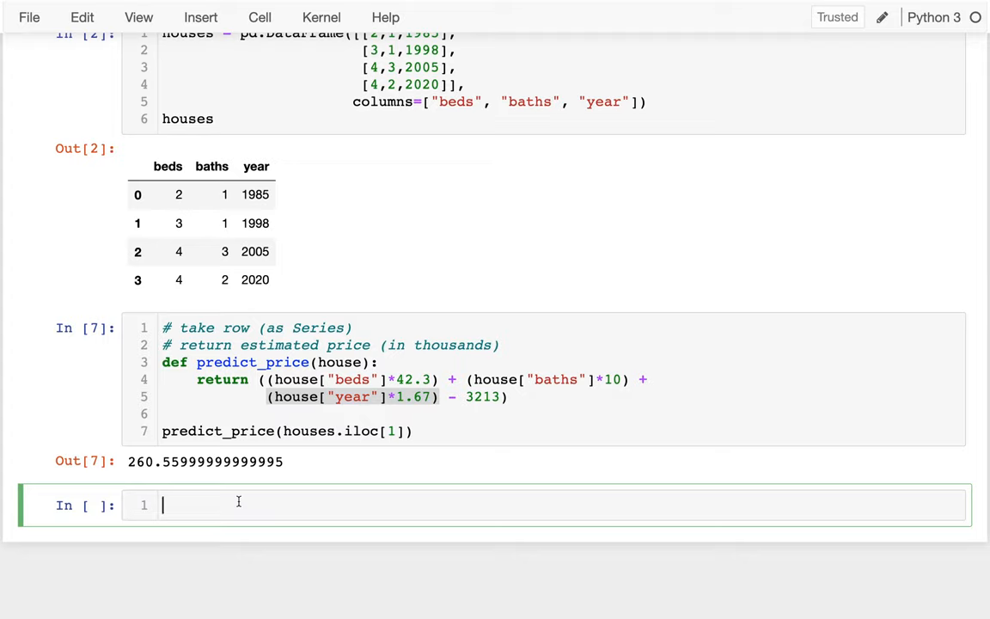
pyautogui.moveTo(393, 375)
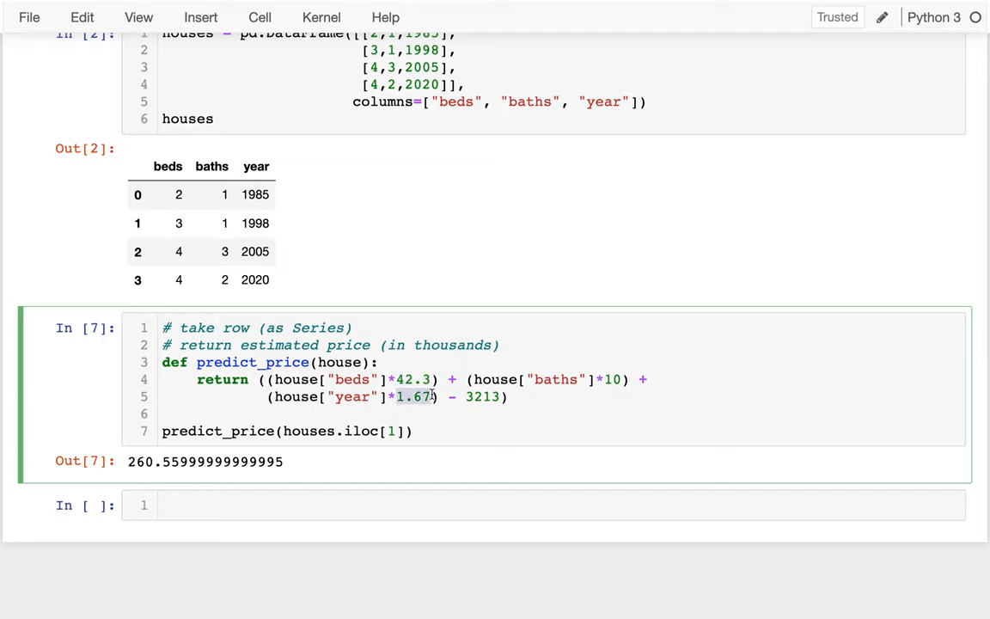
# Define c = np.array([42.3, 10, 1.67]) in the empty cell and display c.
pyautogui.click(265, 506)
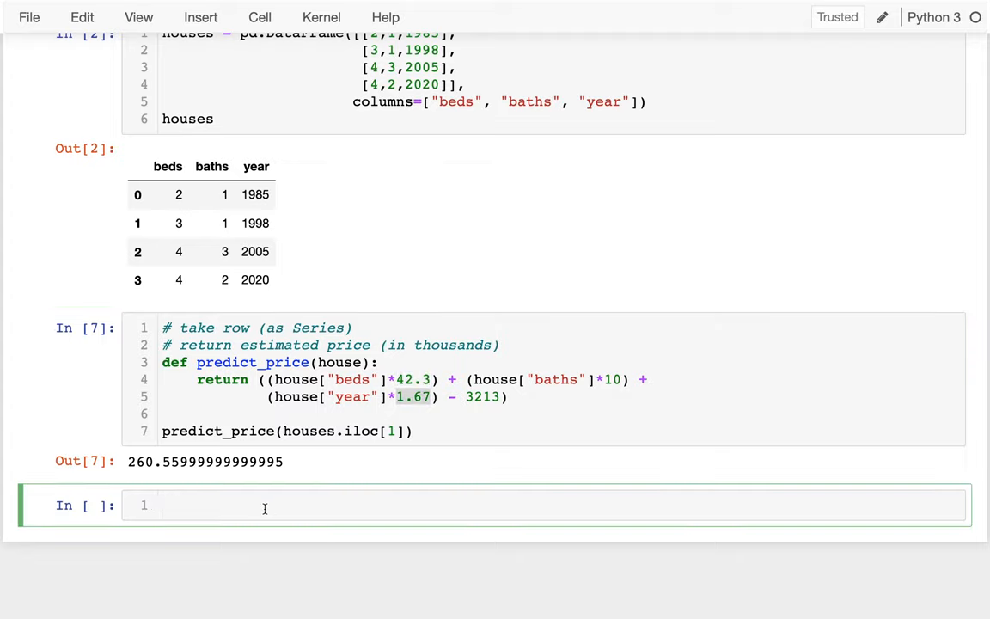
pyautogui.write('np')
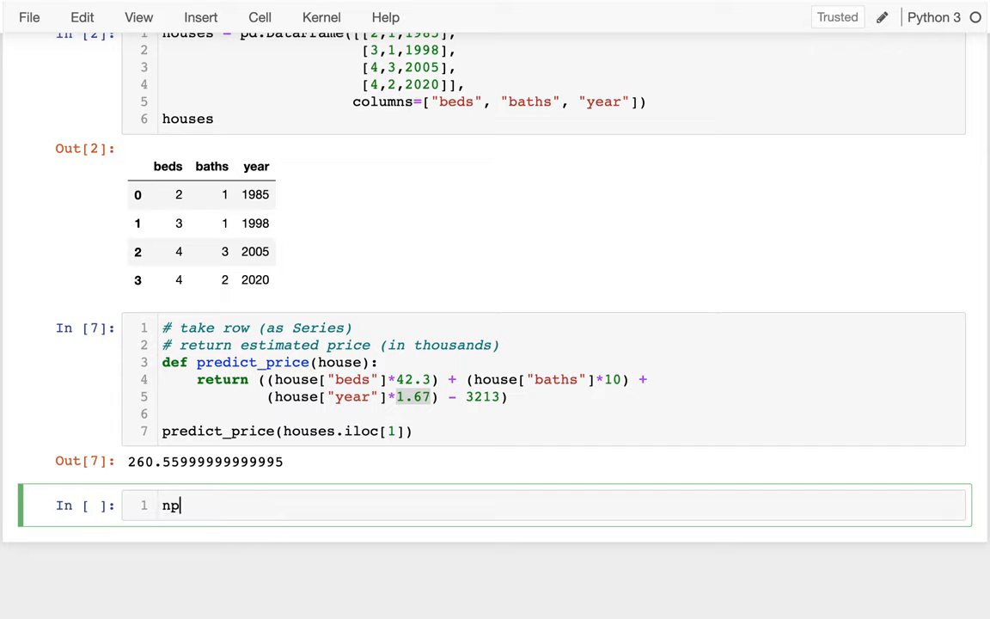
pyautogui.write('.array()')
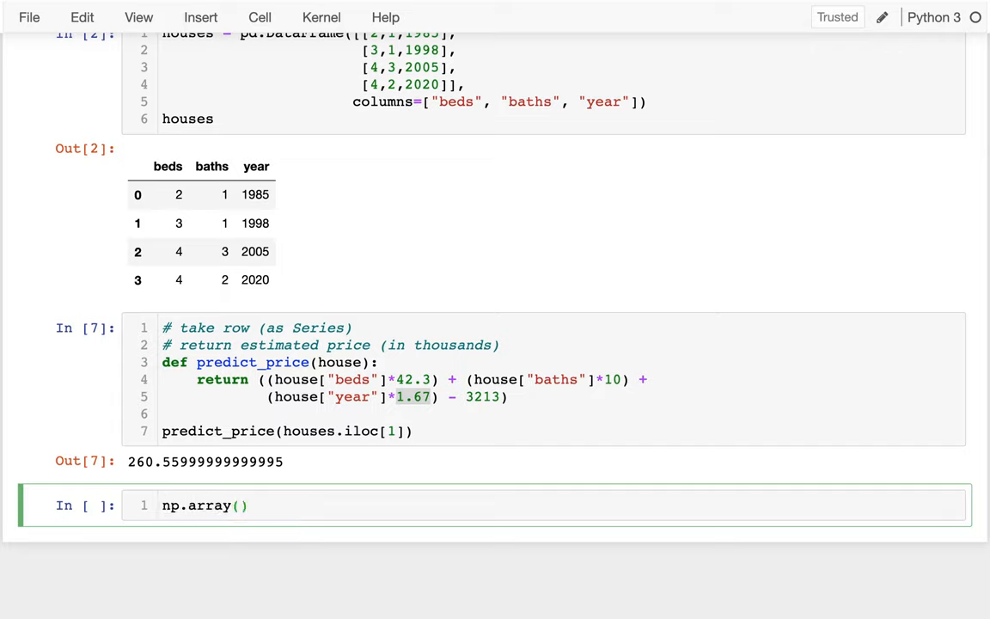
pyautogui.write('[]')
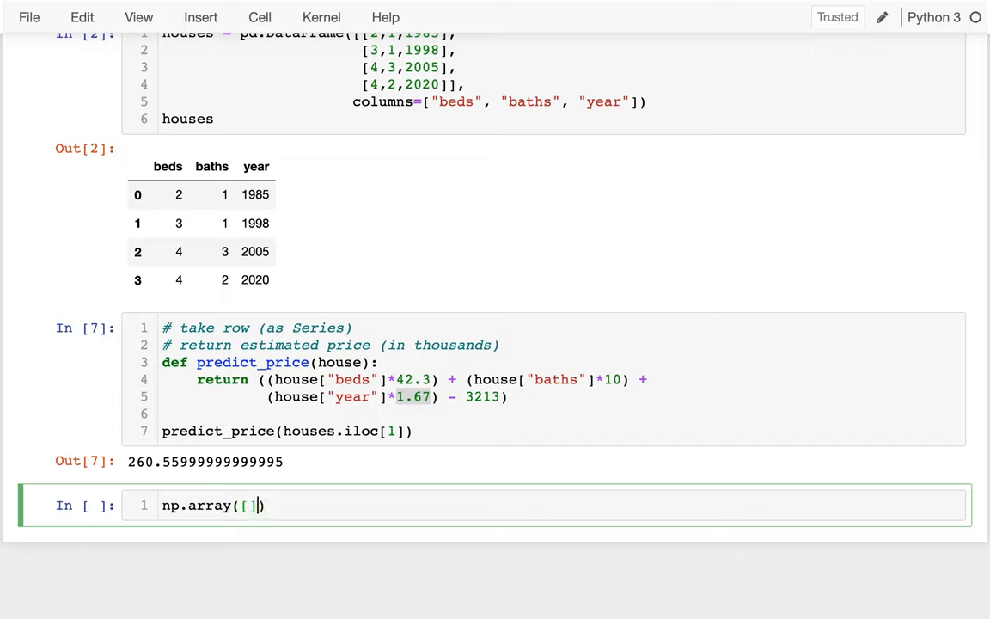
pyautogui.write('42.3')
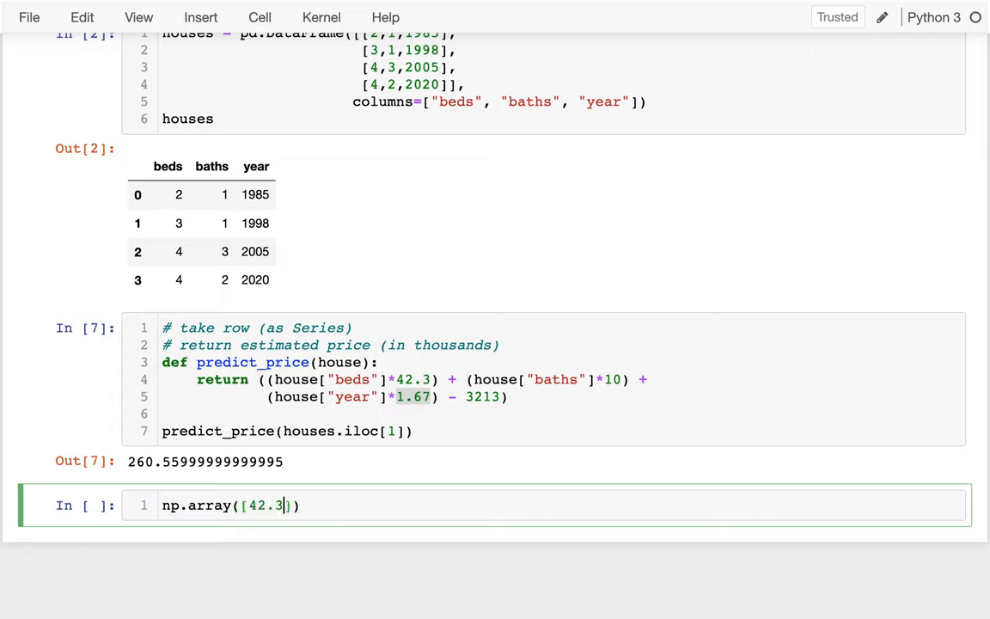
pyautogui.write(', 10, 1.67')
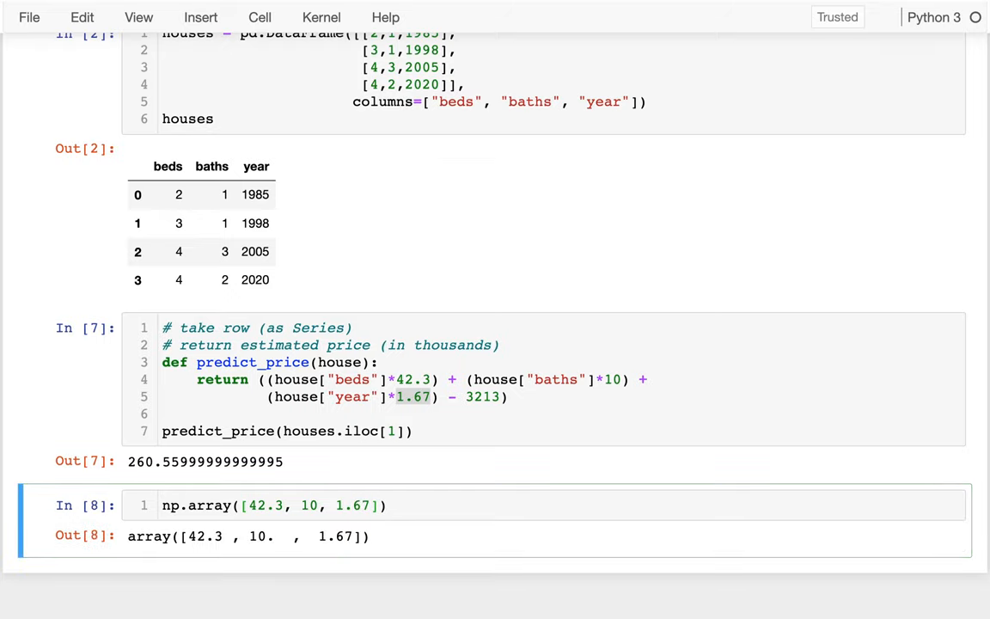
pyautogui.write('c =')
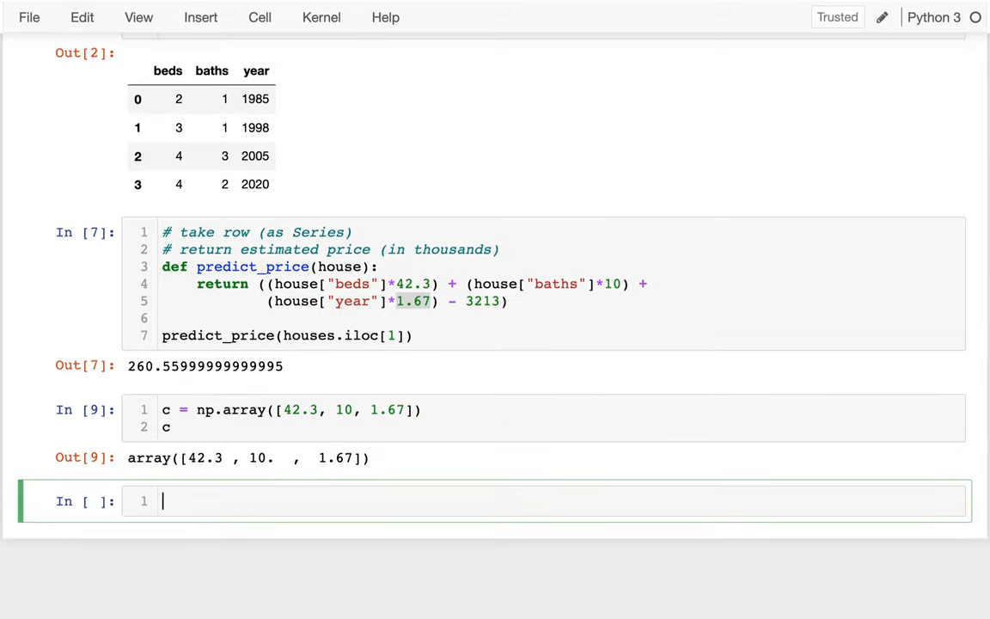
# Write the expression house @ c in the new cell, renaming vector to house.
pyautogui.write('vector')
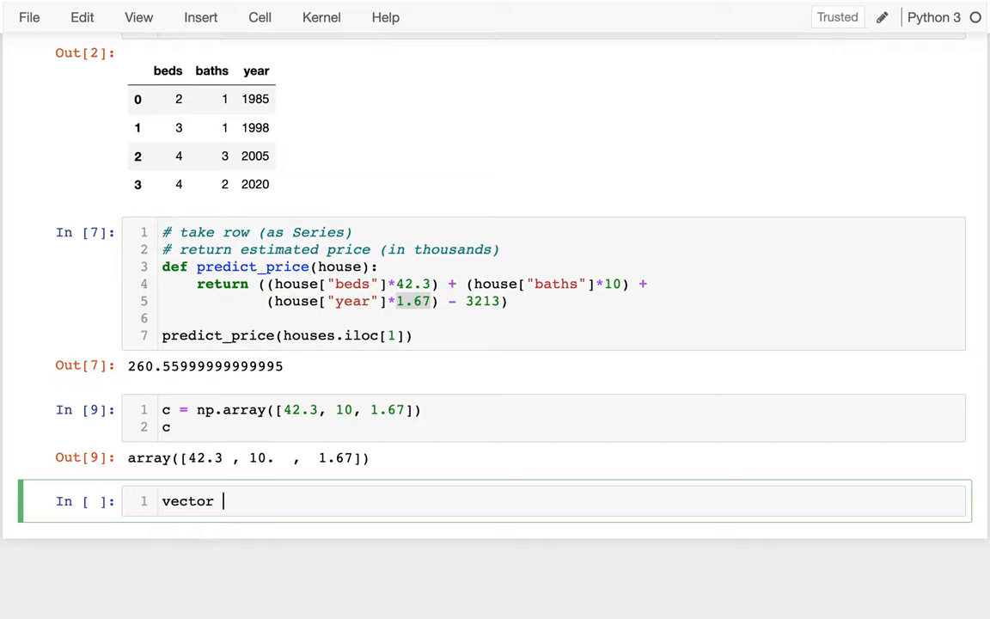
pyautogui.write('@ c')
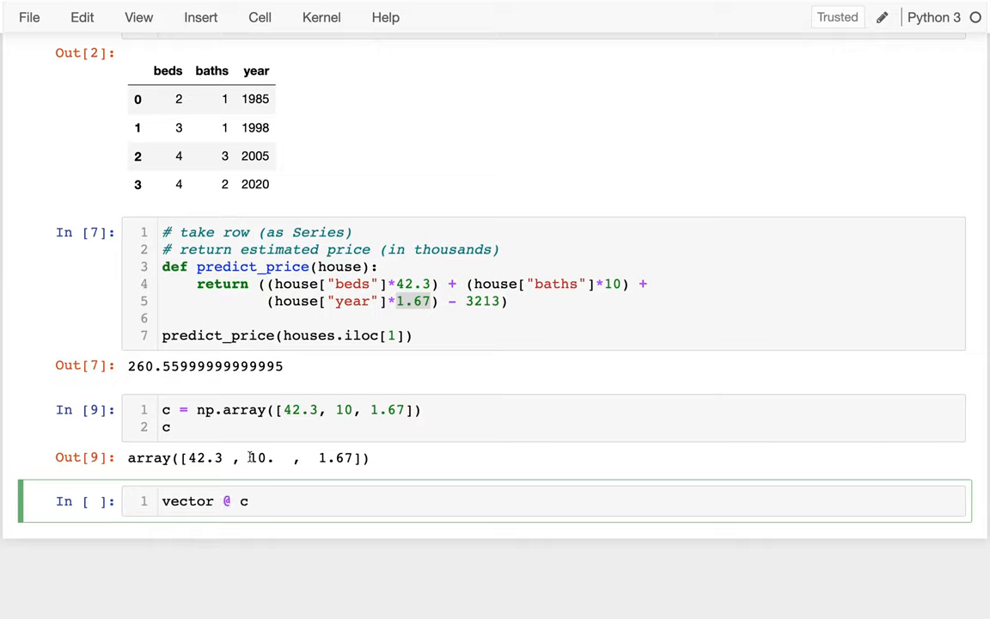
pyautogui.doubleClick(186, 502)
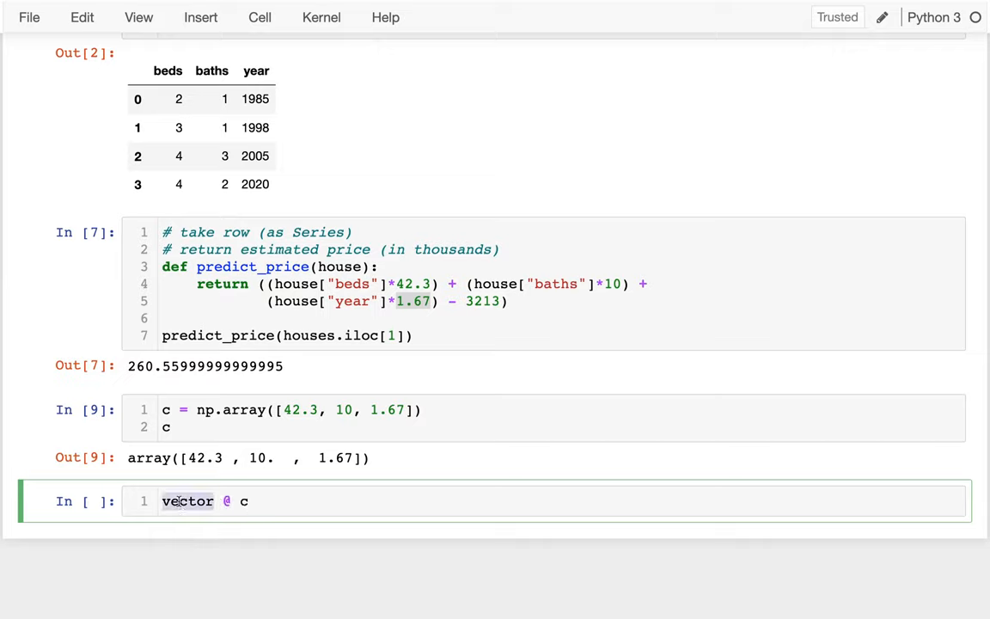
pyautogui.write('house')
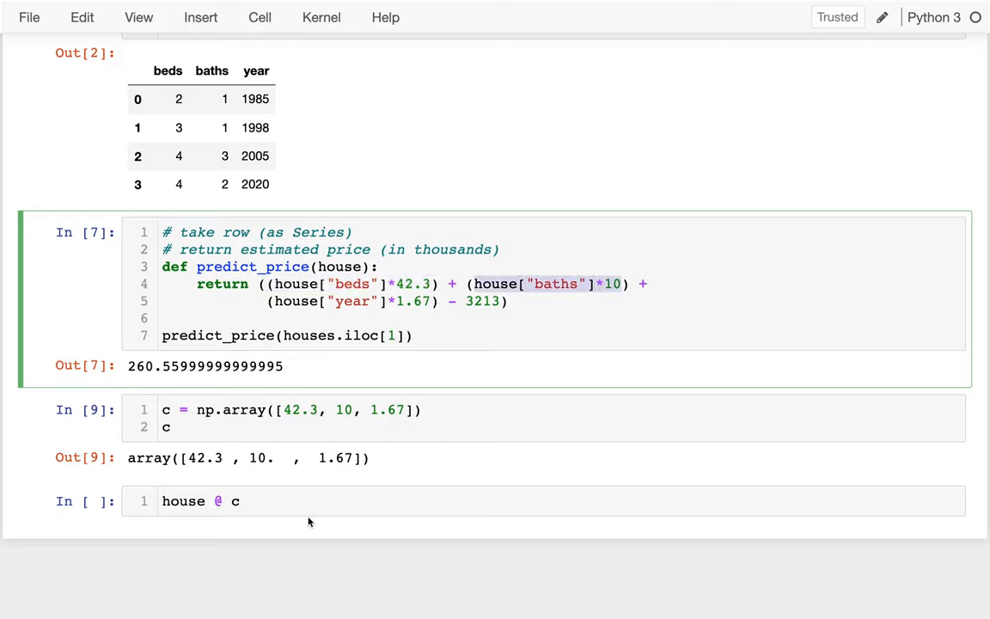
pyautogui.click(245, 502)
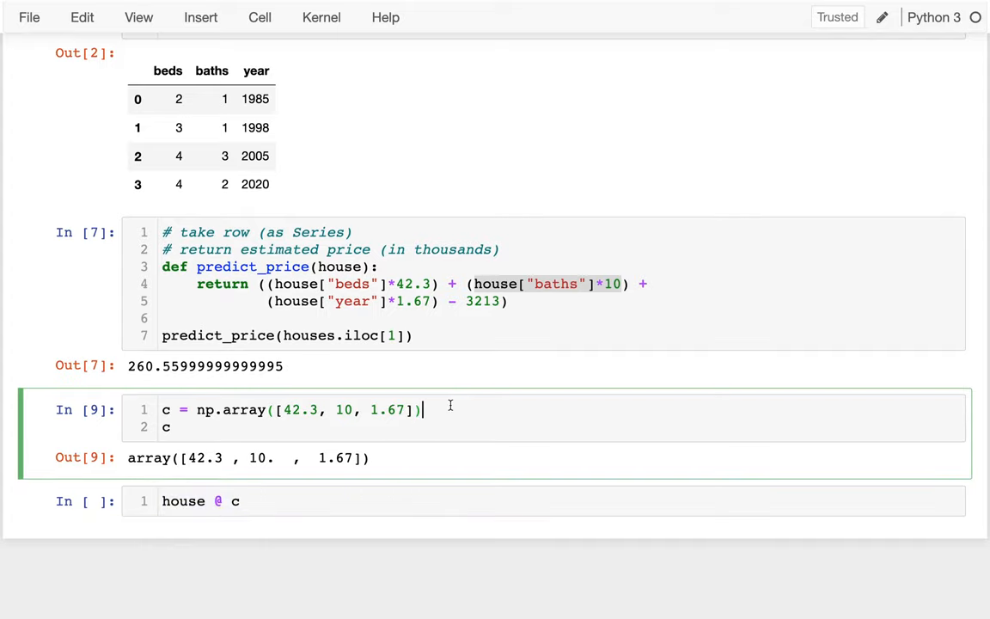
# Reshape c with .reshape(-1, 1) into a three-row column and insert a cell above house @ c.
pyautogui.write('.re')
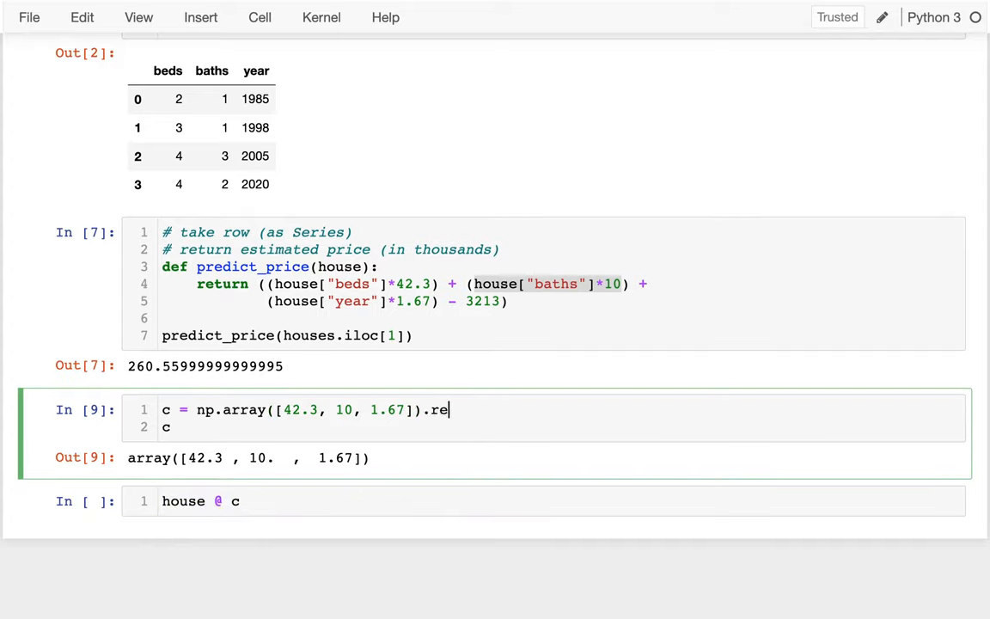
pyautogui.write('shape')
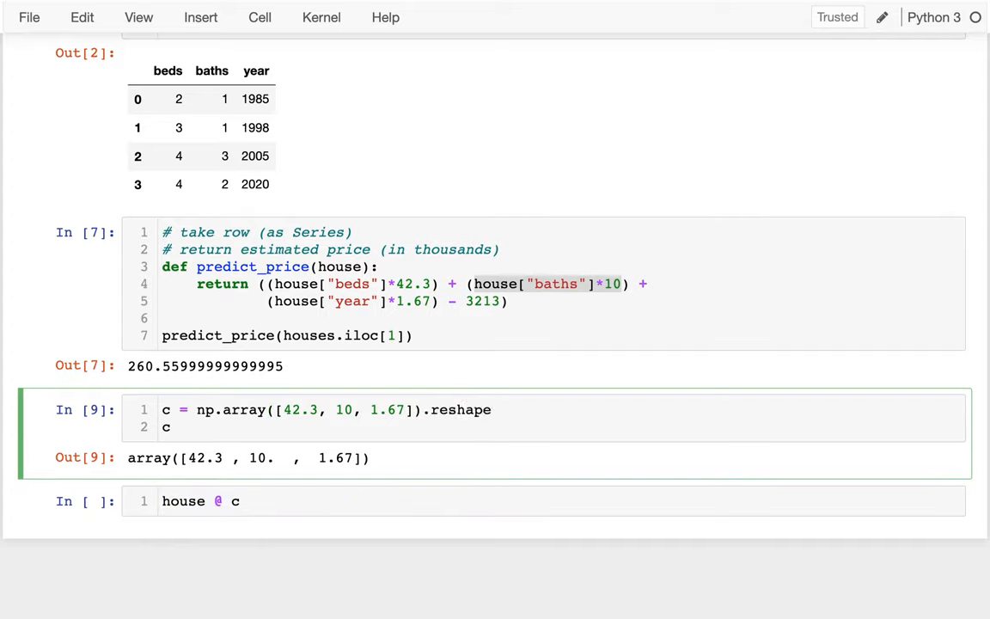
pyautogui.write('(ROWS)')
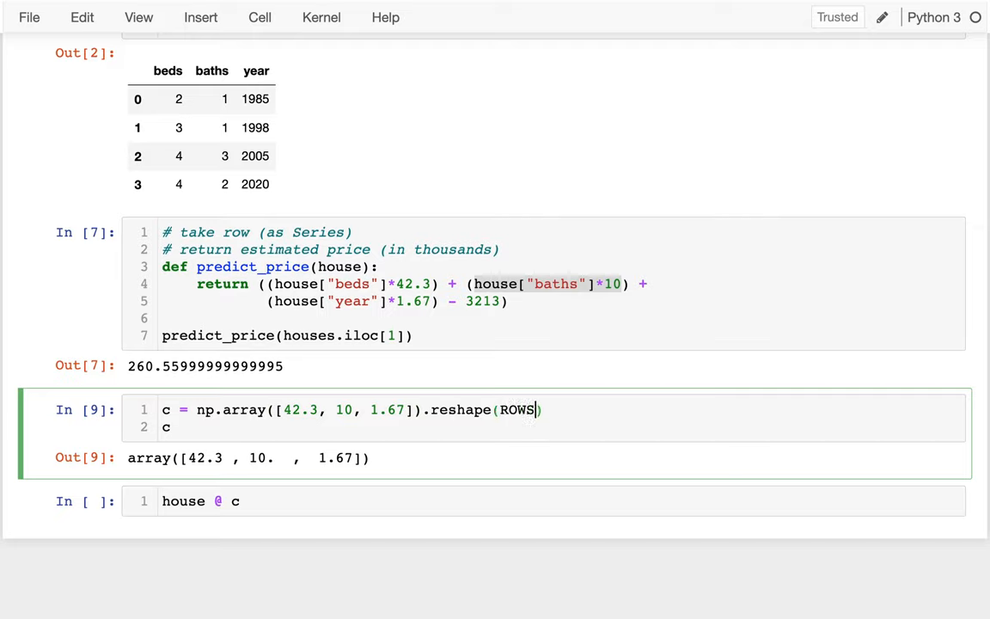
pyautogui.write(', COLUMNS')
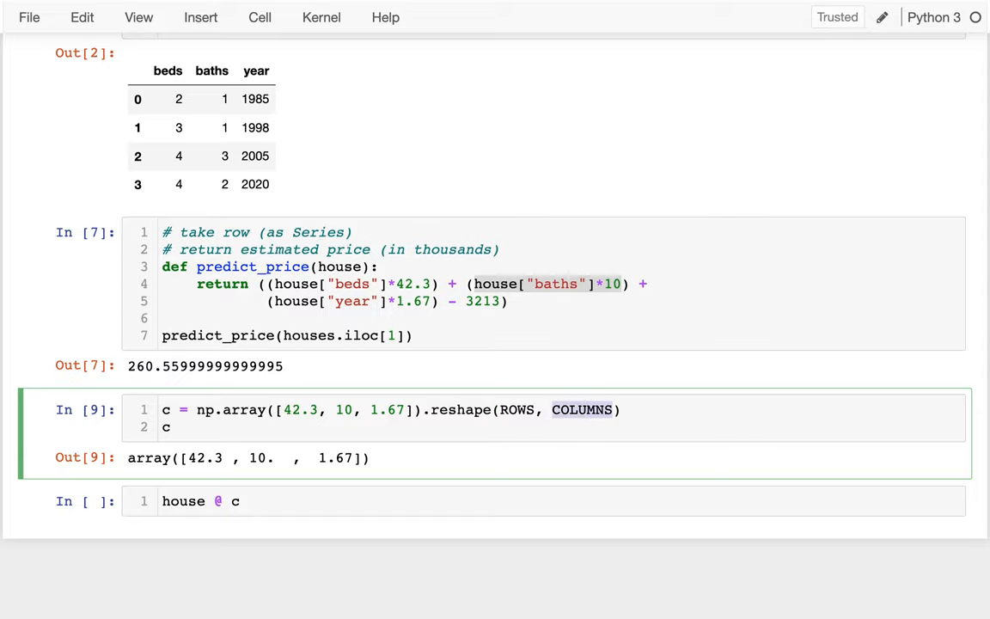
pyautogui.write('1')
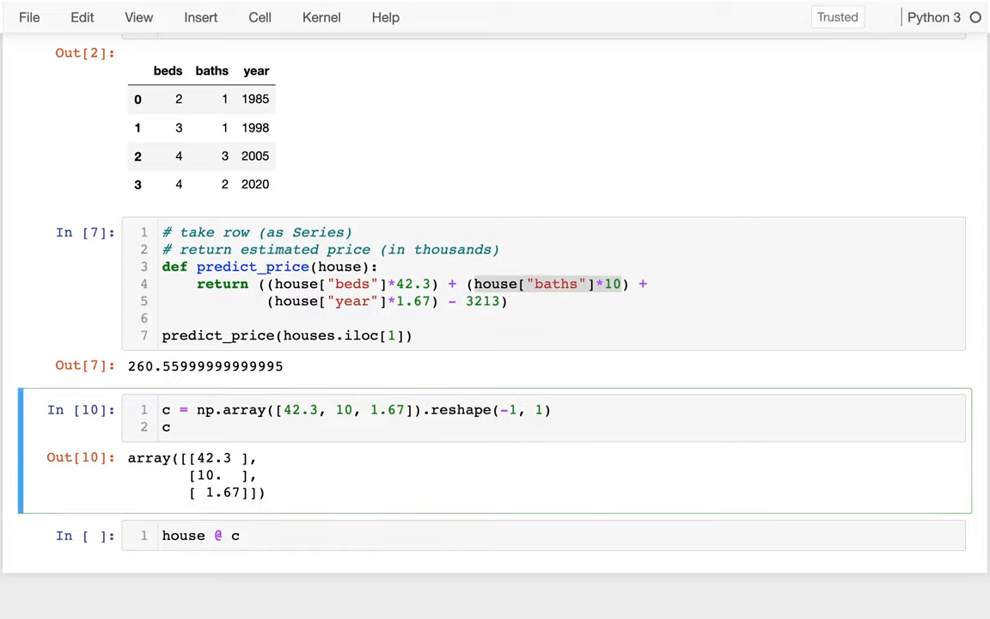
pyautogui.moveTo(129, 457); pyautogui.dragTo(261, 480)
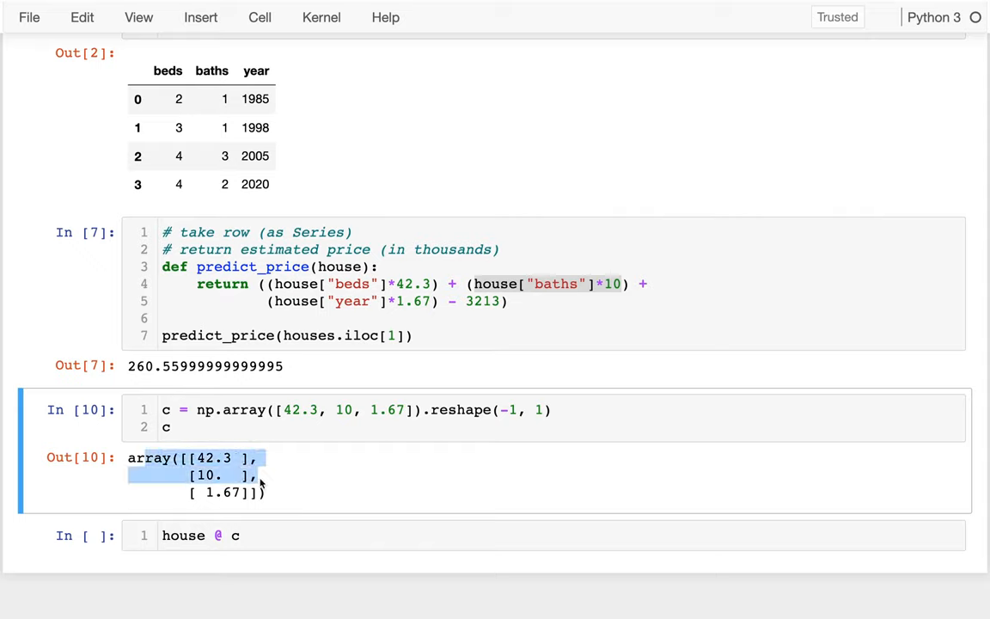
pyautogui.click(265, 537)
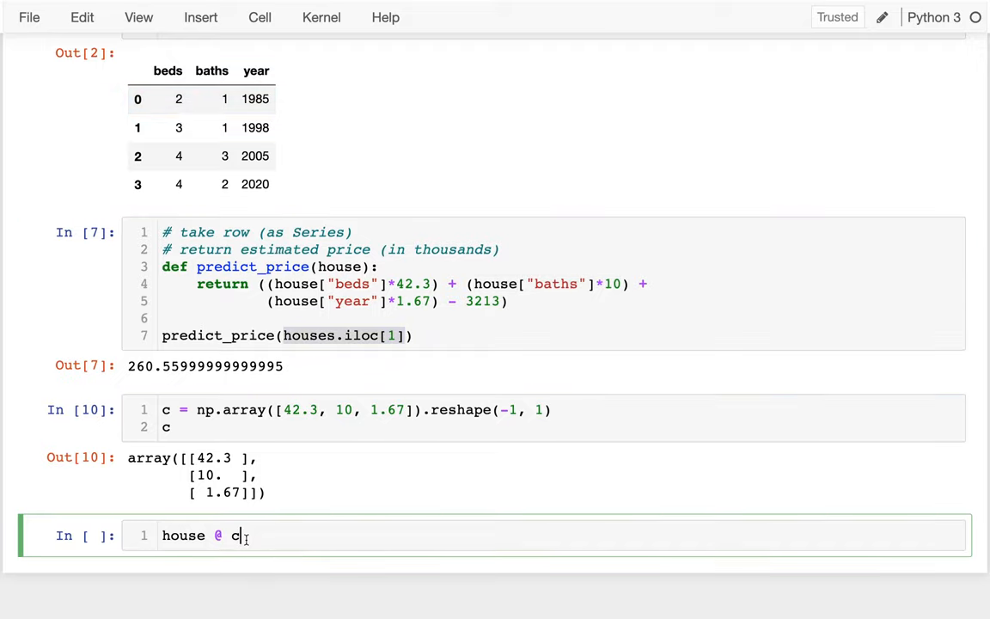
pyautogui.scroll(-3)
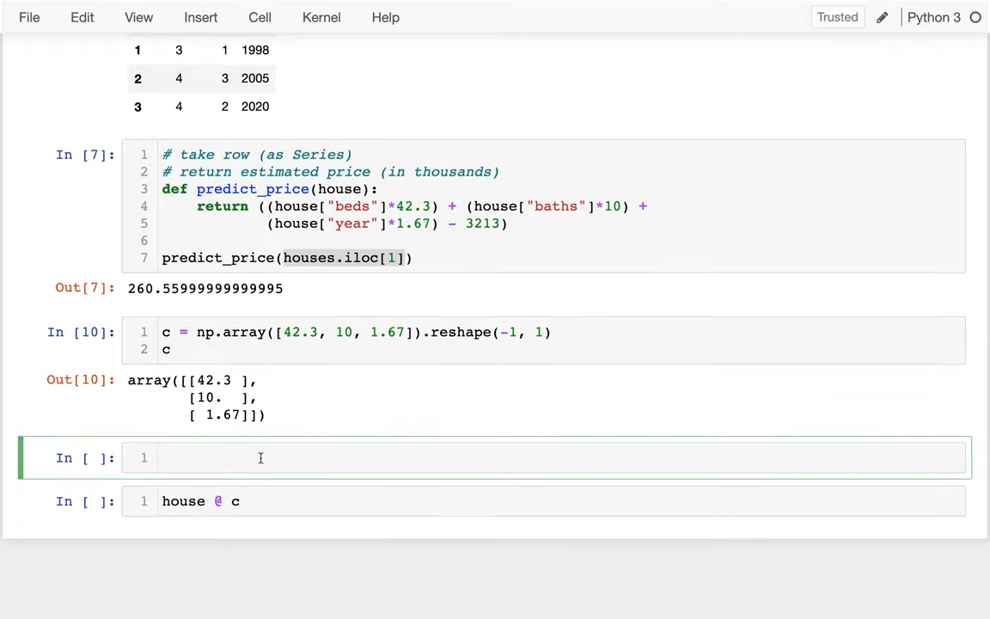
# Store houses.values as X and display its four rows of beds, baths and year.
pyautogui.click(258, 457)
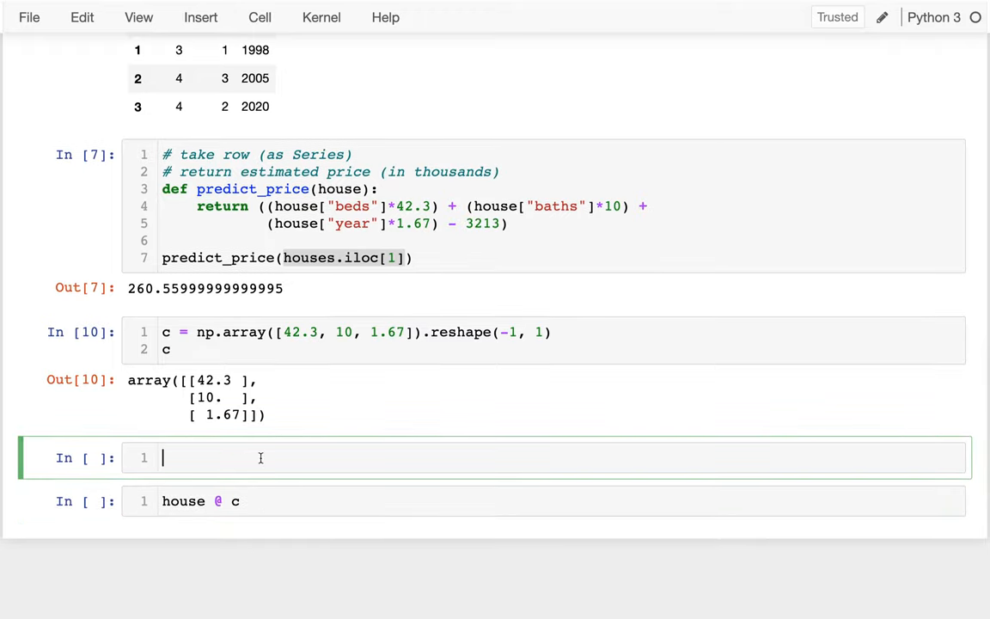
pyautogui.write('hous')
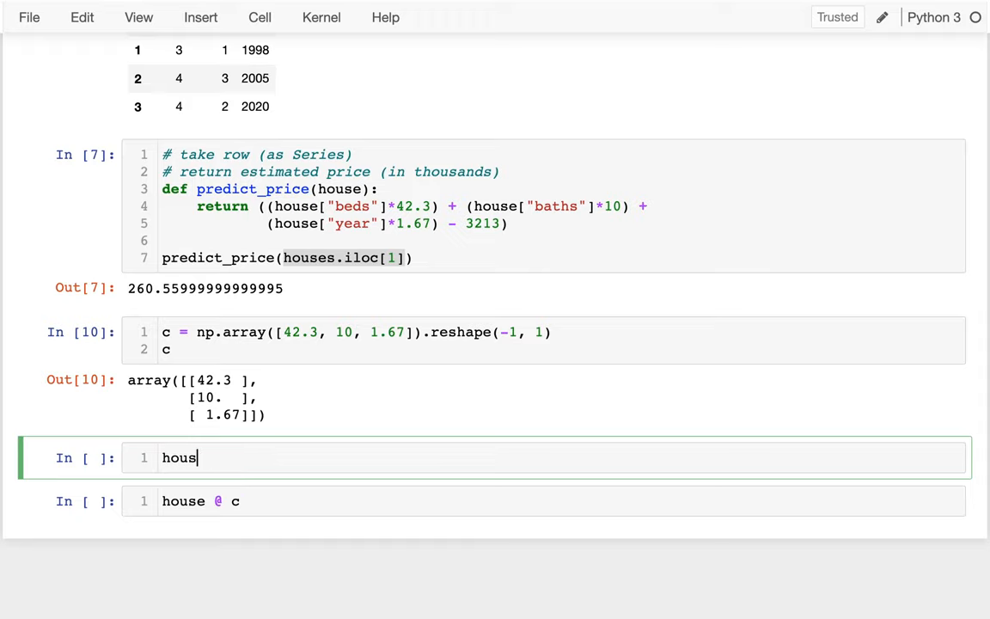
pyautogui.write('es.values')
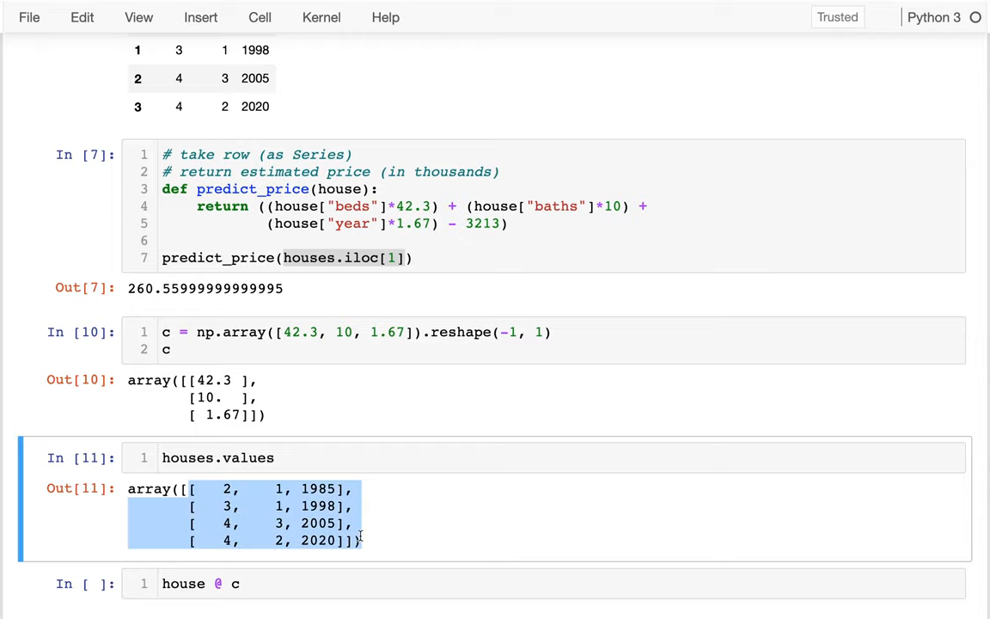
pyautogui.click(299, 457)
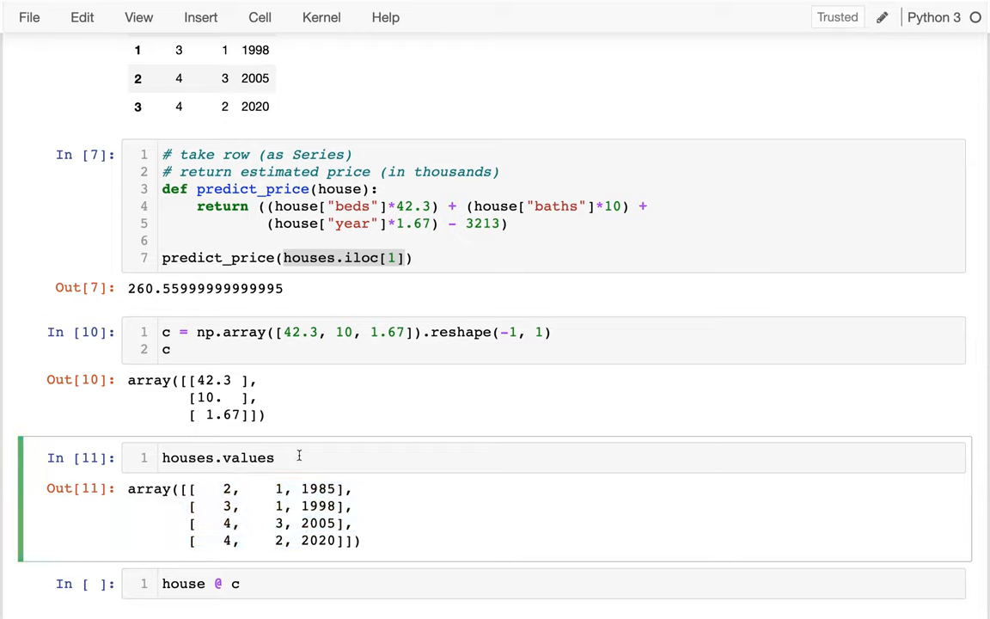
pyautogui.write('x')
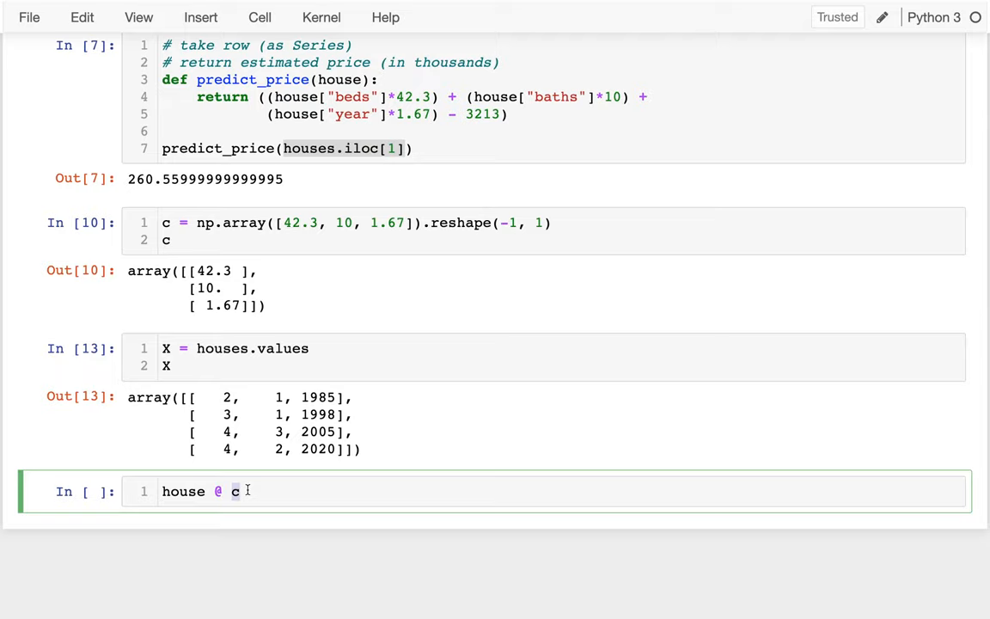
pyautogui.moveTo(188, 279)
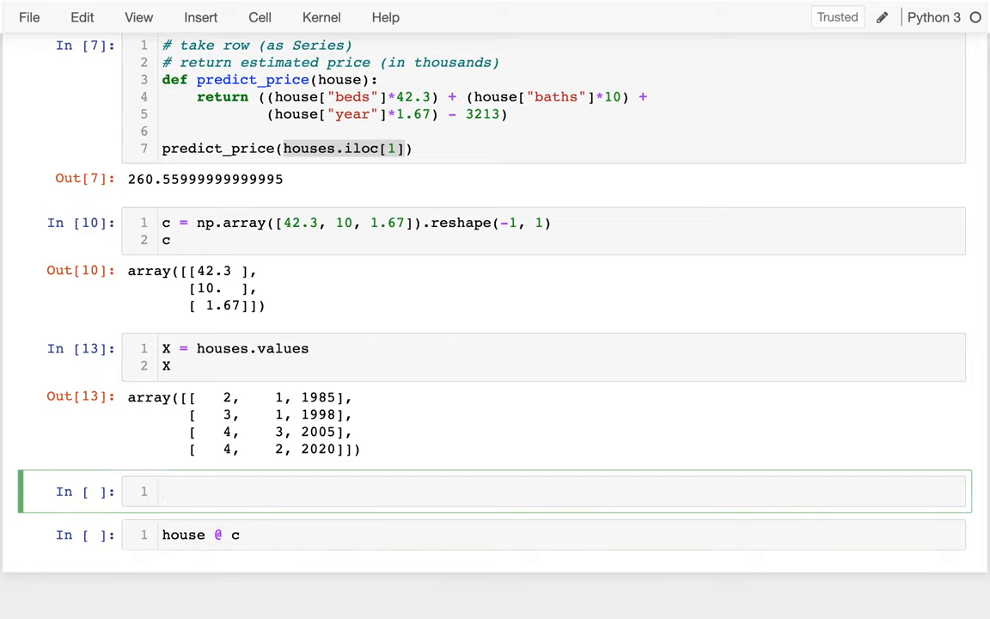
# Slice X[0, :] to get the first row 2, 1, 1985 and check its shape.
pyautogui.write('X[]')
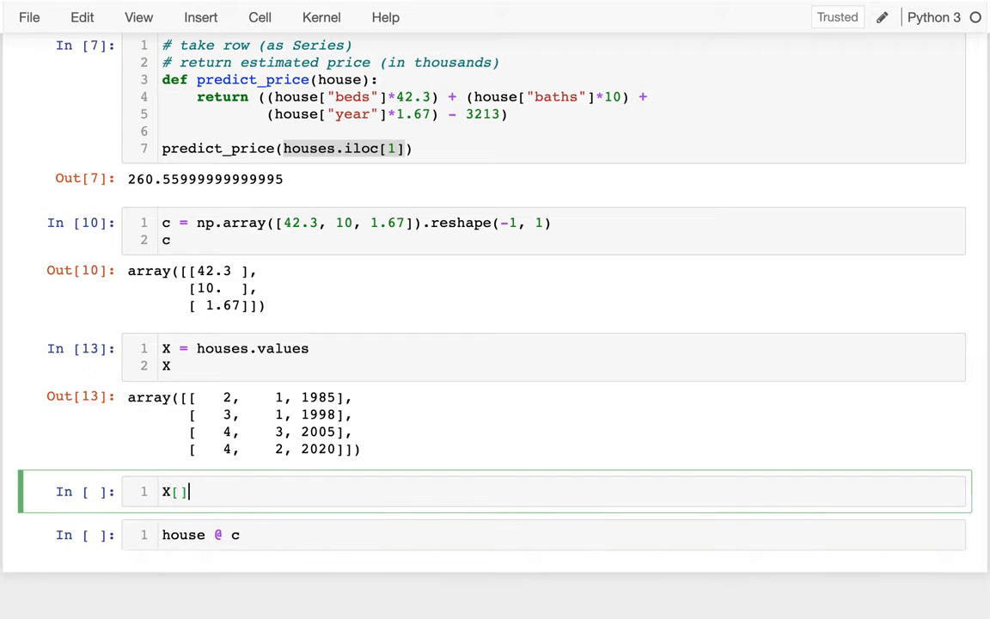
pyautogui.write('ROW SLICE')
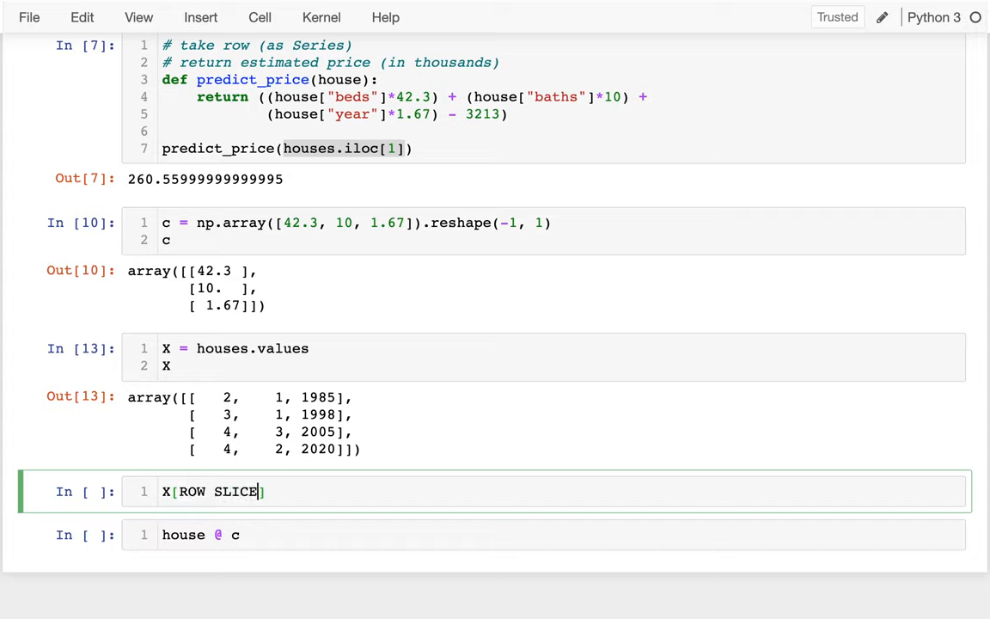
pyautogui.write(', COLUMN SLICE')
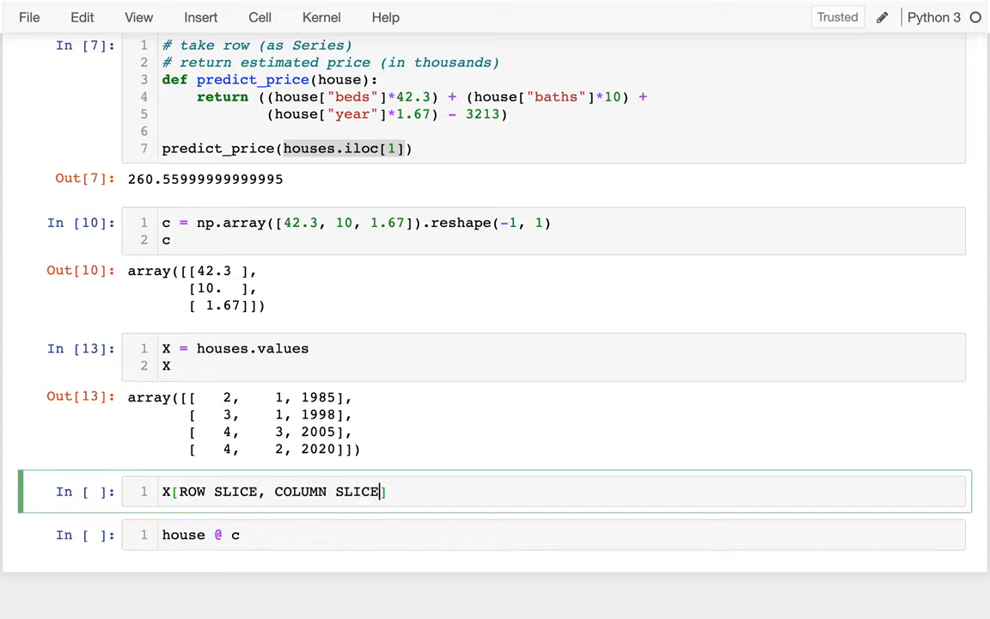
pyautogui.doubleClick(330, 492)
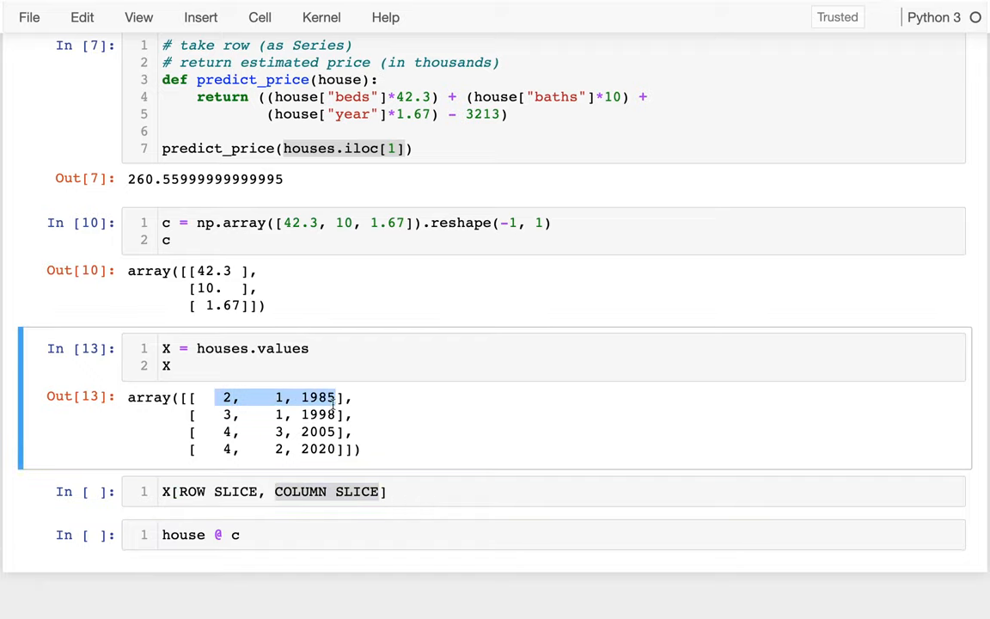
pyautogui.click(306, 492)
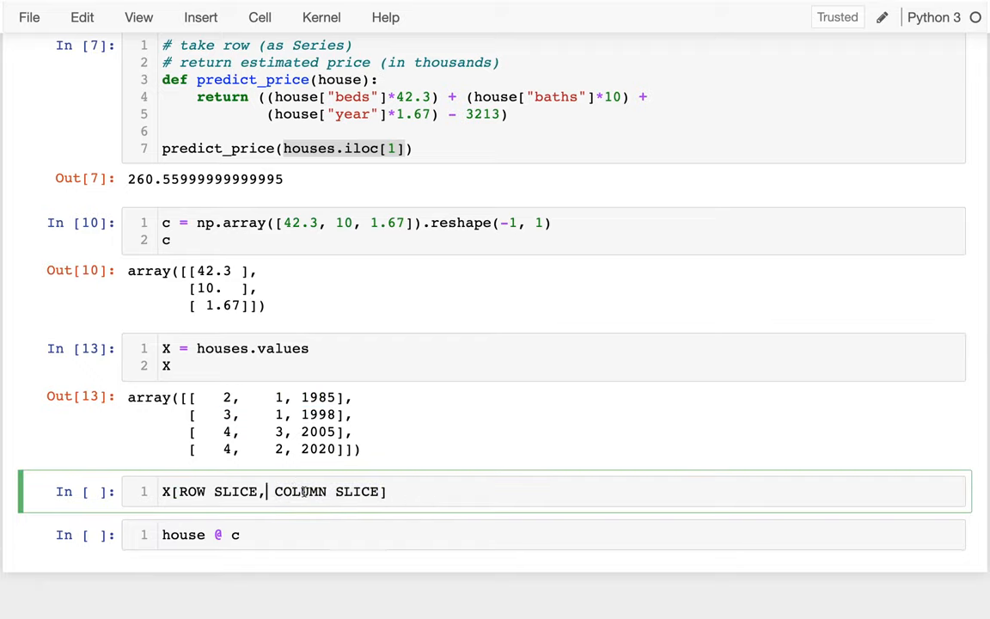
pyautogui.write(':]')
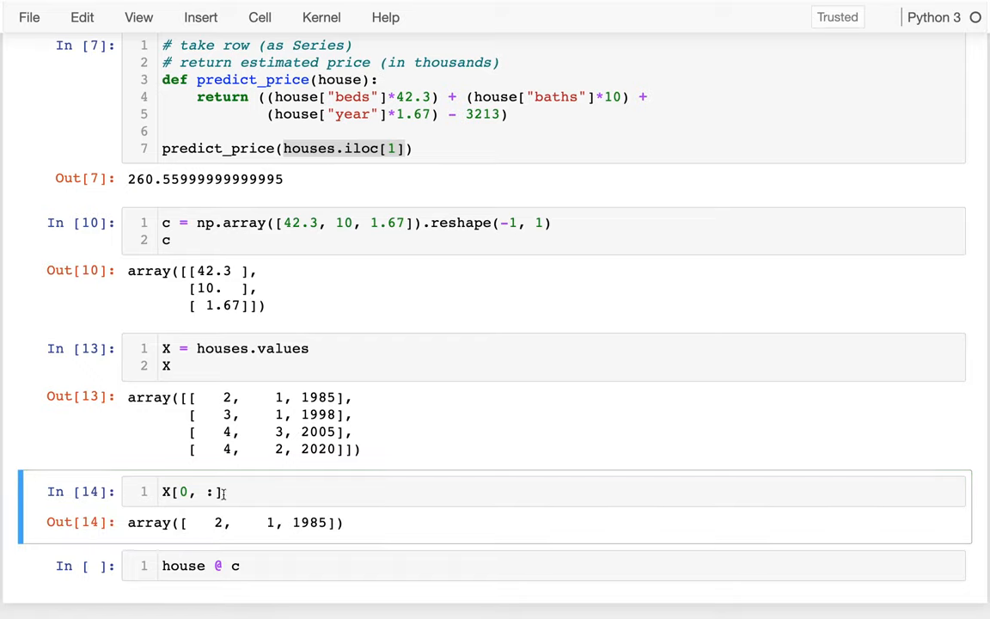
pyautogui.moveTo(220, 397); pyautogui.dragTo(324, 397)
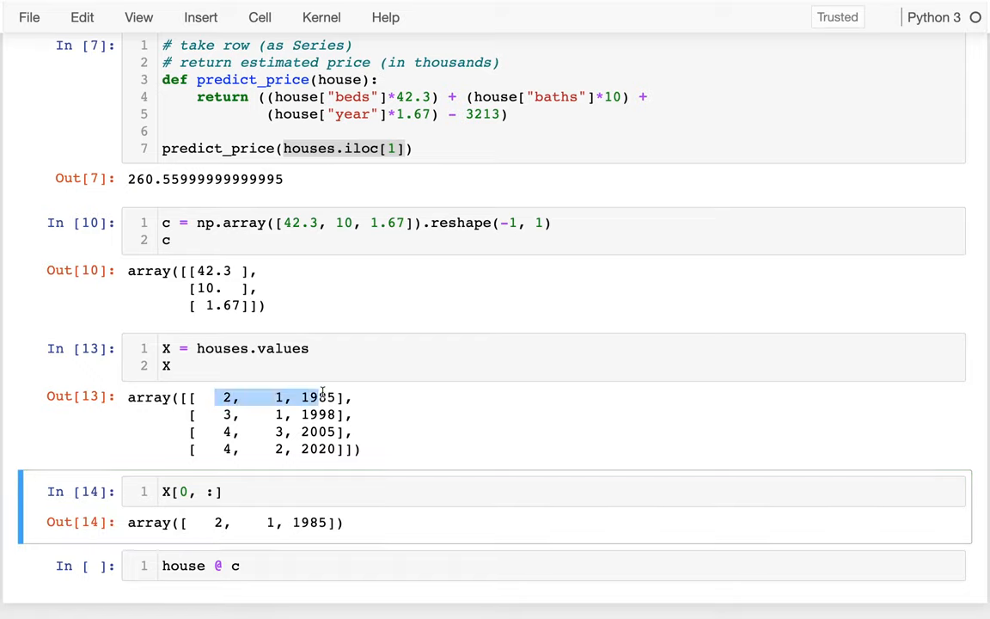
pyautogui.write('.')
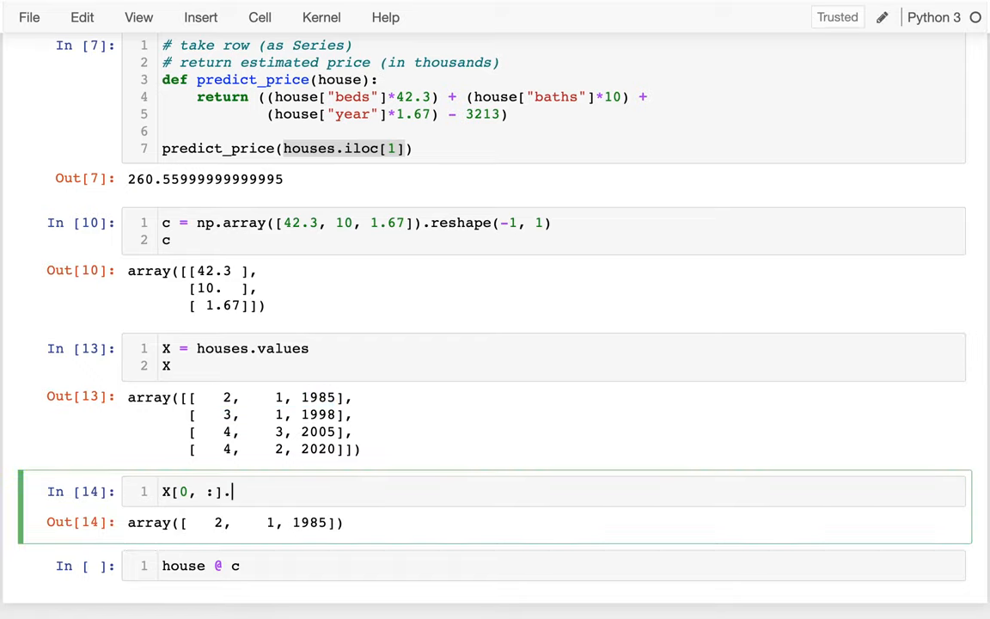
pyautogui.write('shape')
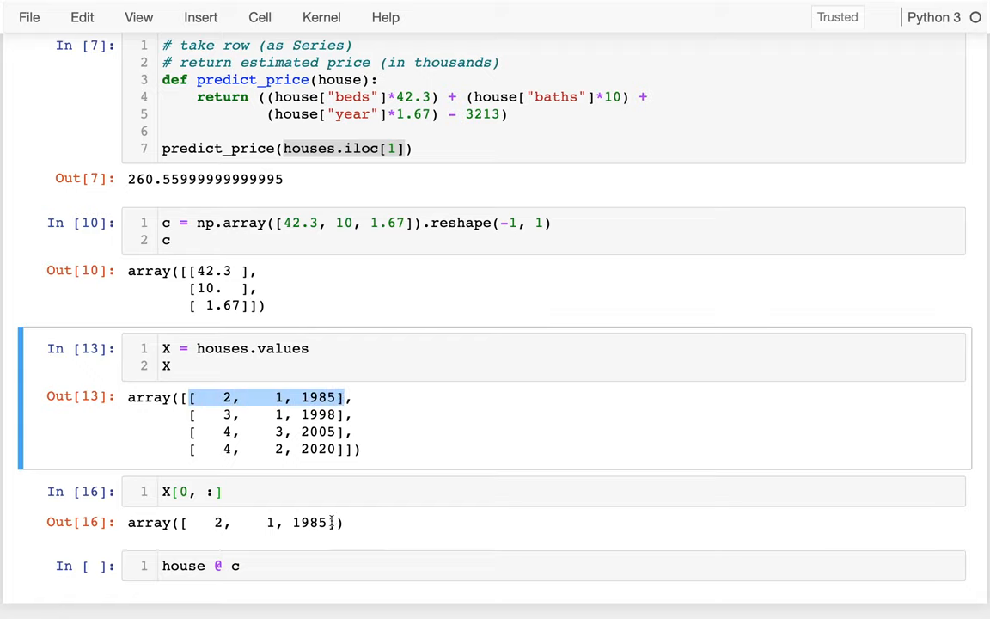
# Change the slice to X[0:1, :] and store it as h0, displaying the 2D row.
pyautogui.click(181, 492)
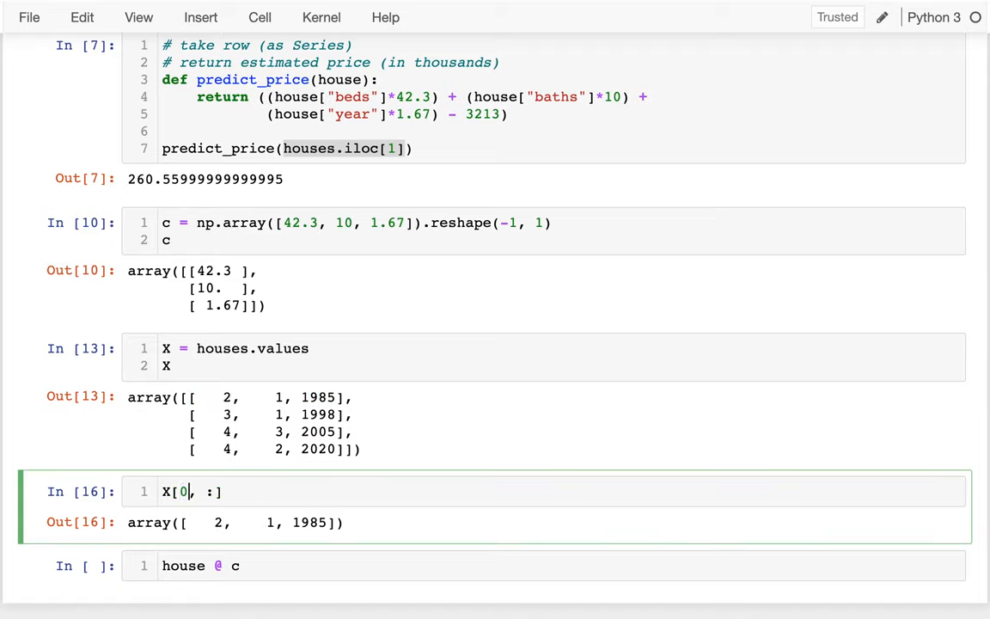
pyautogui.write(':1')
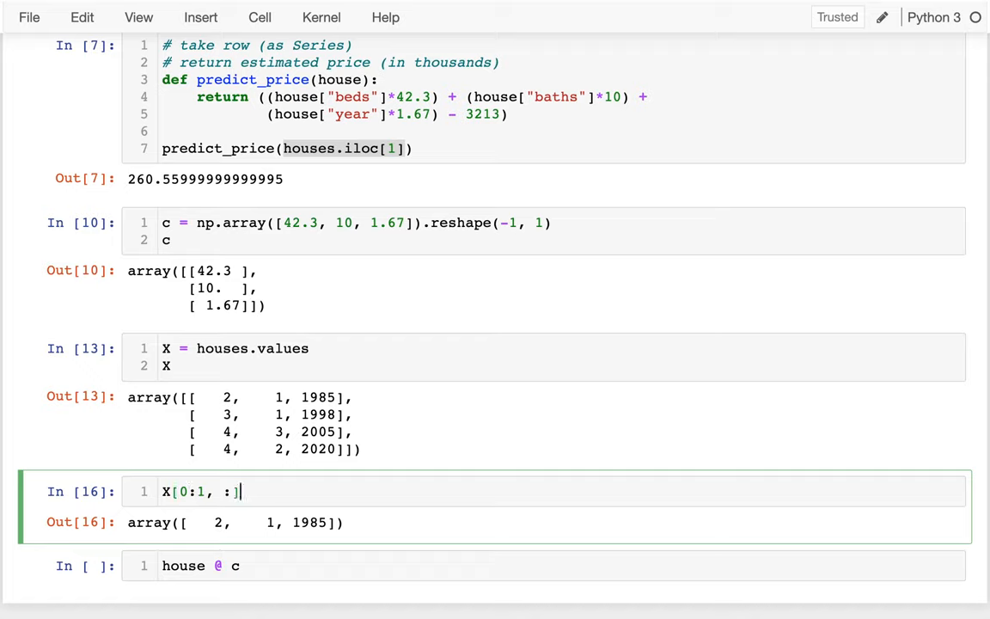
pyautogui.press('shift+enter')
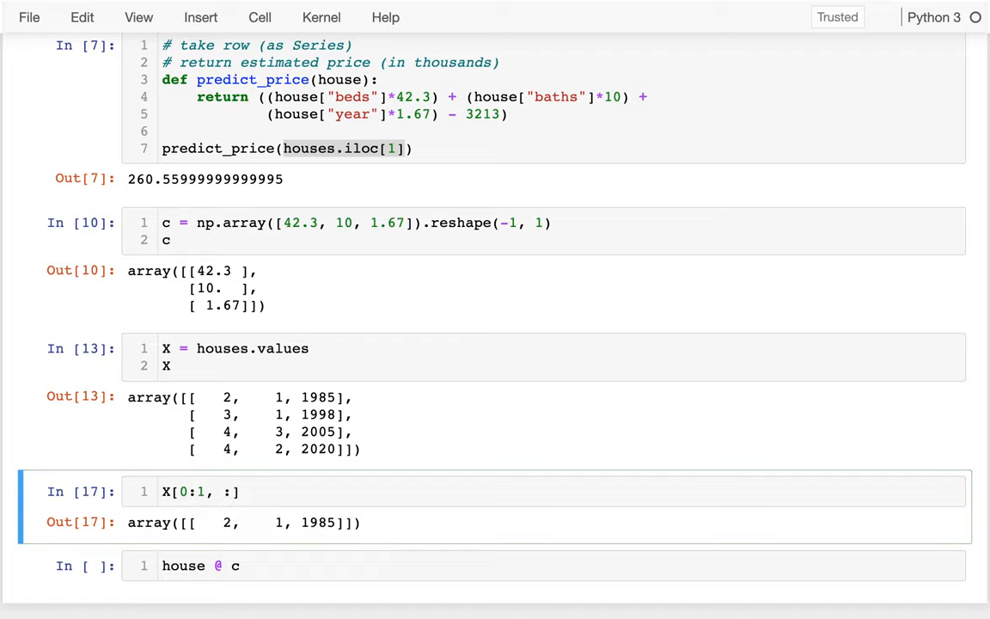
pyautogui.moveTo(185, 523); pyautogui.dragTo(344, 522)
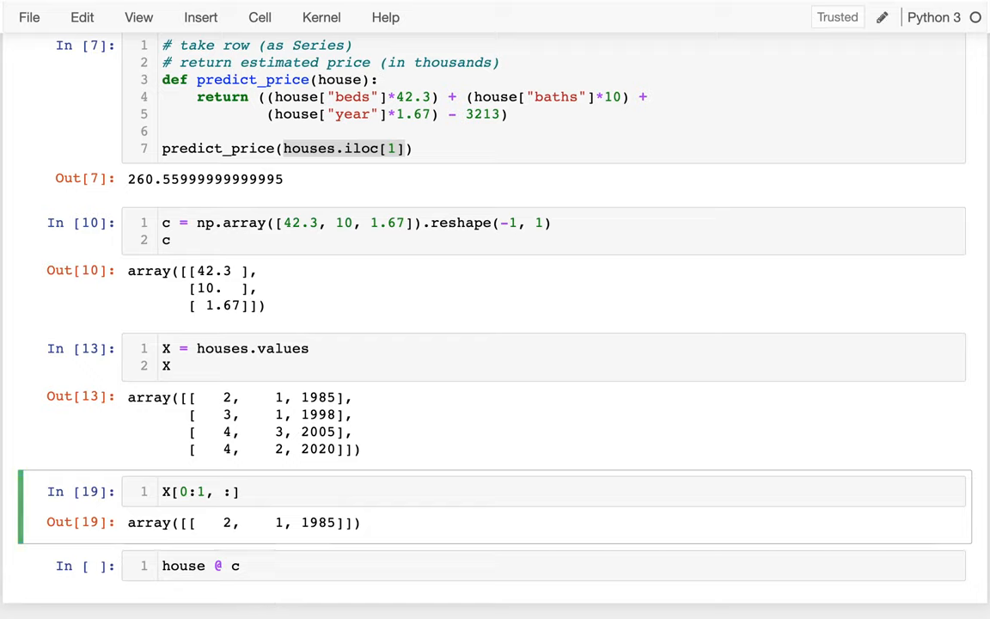
pyautogui.write('h0 =')
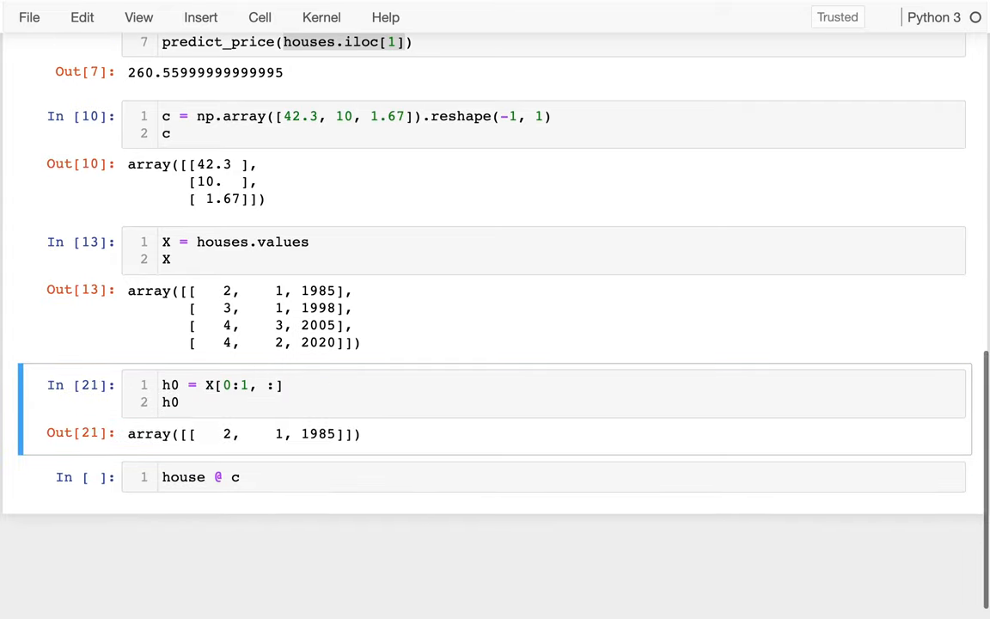
# Compute h0 @ c, giving array([[3409.55]]), and start an intercept line b = in the c cell.
pyautogui.doubleClick(182, 478)
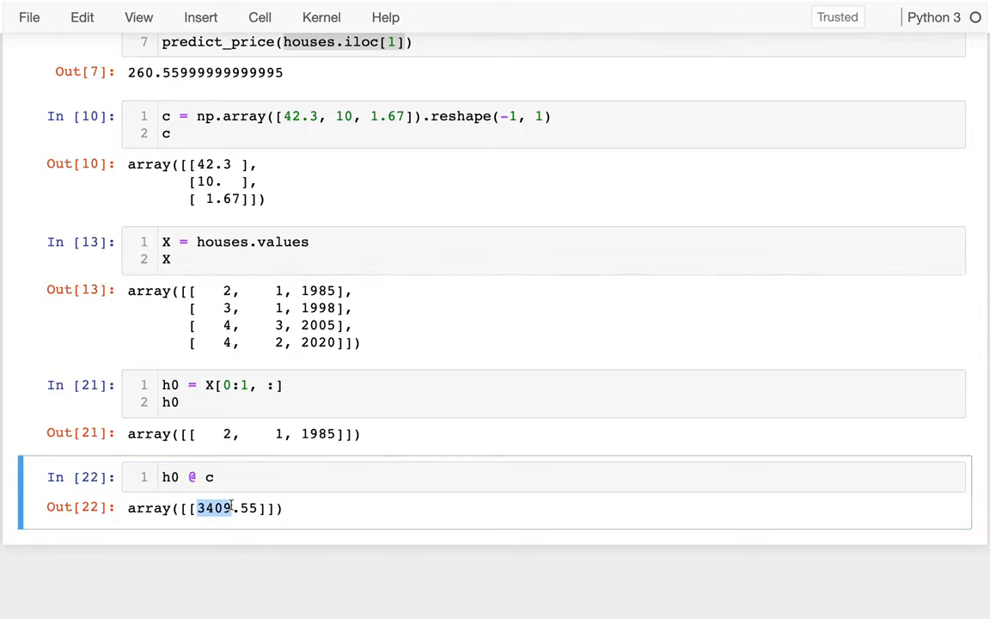
pyautogui.scroll(-3)
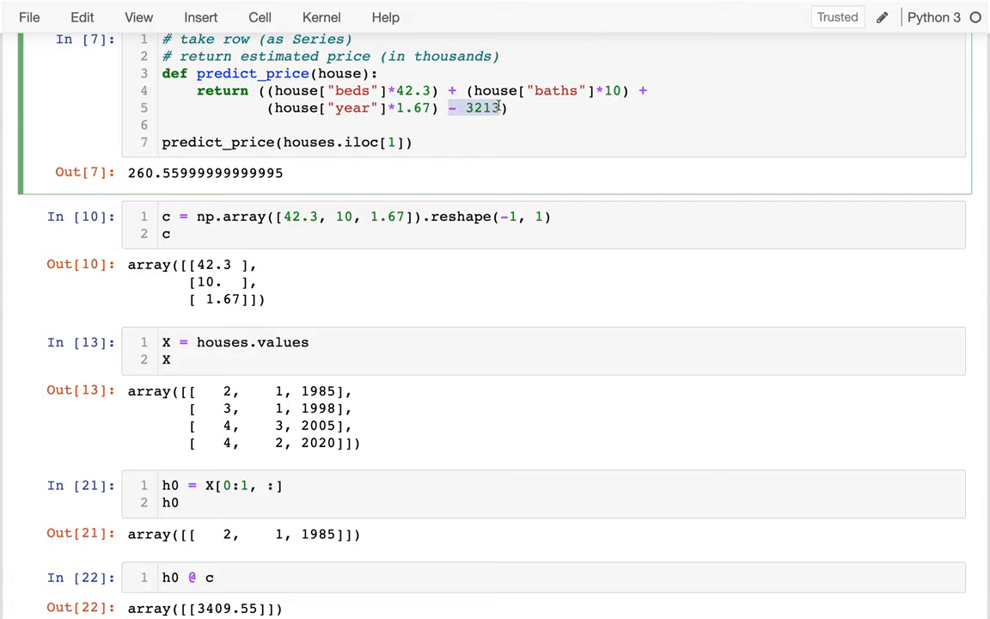
pyautogui.scroll(-3)
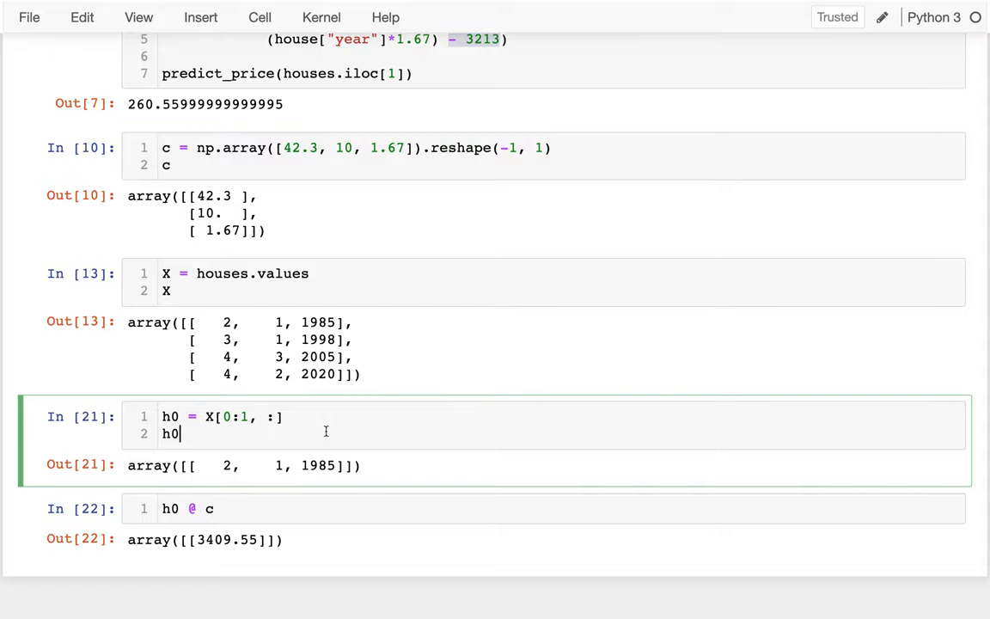
pyautogui.moveTo(553, 148)
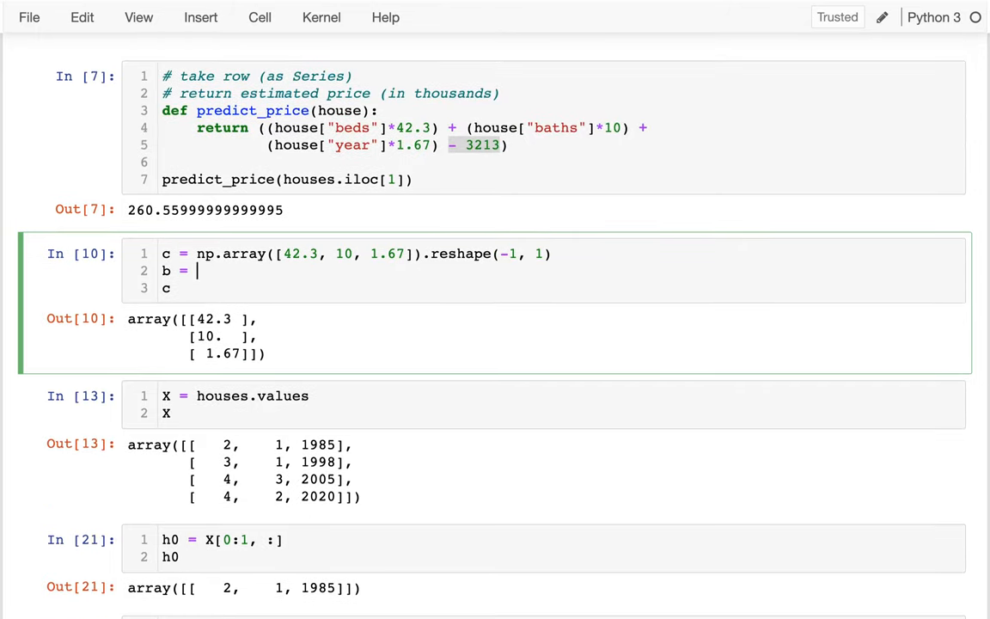
# Set b = -3213 so h0 @ c + b gives 196.55, matching predict_price on houses.iloc[0].
pyautogui.write('-3213')
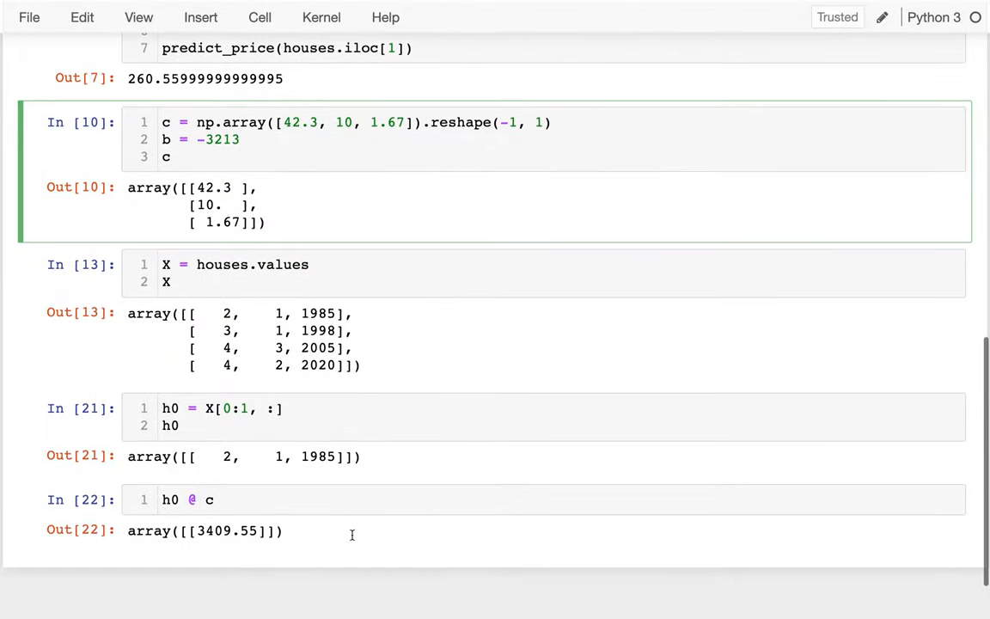
pyautogui.write('+ b')
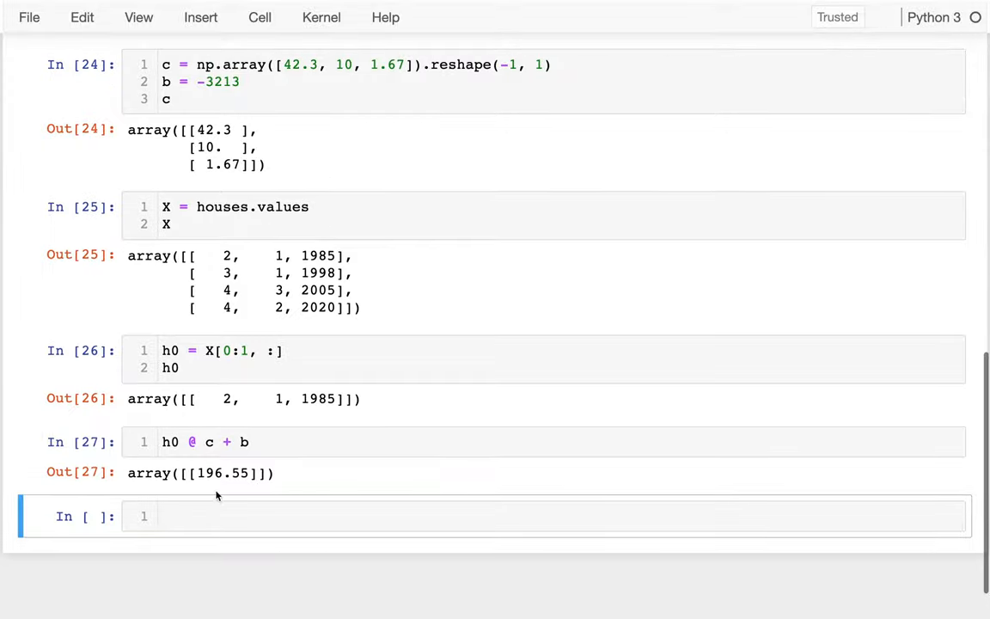
pyautogui.doubleClick(222, 472)
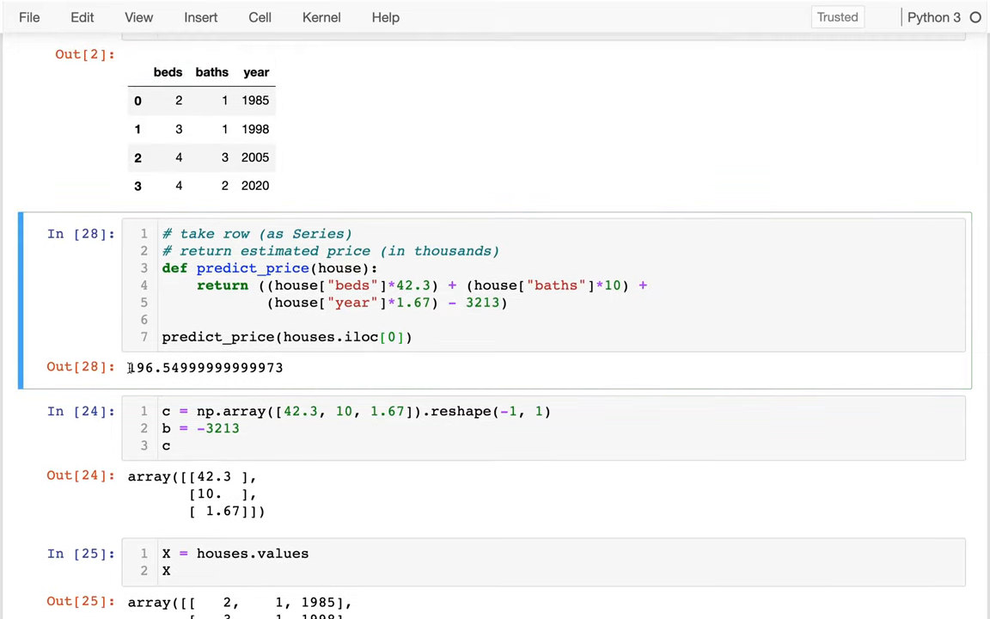
pyautogui.scroll(-3)
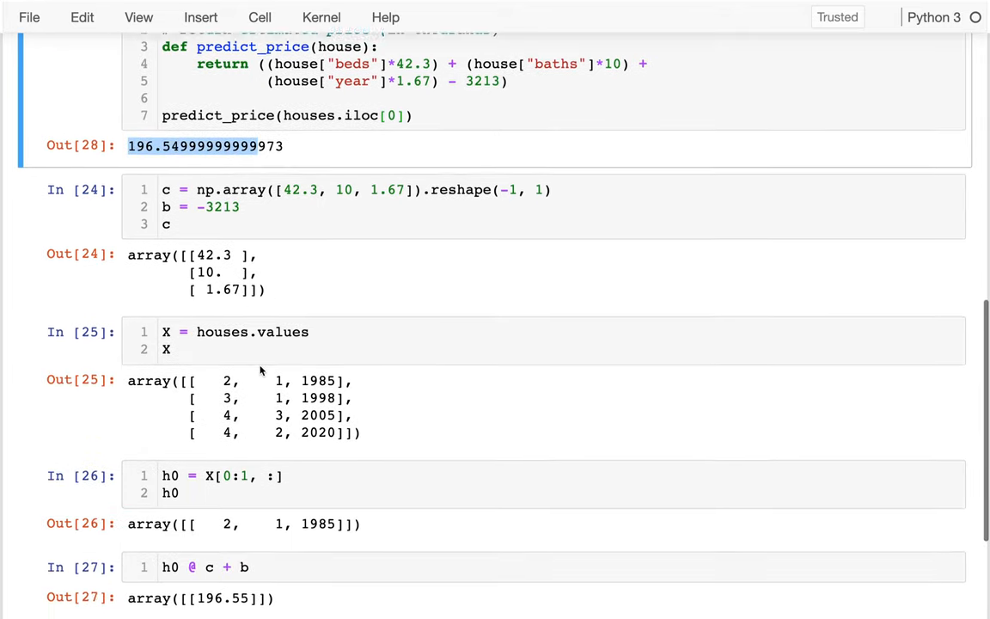
pyautogui.scroll(-3)
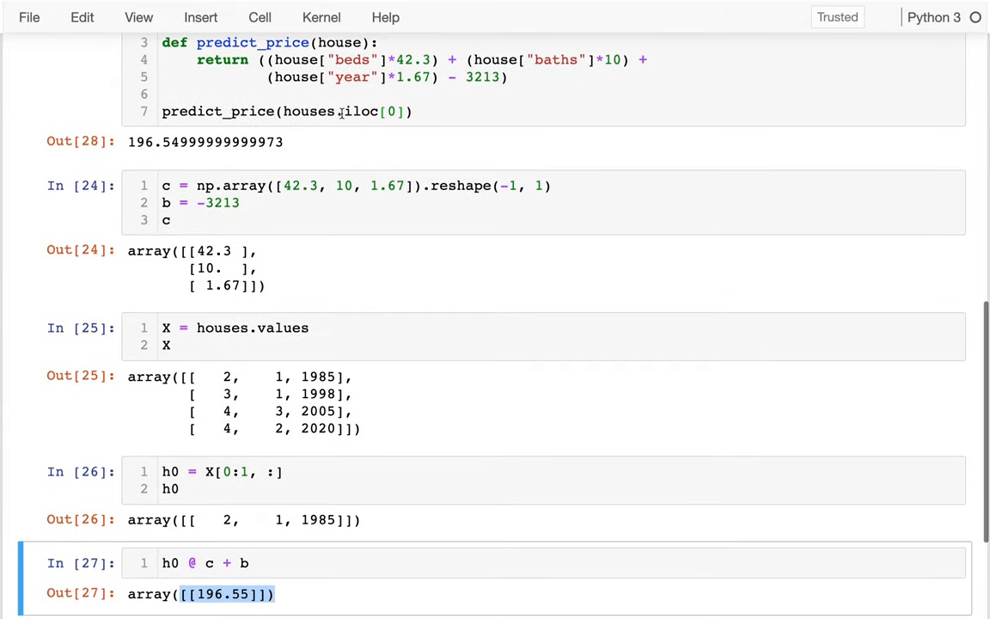
pyautogui.moveTo(199, 17)
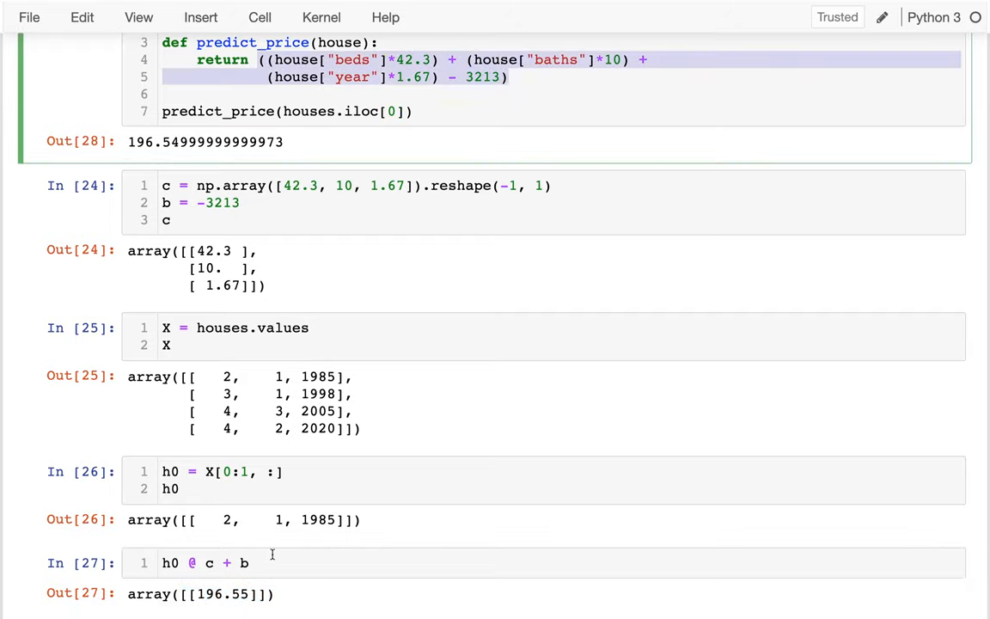
pyautogui.doubleClick(171, 564)
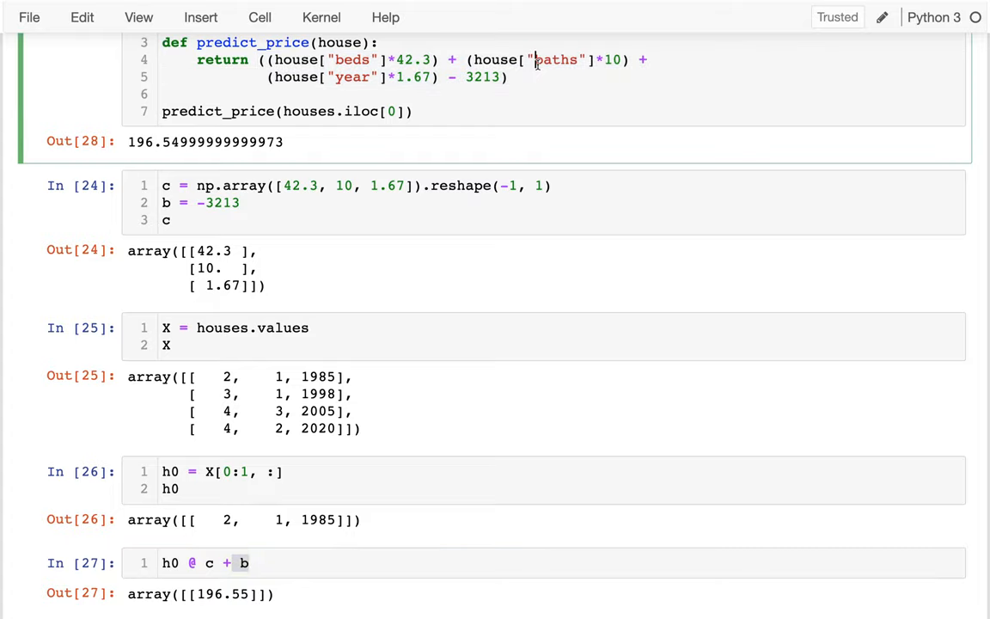
pyautogui.moveTo(533, 103)
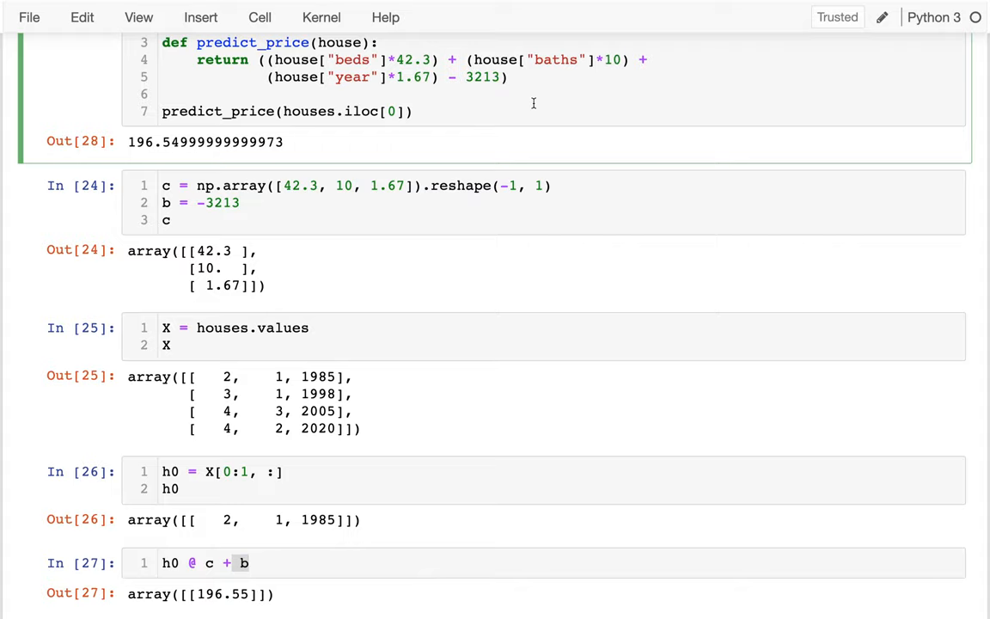
pyautogui.moveTo(335, 430)
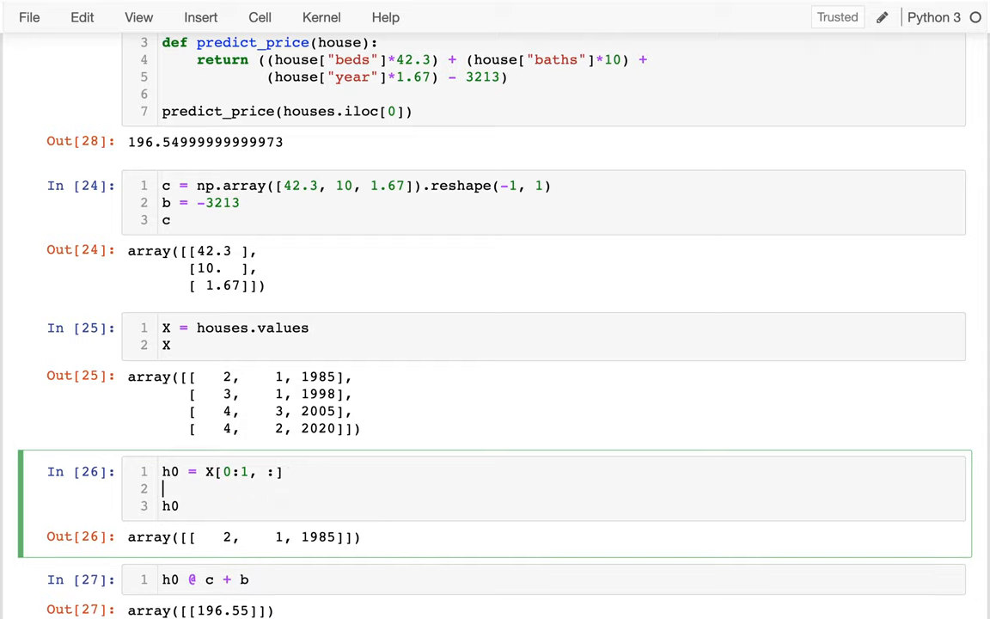
# Add h1, h2, h3 as slices X[1:2, :], X[2:3, :], X[3:4, :] and begin printing h0 @ c + b.
pyautogui.write('h1 =')
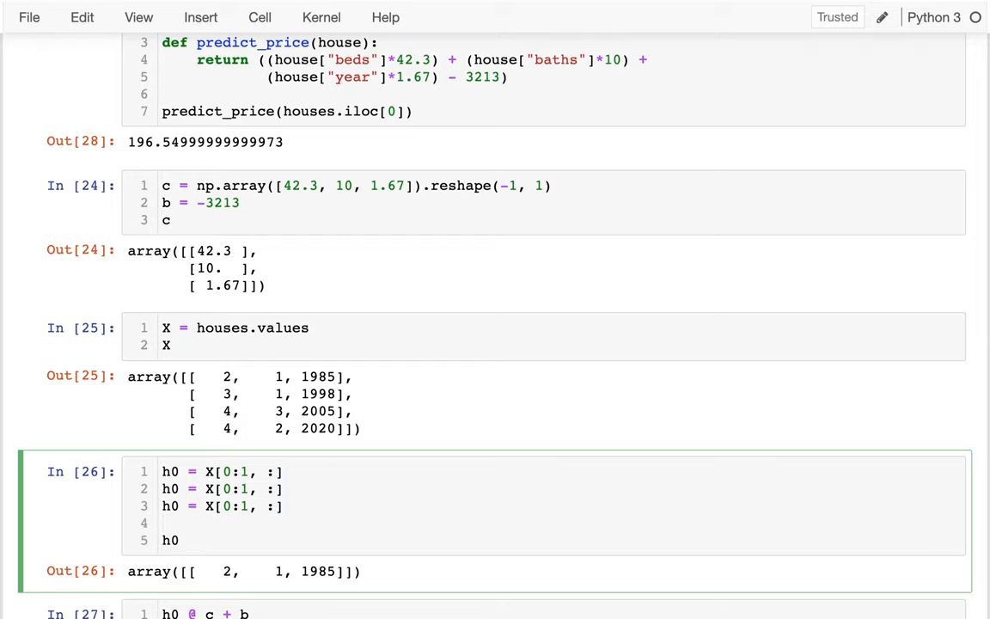
pyautogui.write('h0 = X[0:1, :')
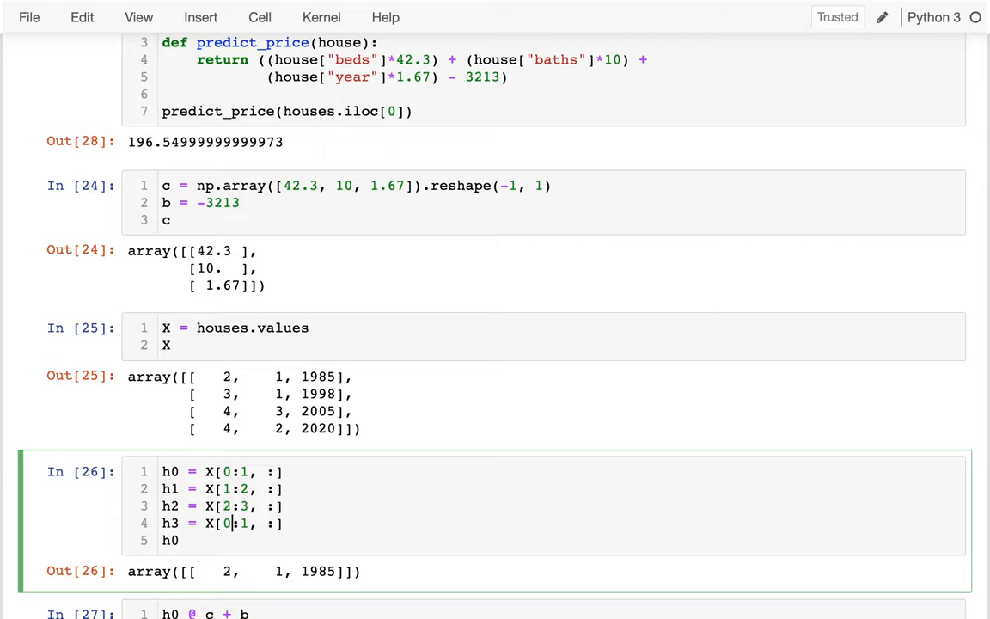
pyautogui.write('3')
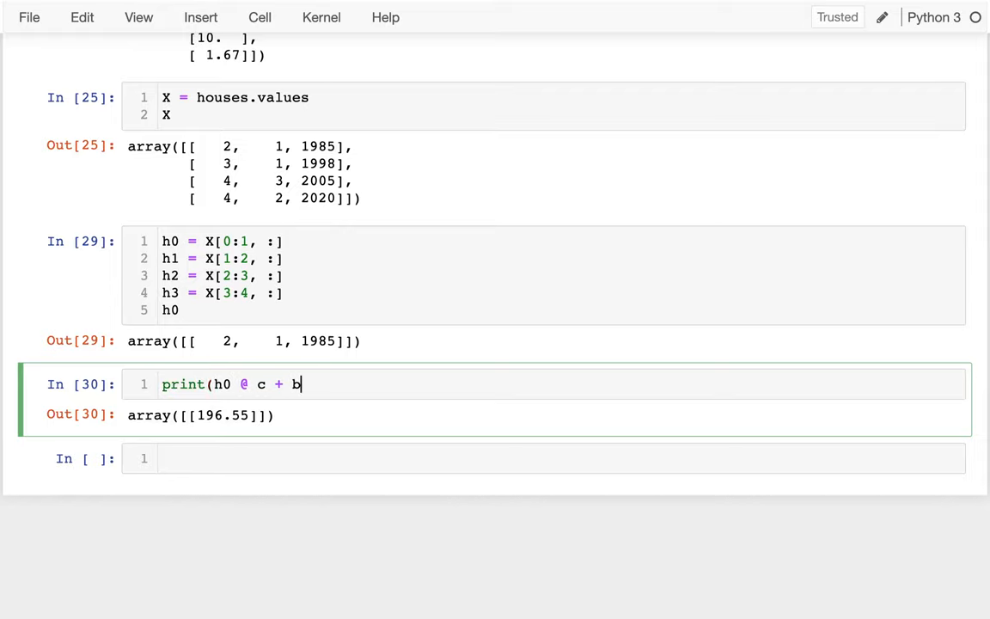
# Print h0 @ c + b for each house row, yielding 196.55, 260.56, 334.55 and 349.6.
pyautogui.write(')')
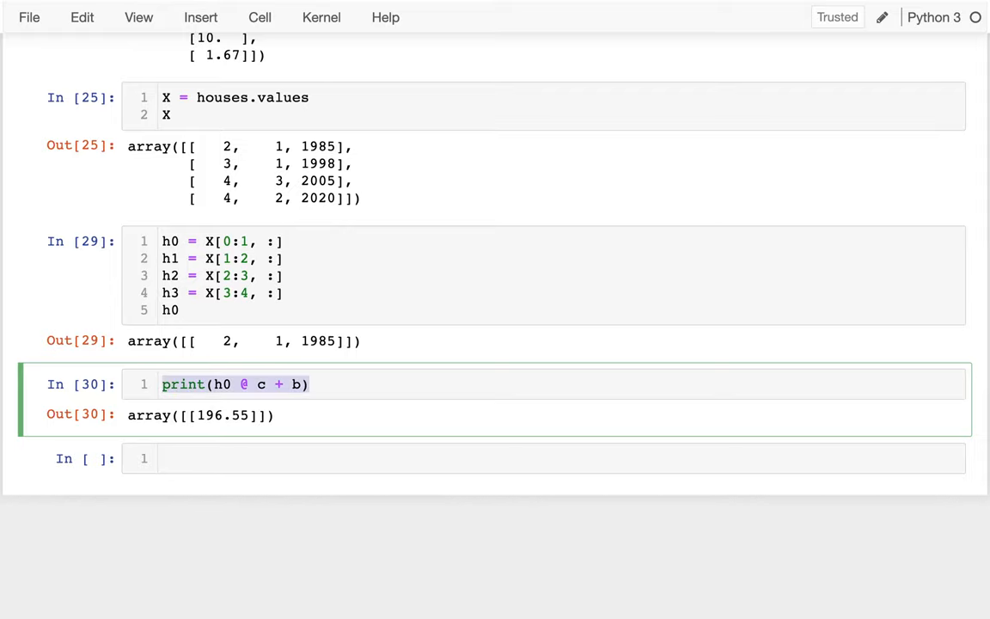
pyautogui.write('print(h0 @ c + b)')
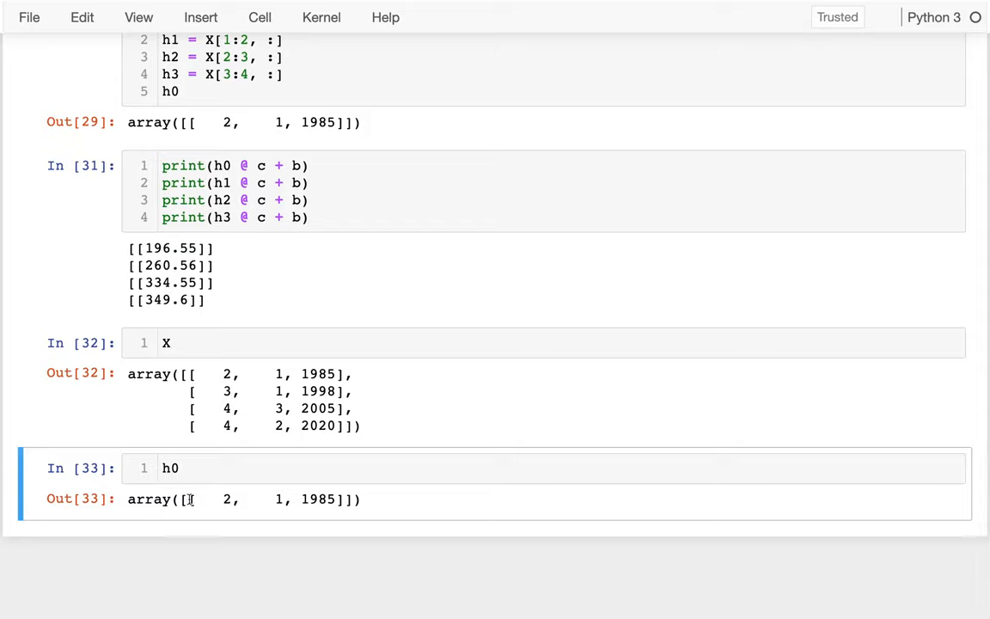
pyautogui.moveTo(182, 499); pyautogui.dragTo(353, 499)
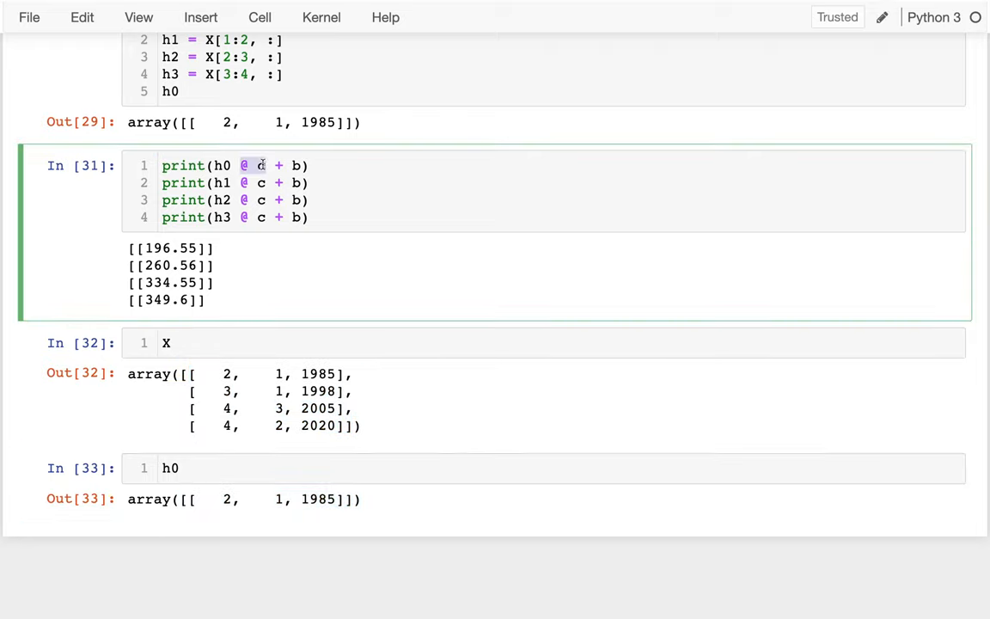
pyautogui.doubleClick(170, 248)
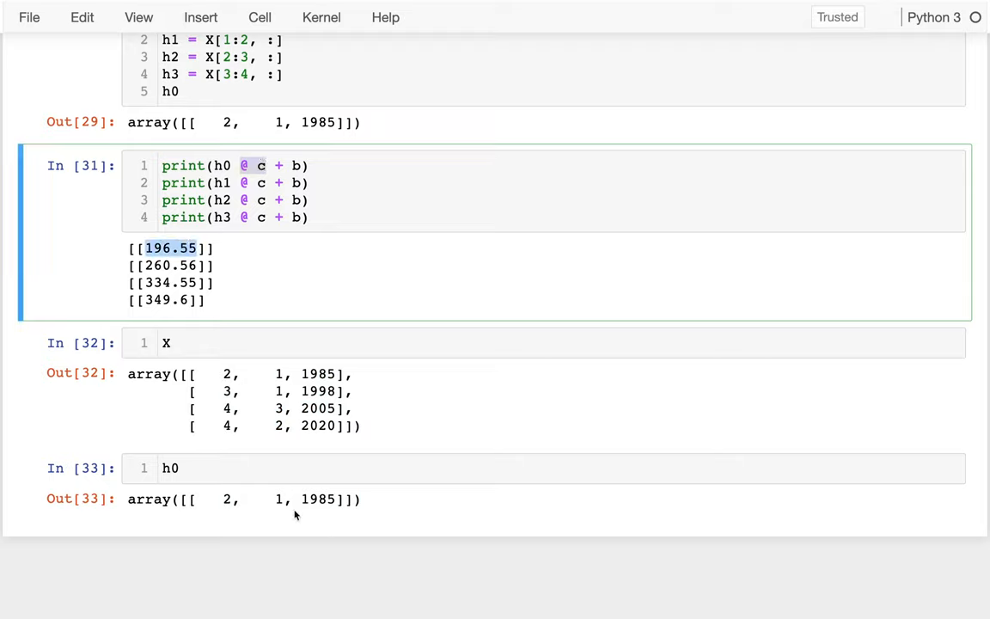
pyautogui.click(180, 343)
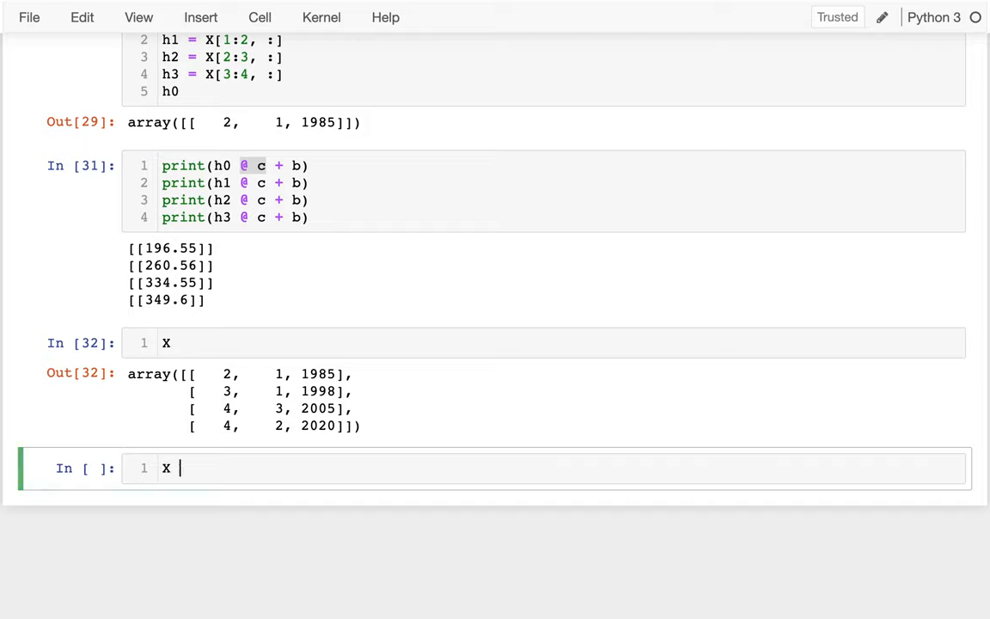
# Evaluate X @ c + b in one cell, reproducing the four estimates 196.55–349.6.
pyautogui.write('@ c')
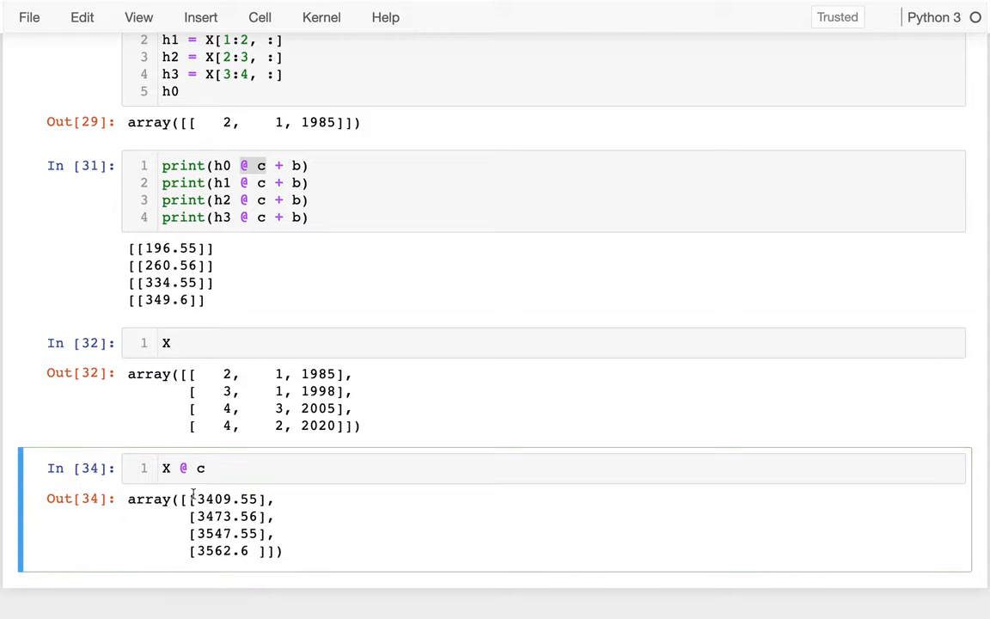
pyautogui.click(203, 468)
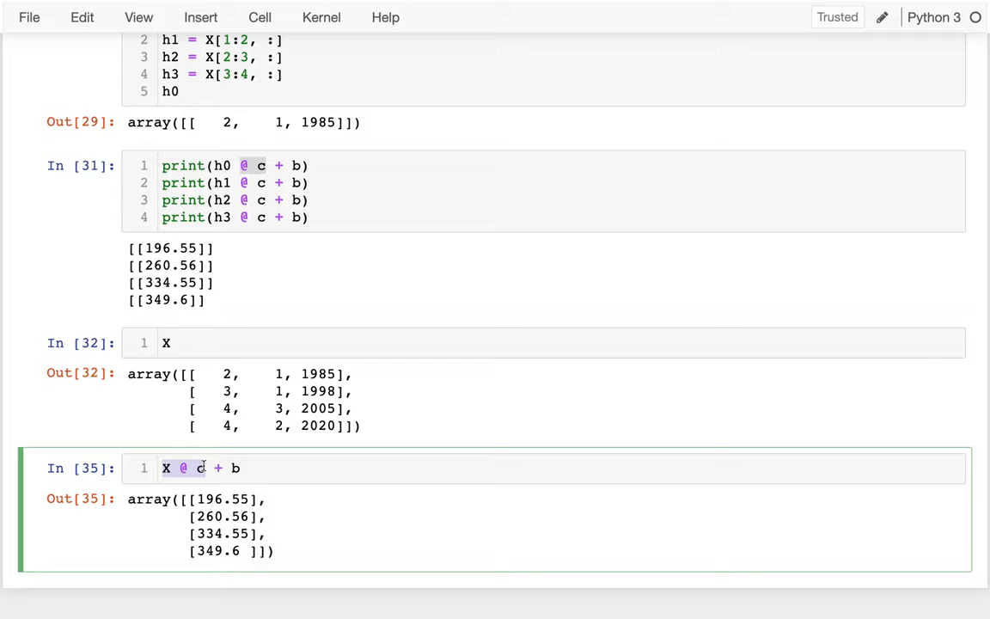
pyautogui.click(249, 468)
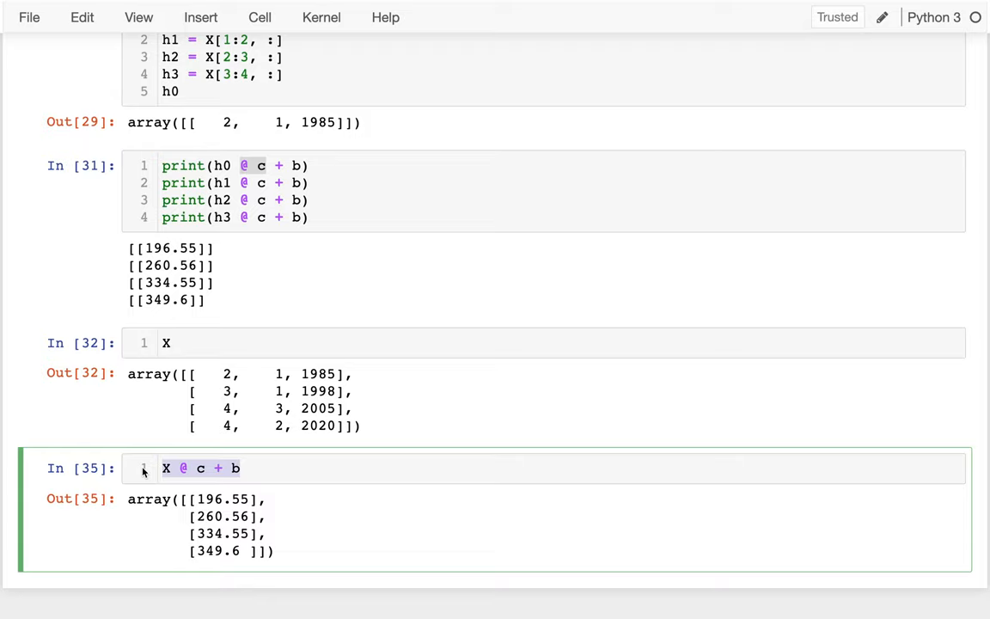
pyautogui.click(274, 467)
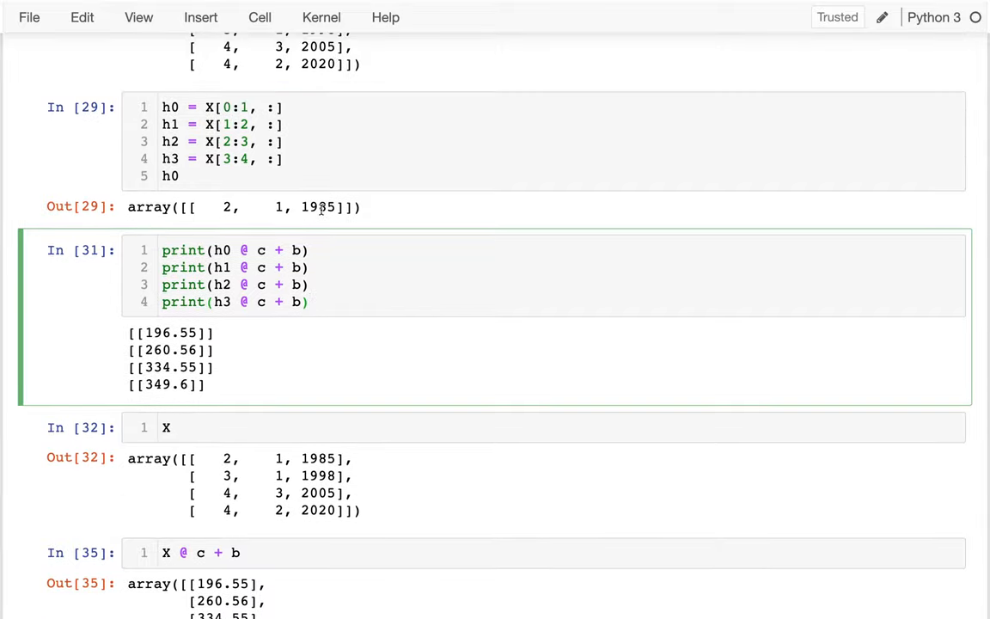
# Copy the c and b definitions into a new unrun cell at the bottom.
pyautogui.scroll(-3)
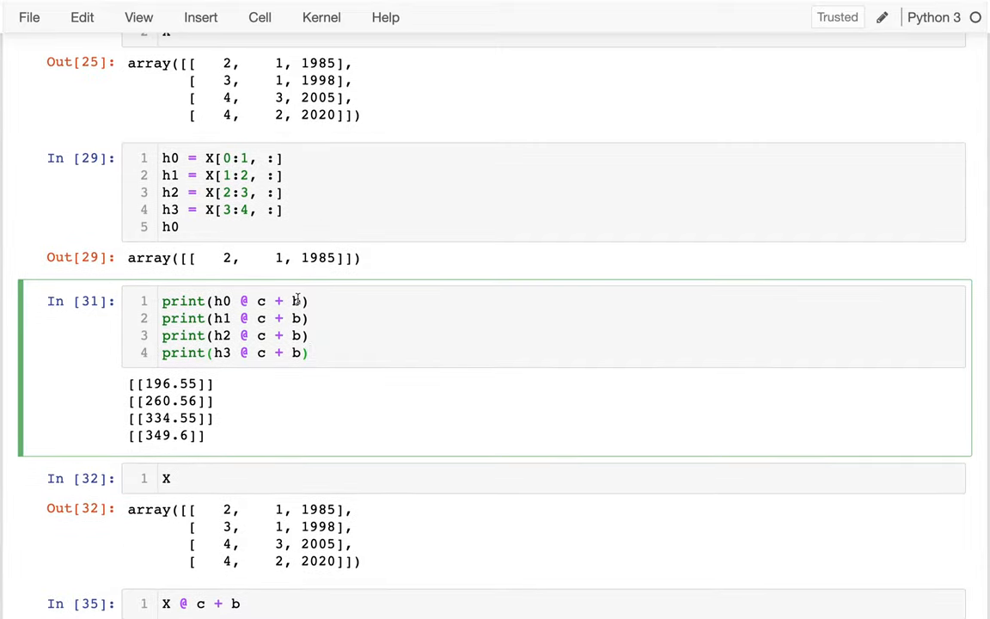
pyautogui.moveTo(271, 301); pyautogui.dragTo(292, 301)
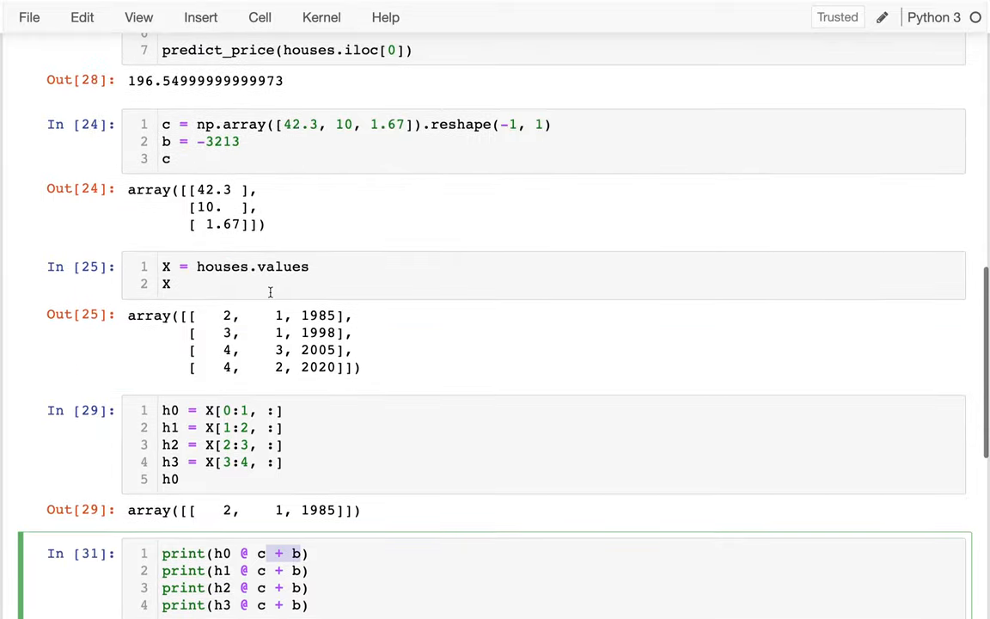
pyautogui.click(254, 141)
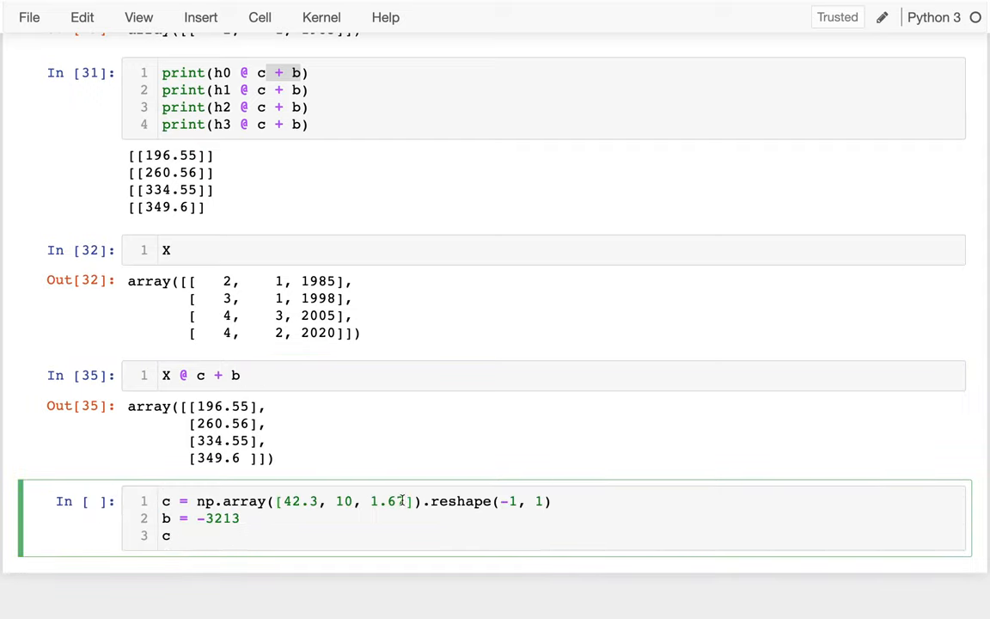
# Fold -3213 into c as a fourth coefficient and redisplay X below it.
pyautogui.write(', -3213')
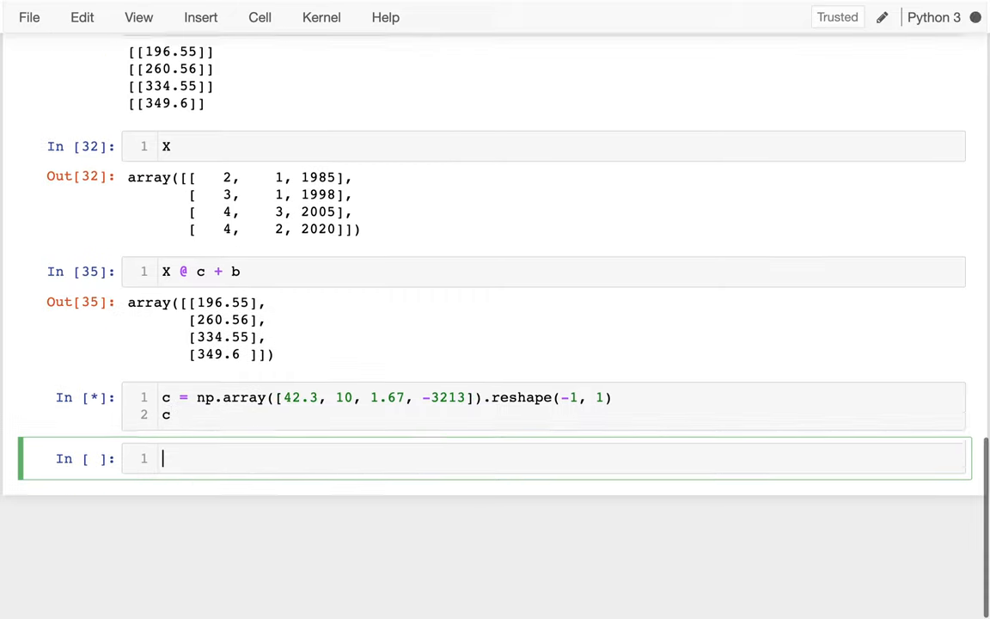
pyautogui.press('shift+Enter')
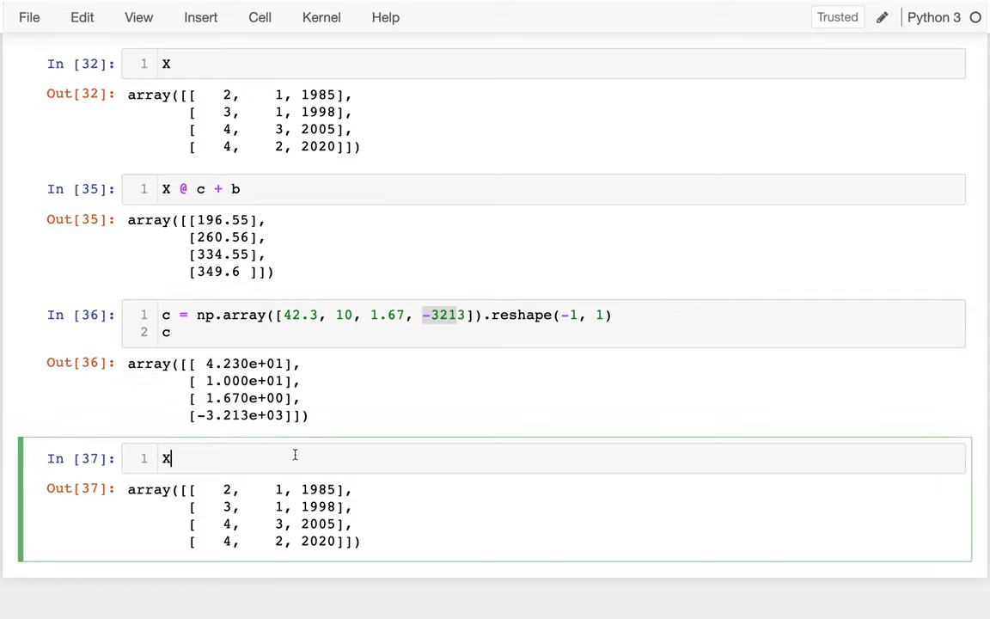
# Run X @ c and highlight the size-4-vs-3 ValueError, then show the houses table.
pyautogui.write('@ c')
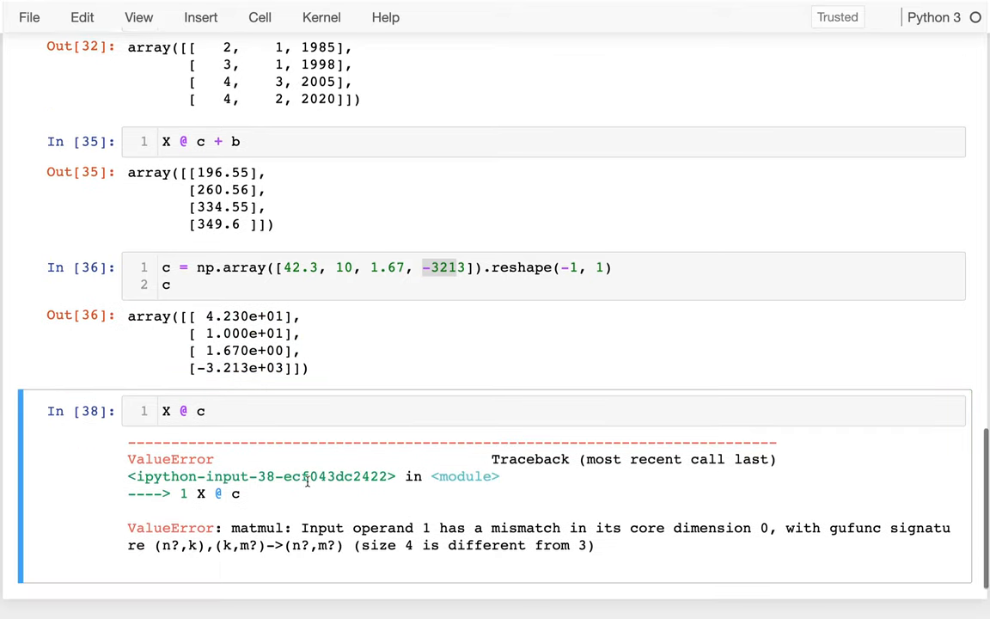
pyautogui.scroll(-3)
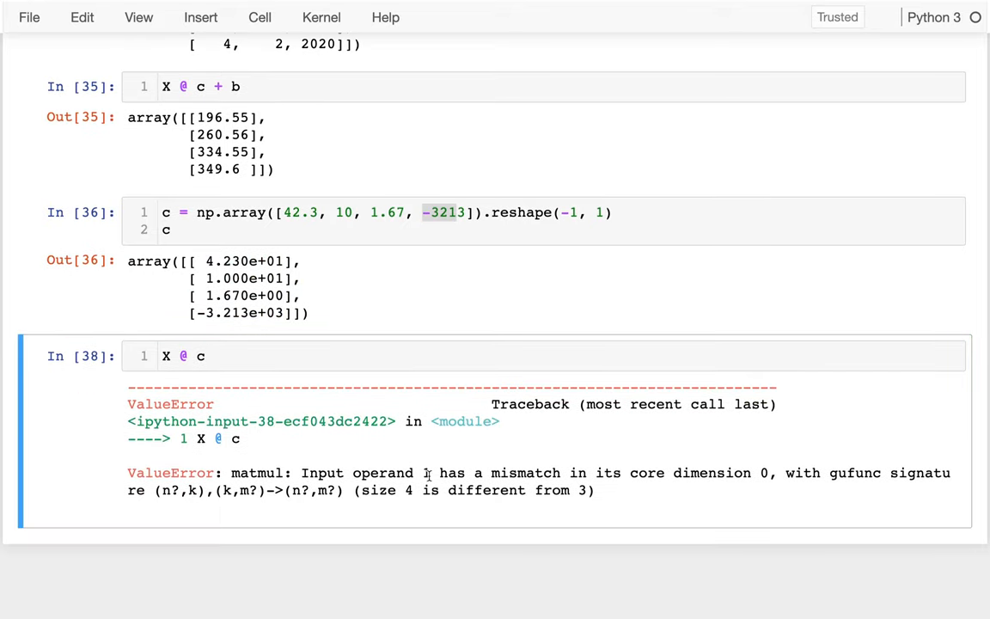
pyautogui.moveTo(301, 473); pyautogui.dragTo(526, 473)
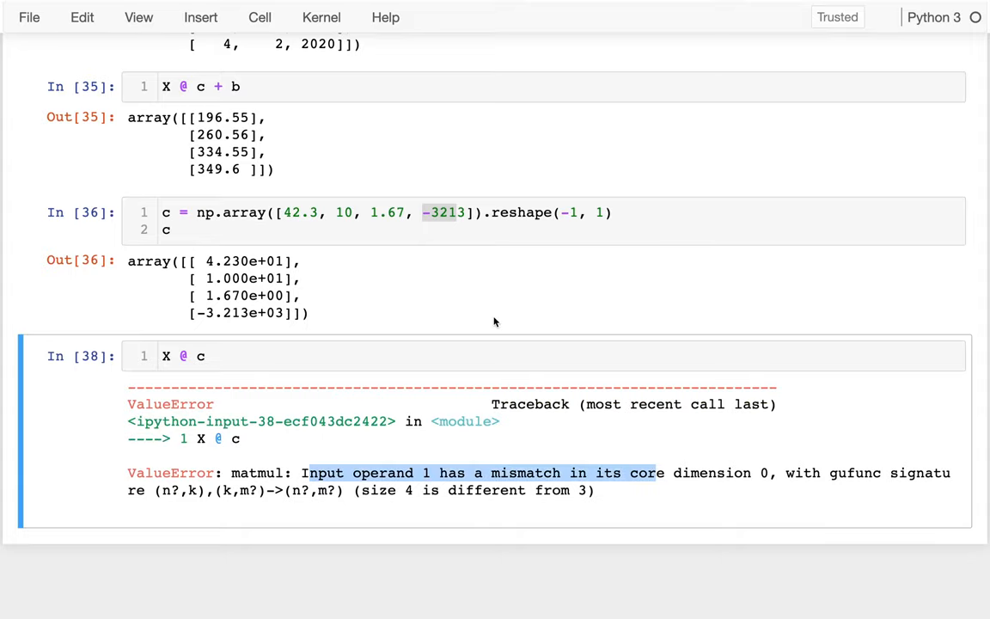
pyautogui.scroll(-3)
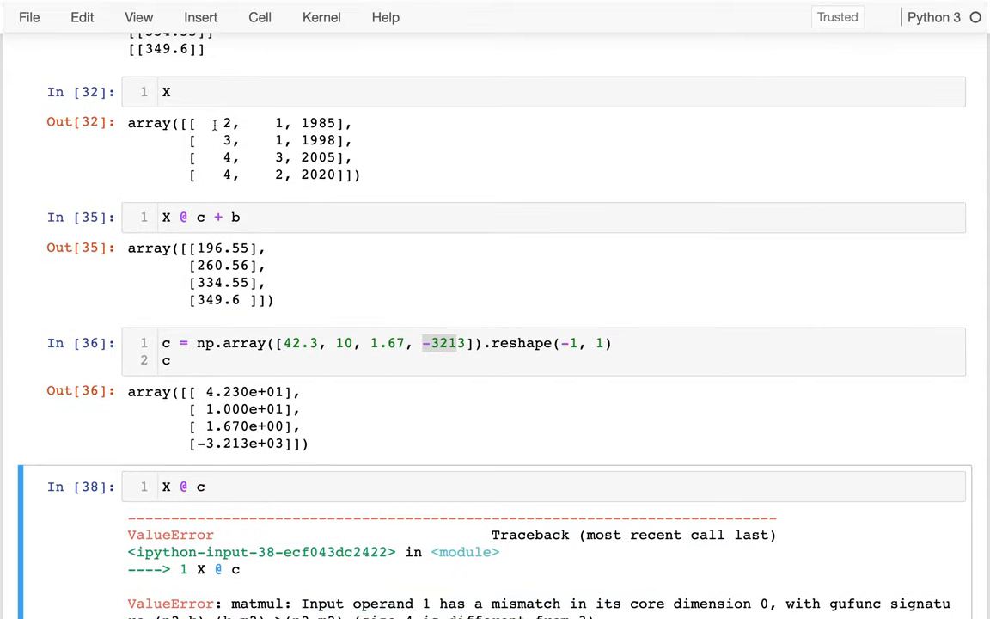
pyautogui.moveTo(198, 248); pyautogui.dragTo(220, 299)
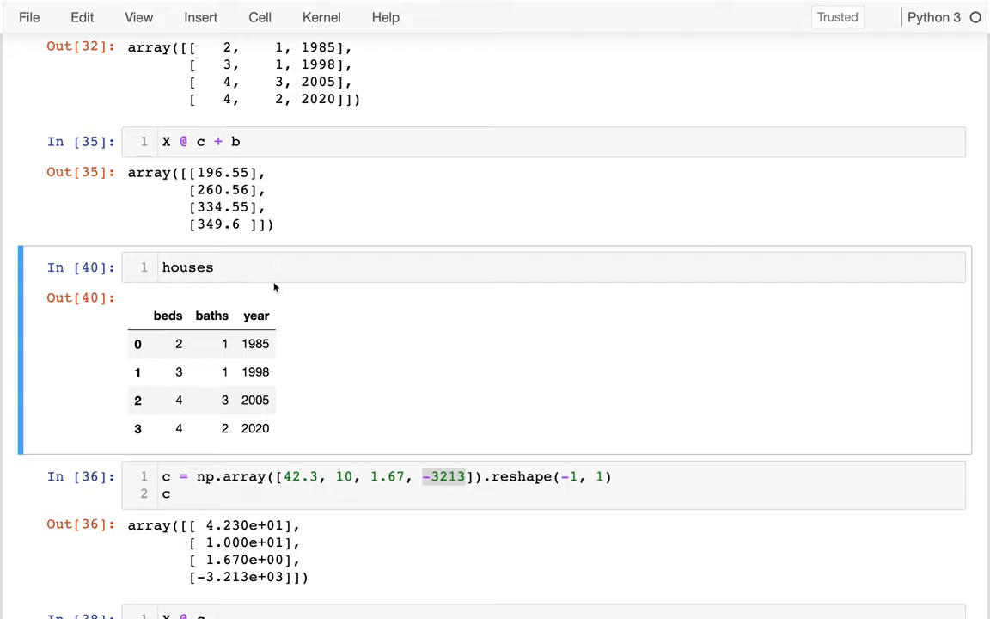
pyautogui.moveTo(379, 460)
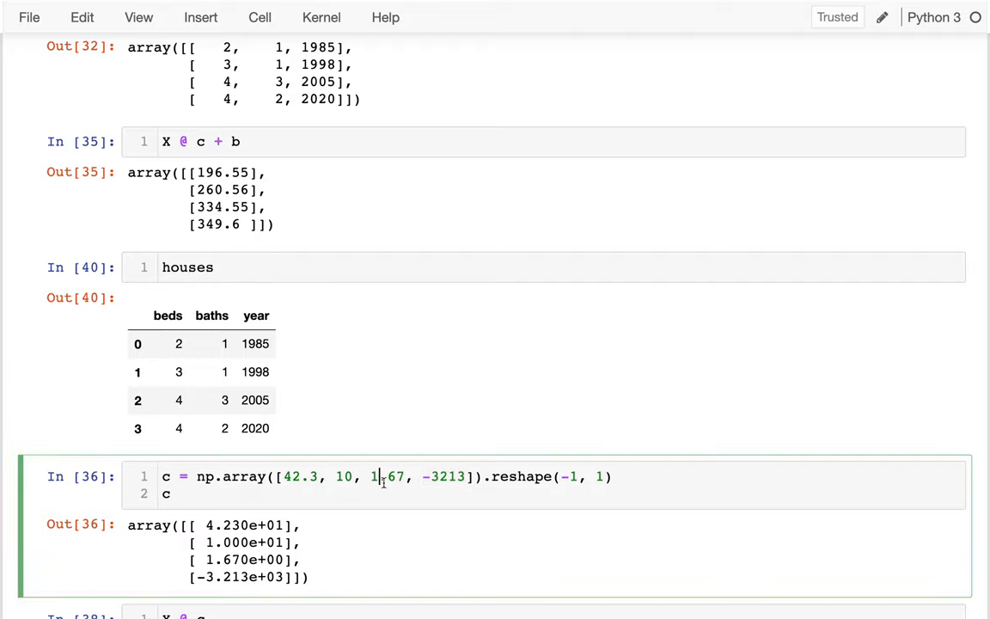
# Set houses["const"] = 1 and rebuild X = houses.values with four columns.
pyautogui.doubleClick(445, 476)
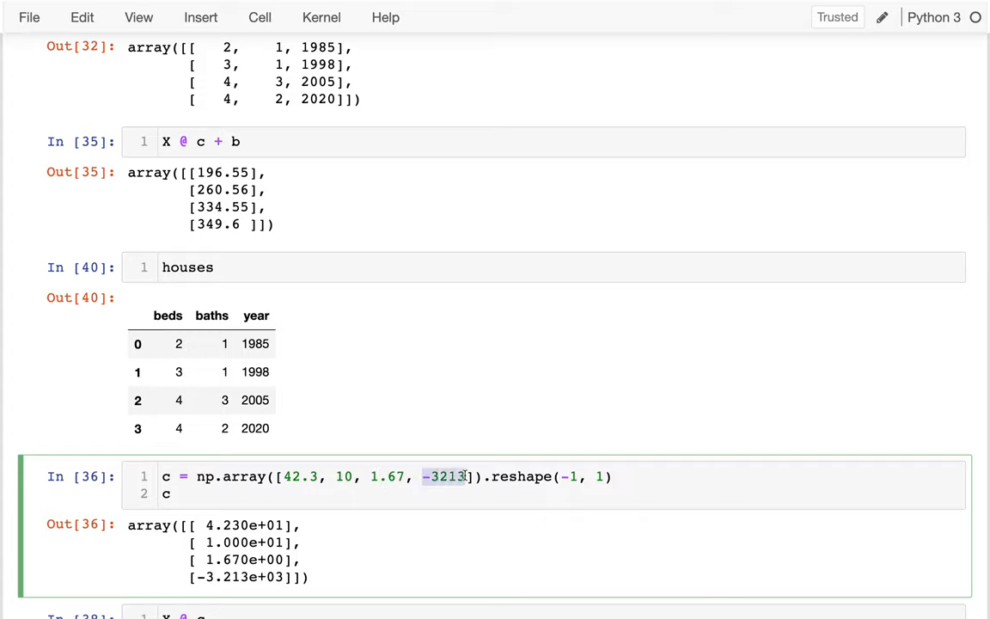
pyautogui.click(254, 266)
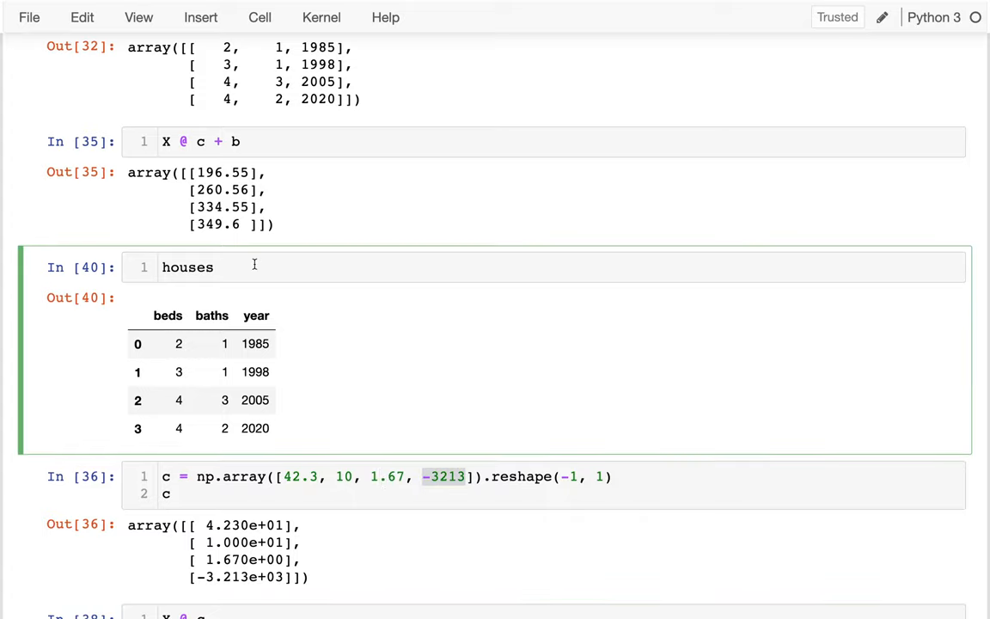
pyautogui.write('["')
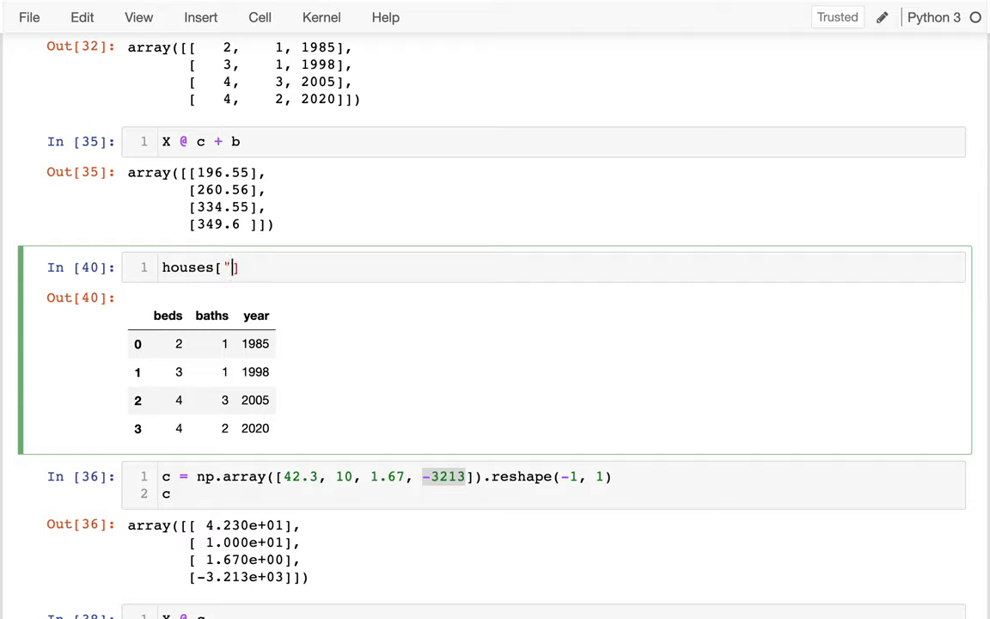
pyautogui.write('const"] *')
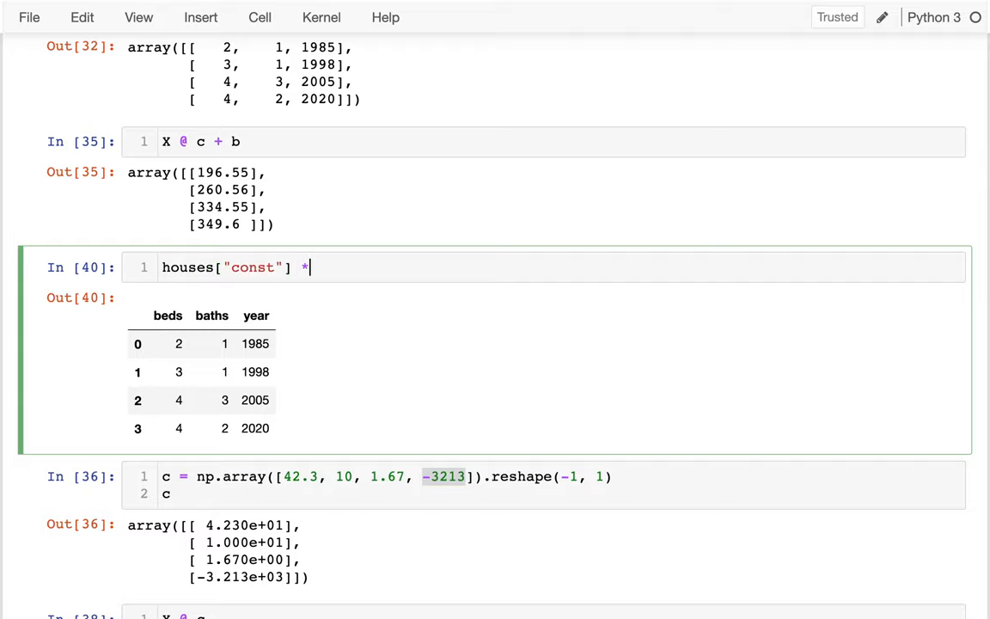
pyautogui.write('= 1')
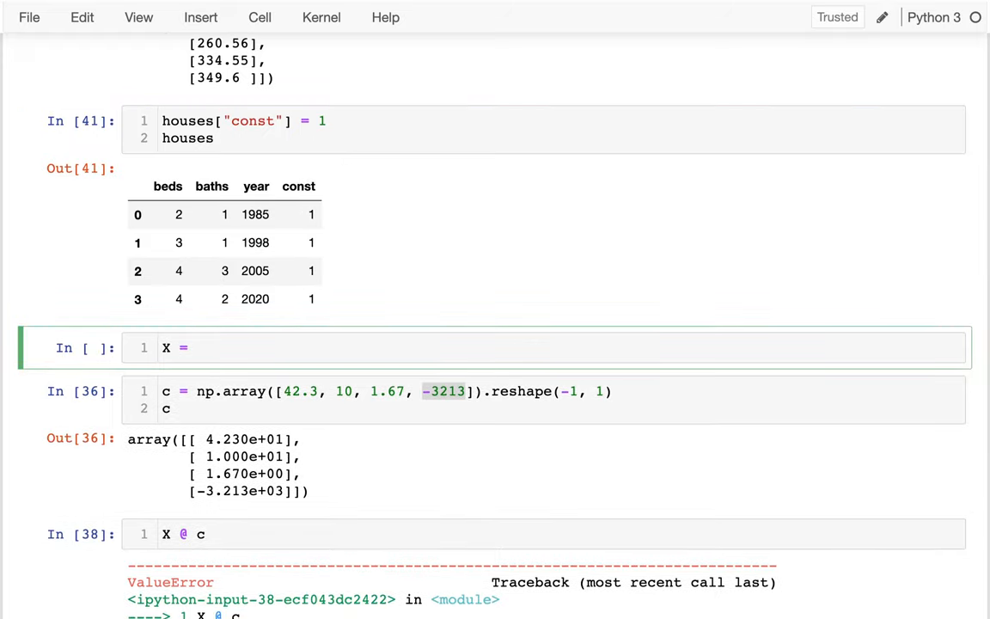
pyautogui.write('houses.values')
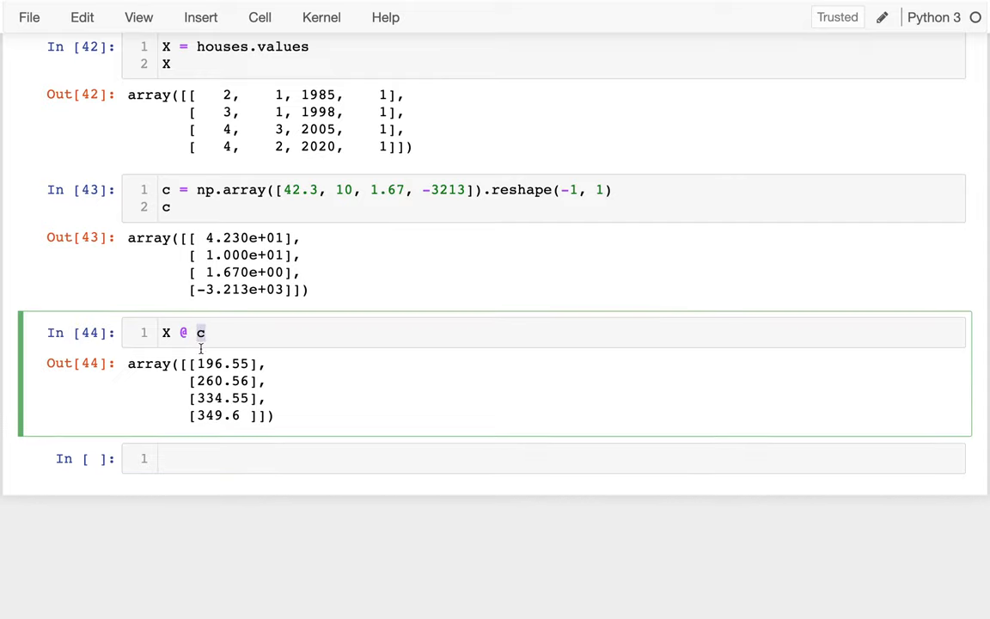
# Assign houses["price_est"] = X @ c and display houses with the new column.
pyautogui.moveTo(200, 362); pyautogui.dragTo(261, 418)
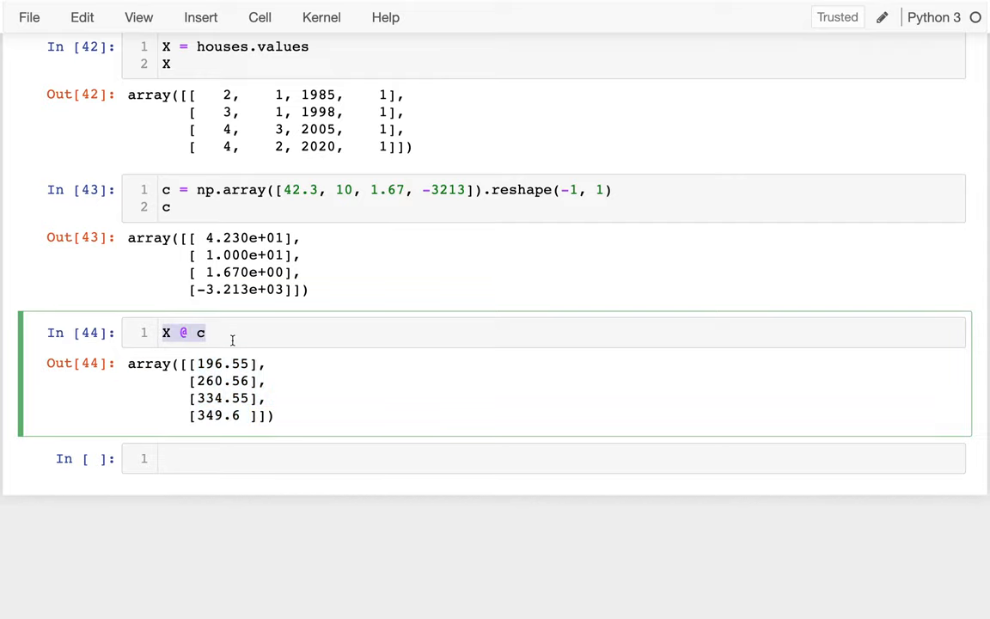
pyautogui.click(344, 457)
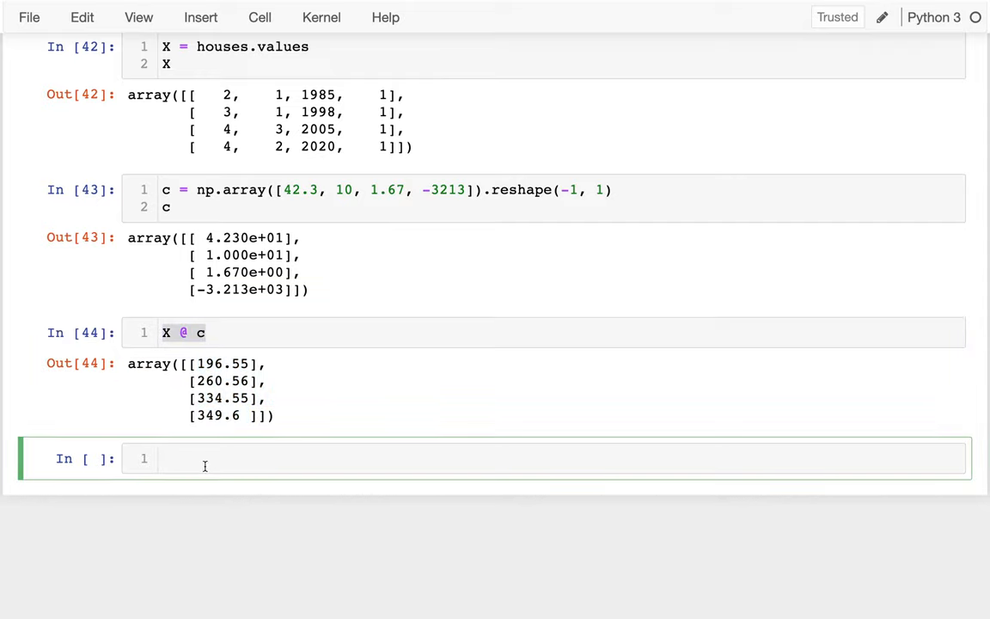
pyautogui.write('houses[')
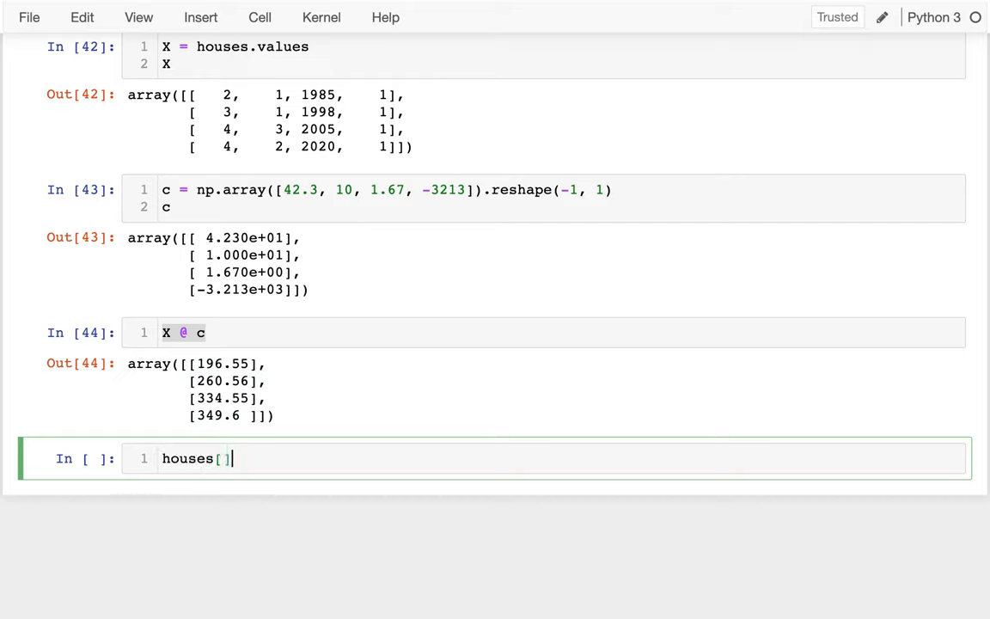
pyautogui.write('"price_"')
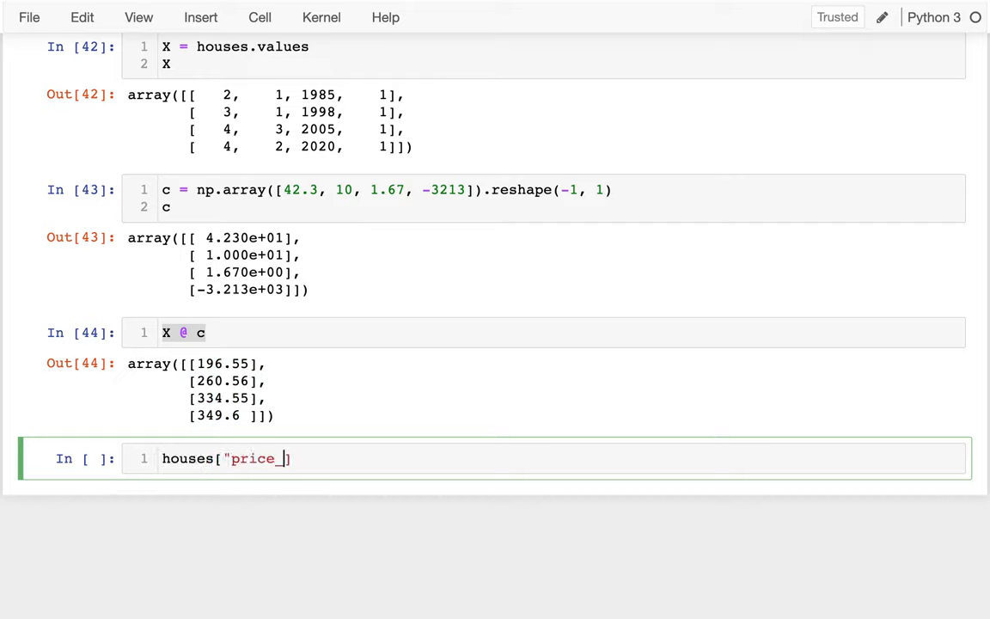
pyautogui.write('est"] = X @ c')
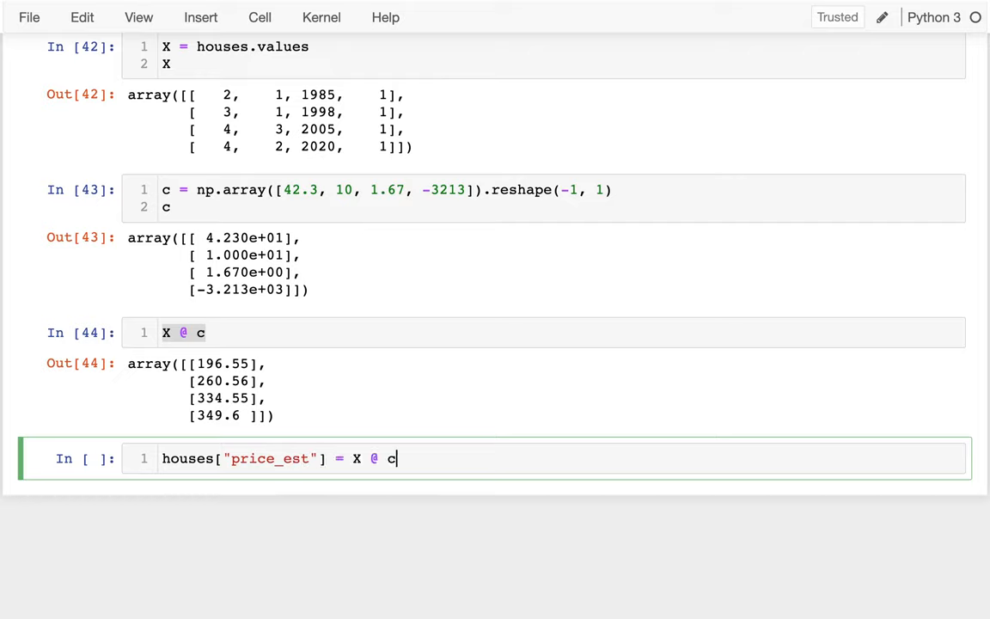
pyautogui.write('houses')
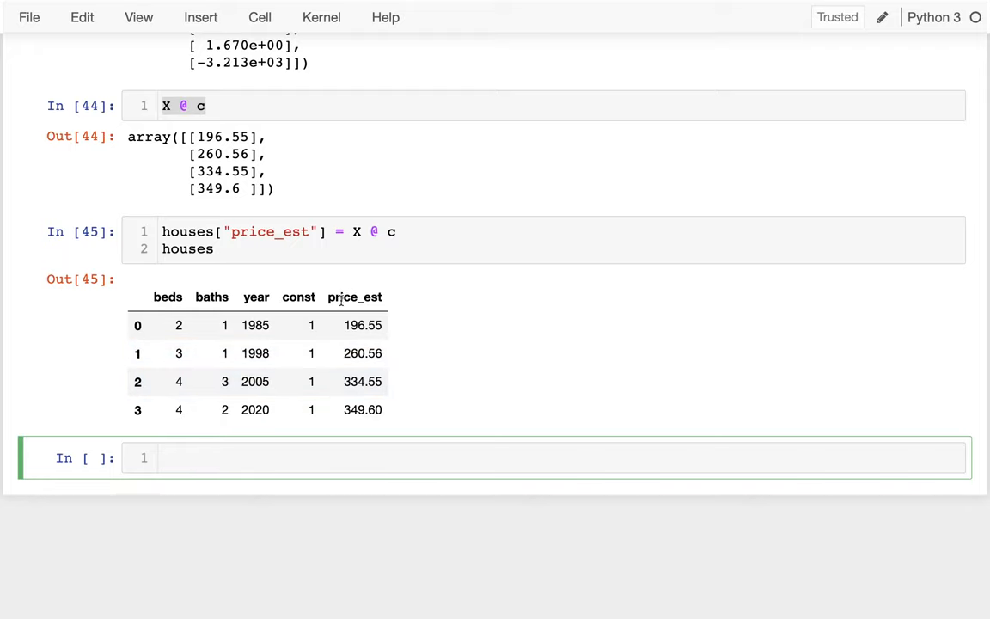
pyautogui.moveTo(416, 286)
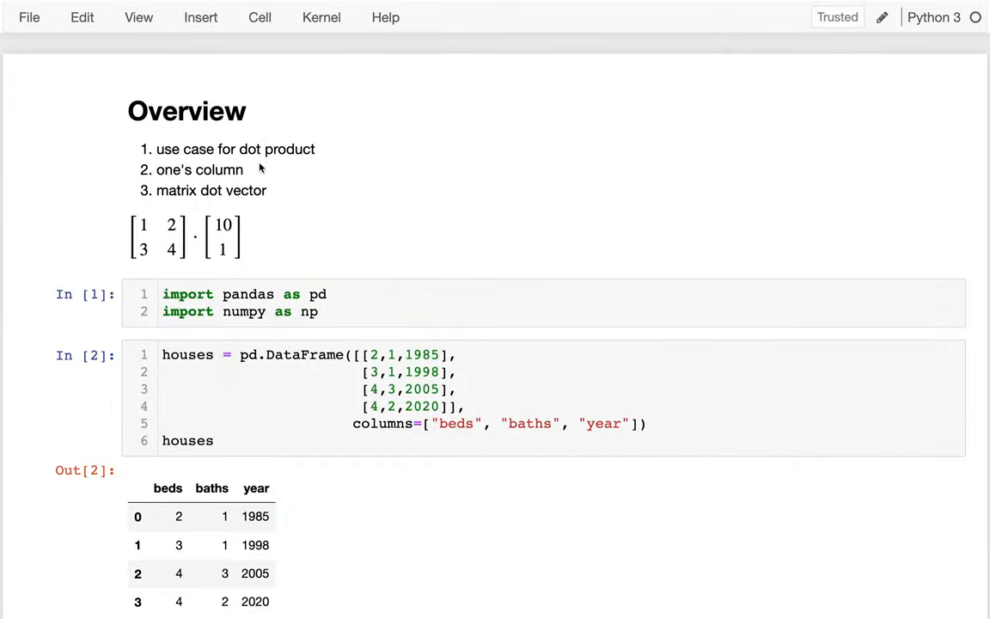
pyautogui.doubleClick(232, 148)
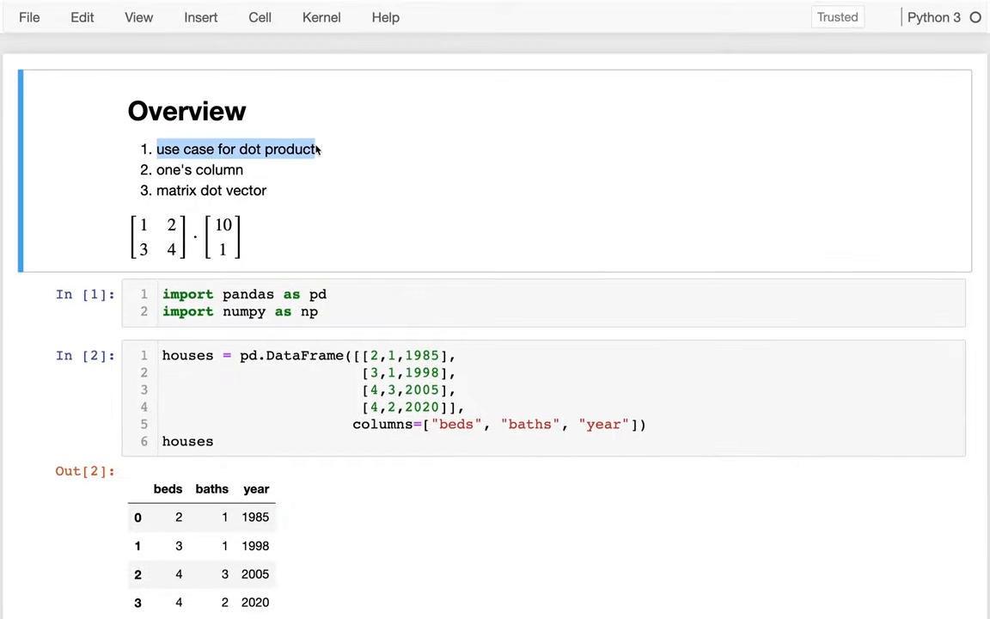
pyautogui.scroll(-3)
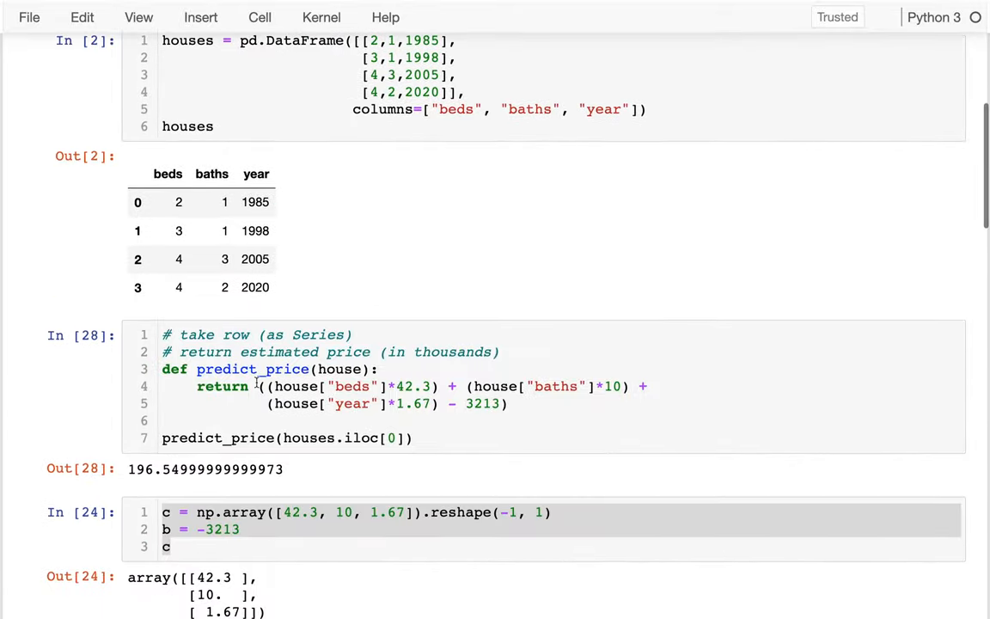
pyautogui.moveTo(267, 385); pyautogui.dragTo(507, 404)
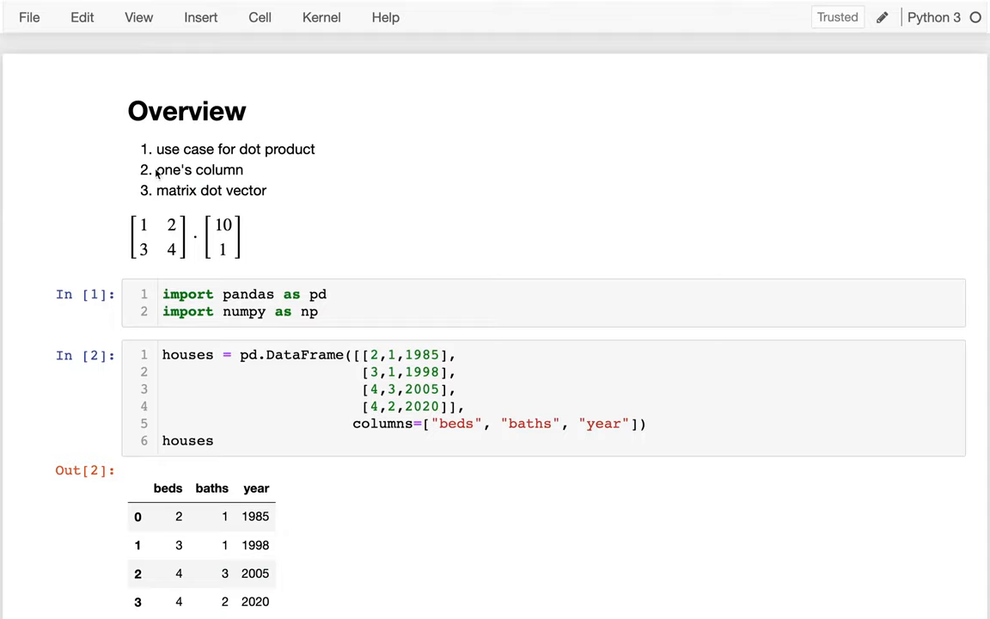
pyautogui.doubleClick(201, 170)
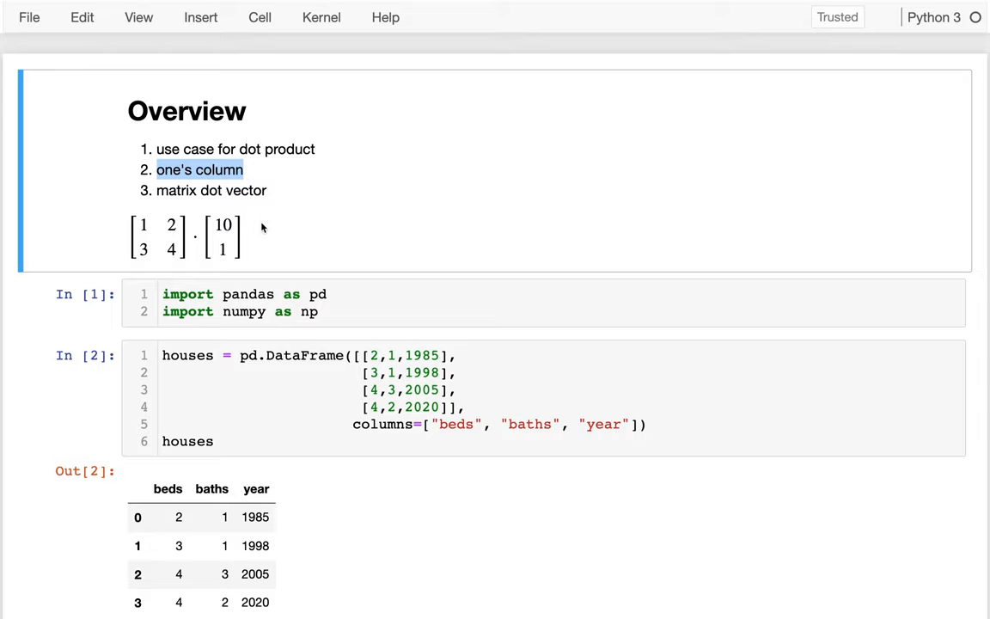
pyautogui.scroll(-3)
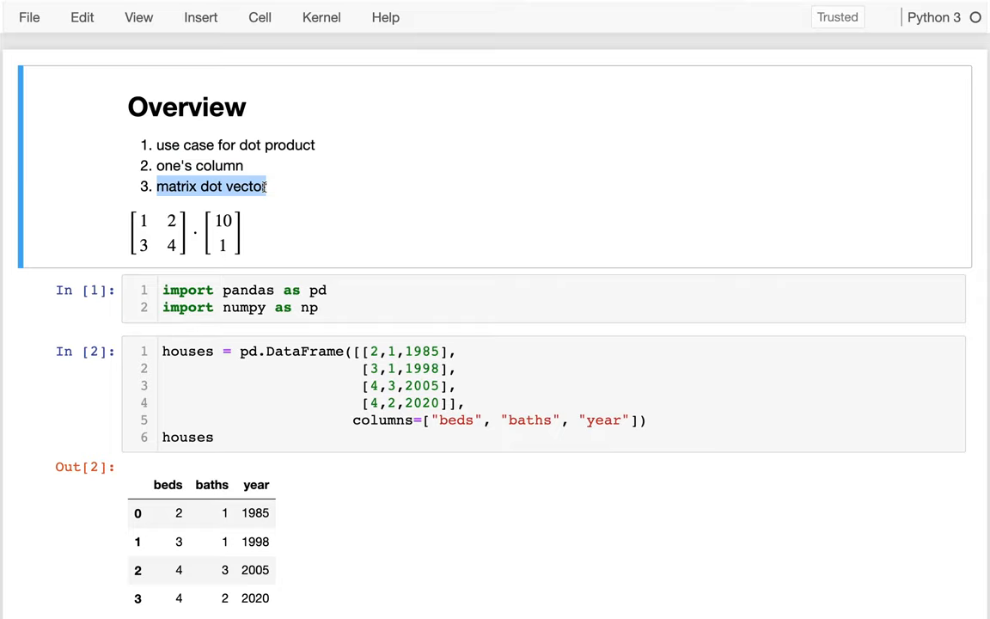
pyautogui.scroll(-3)
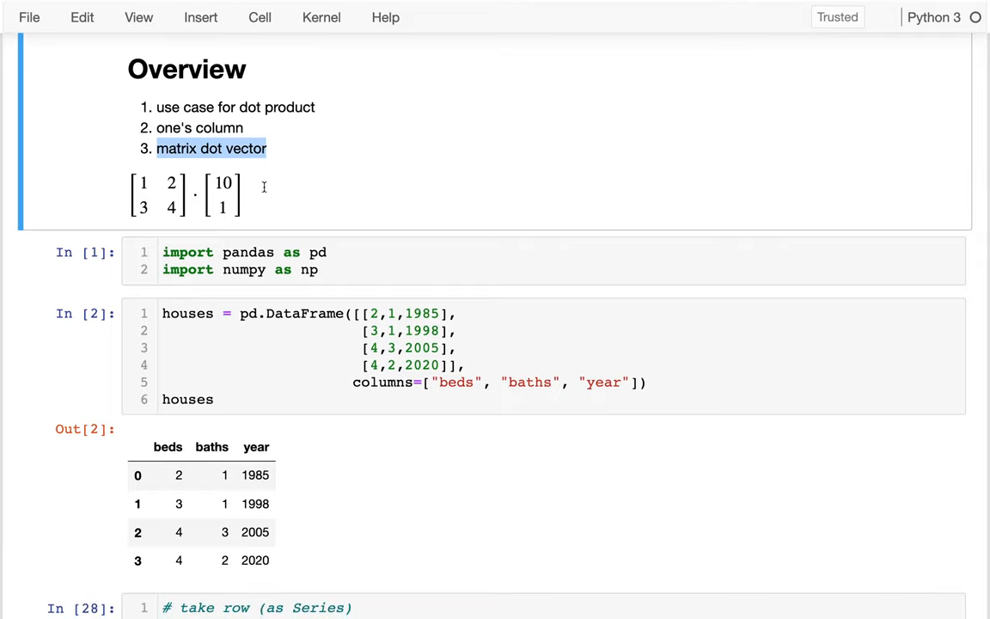
pyautogui.moveTo(265, 193)
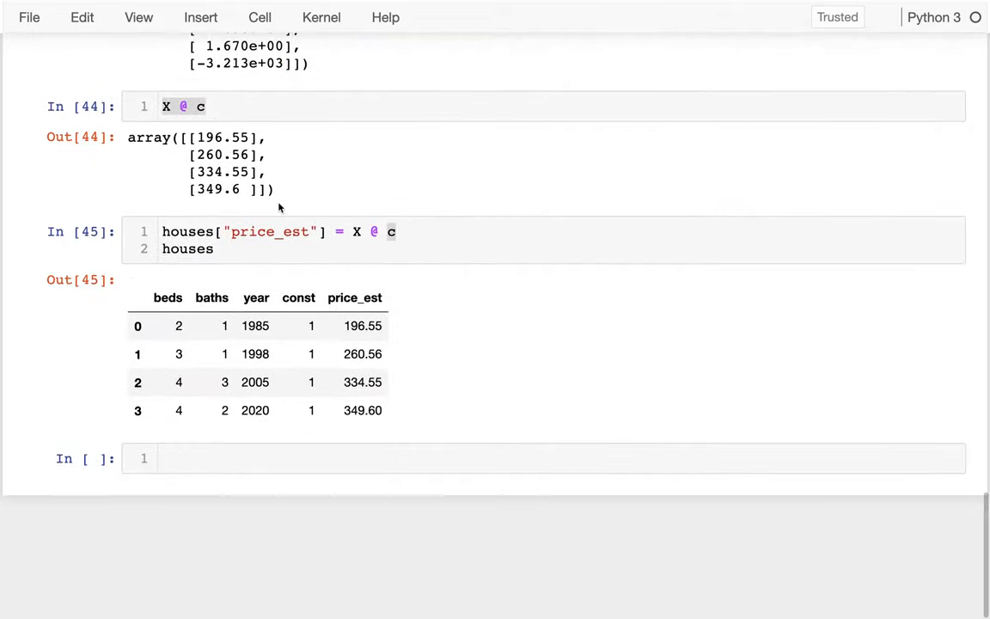
pyautogui.click(399, 230)
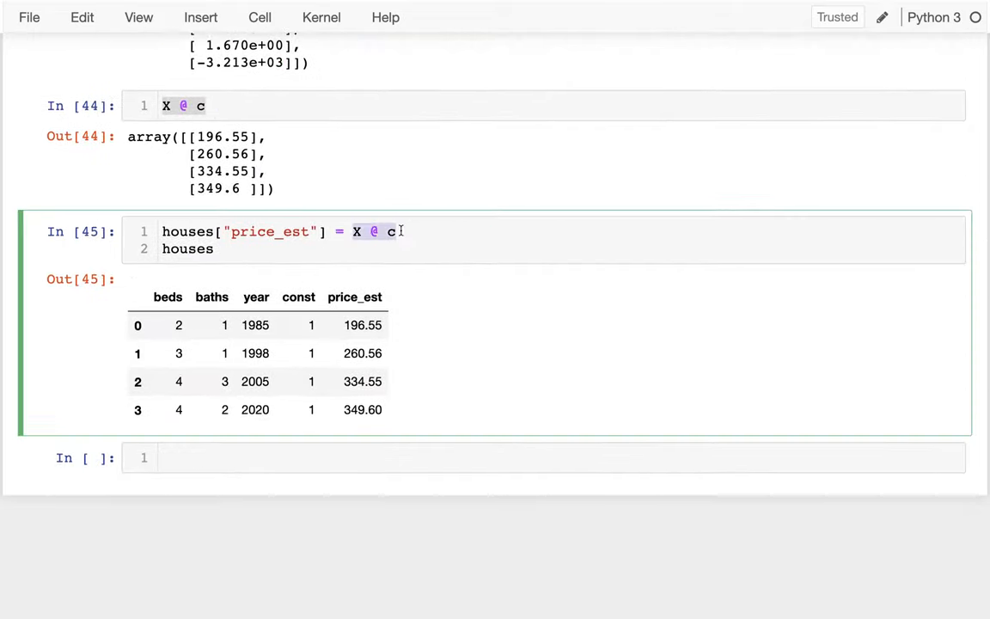